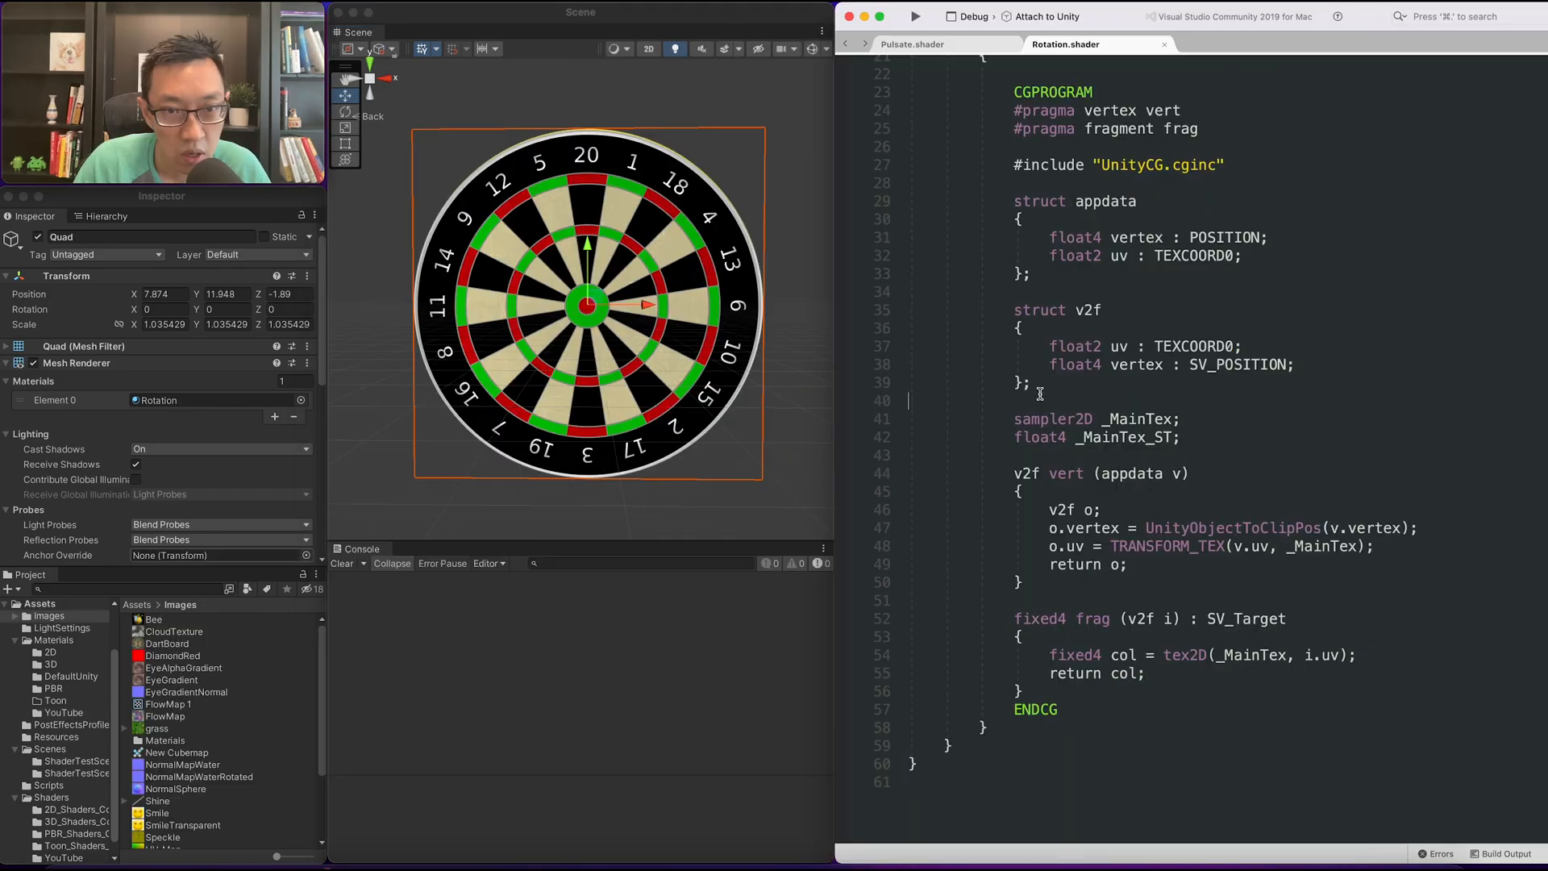
mouse_move(808, 410)
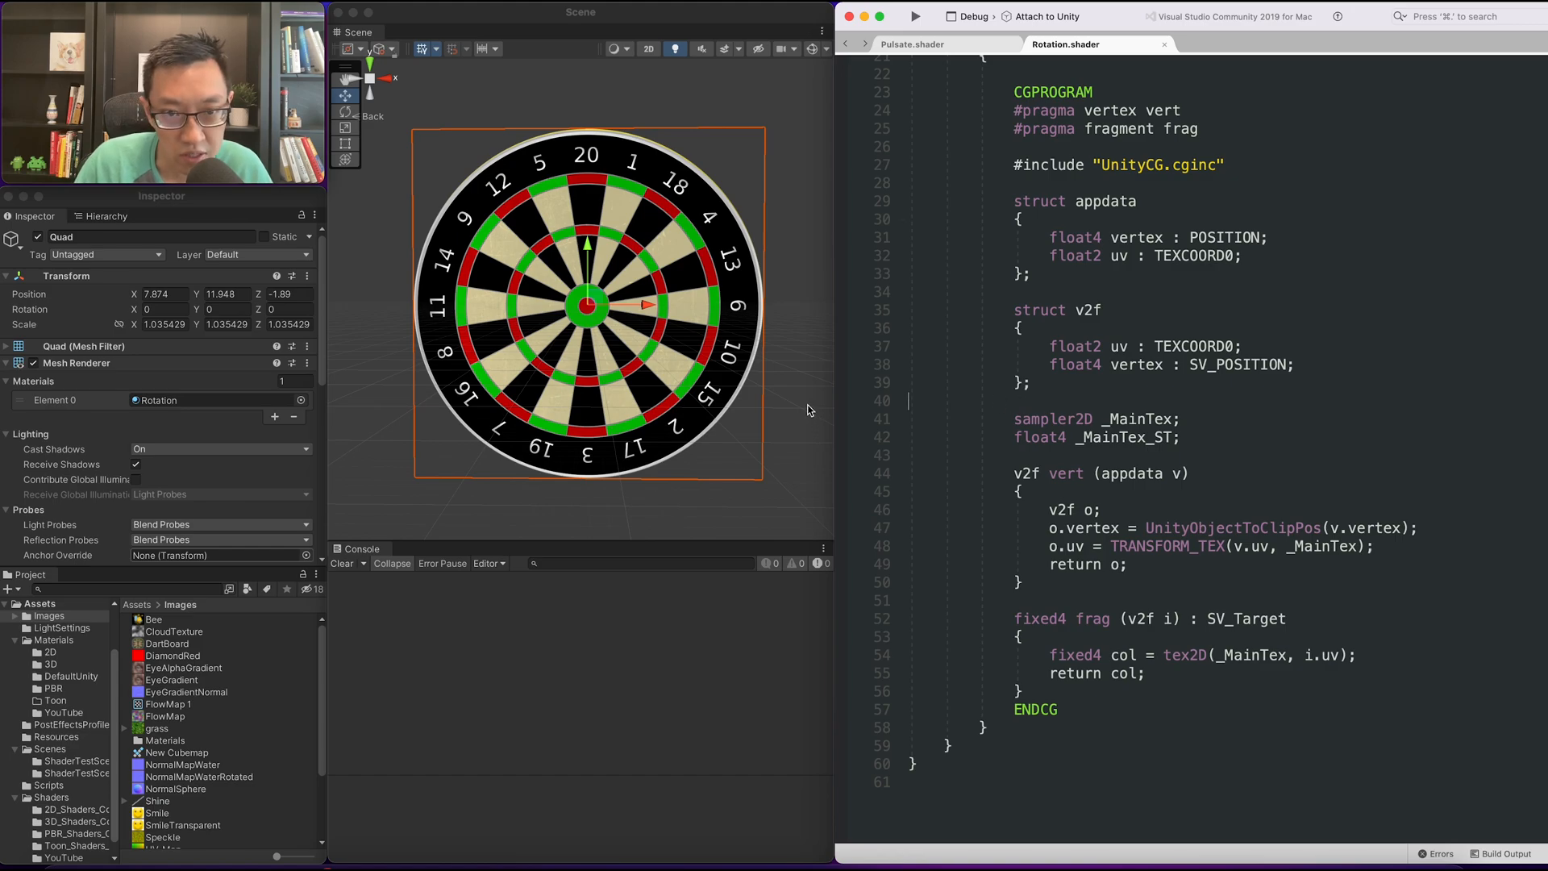
Inspect the UV gradient on the quad and place the cursor after the UV transform in vert.
scroll("down", 3)
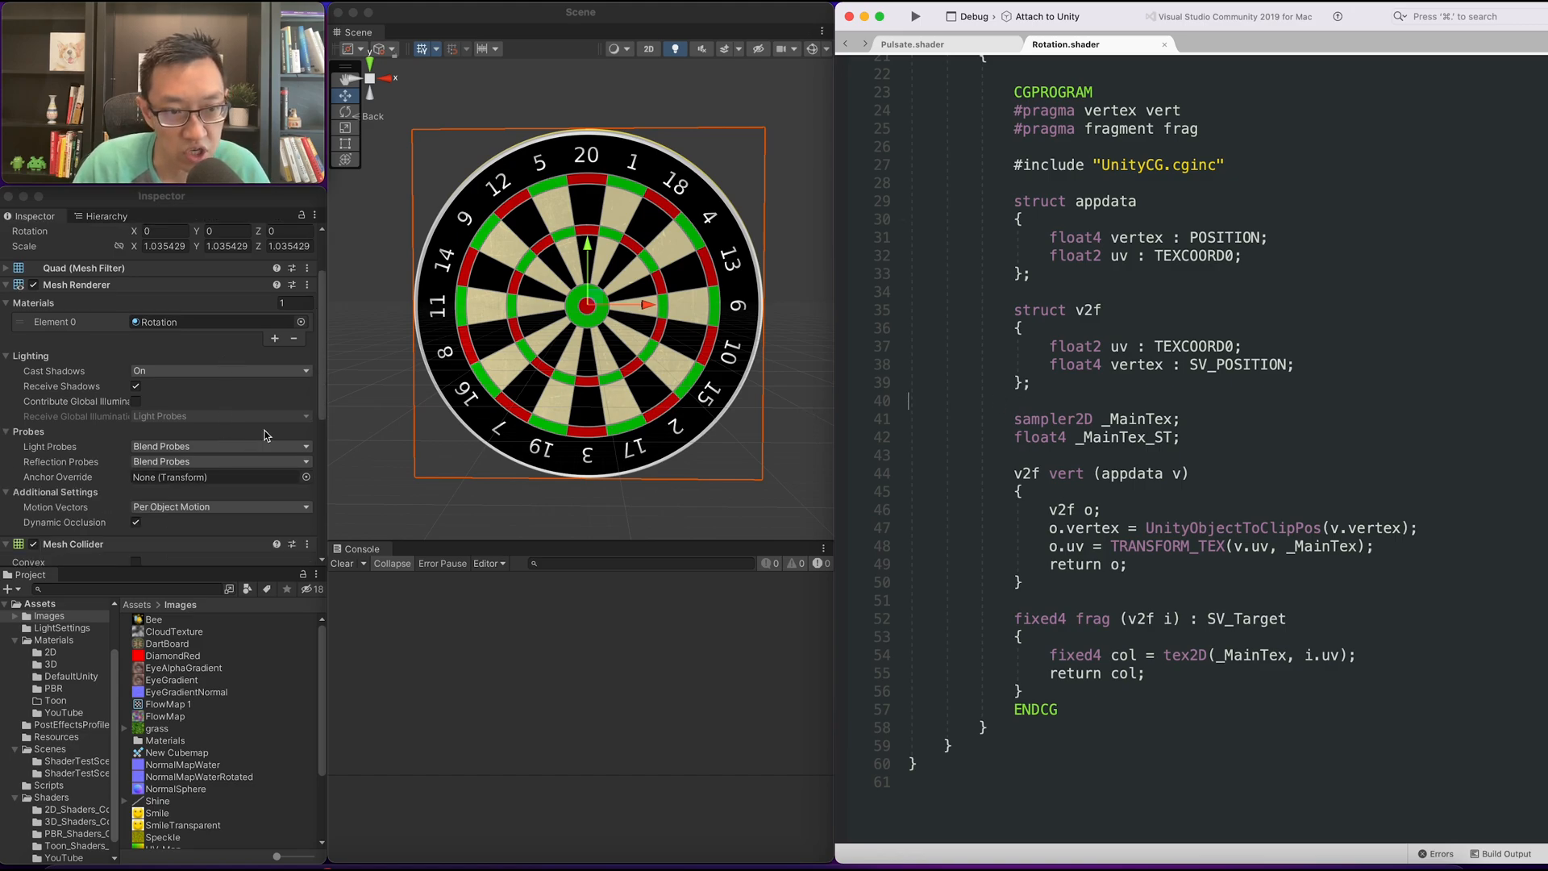
scroll("down", 3)
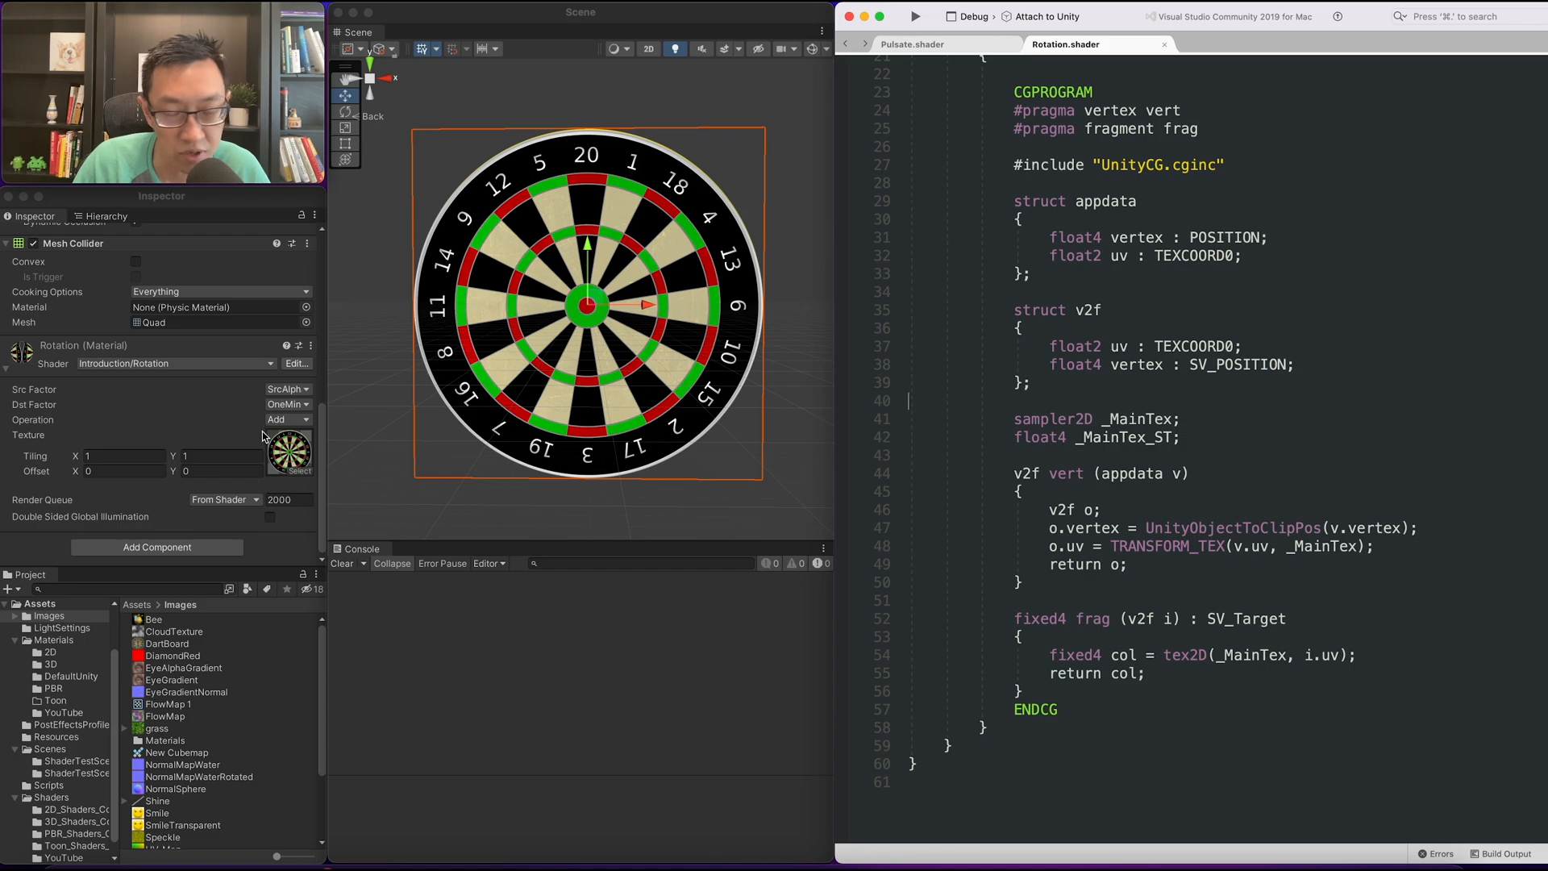
scroll("up", 3)
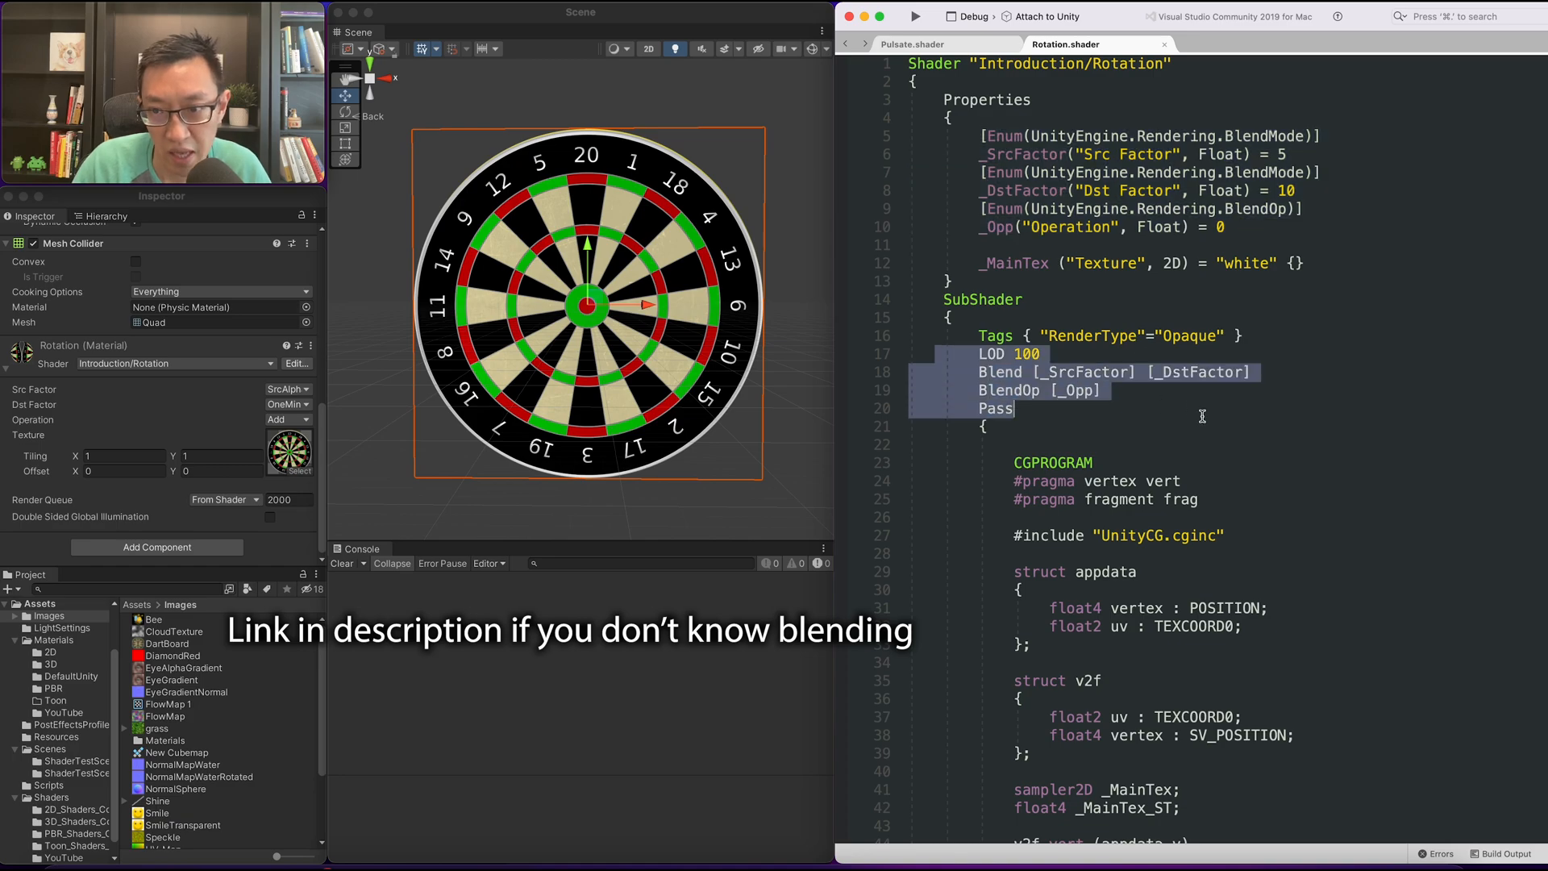
scroll("down", 3)
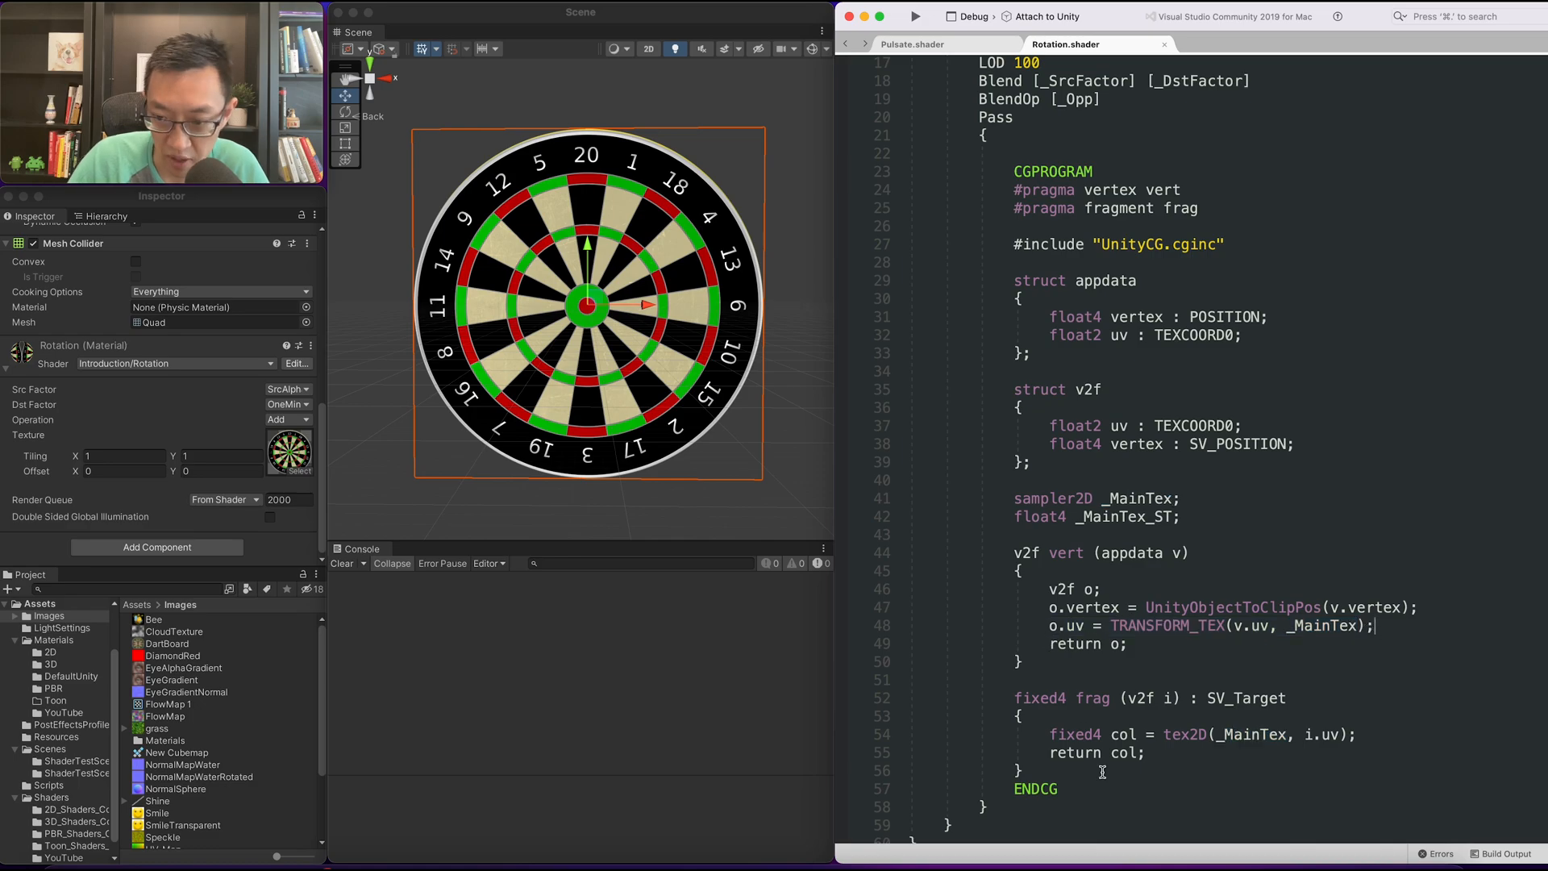
double_click(1122, 735)
type("fixed4(i.uv,0,1)")
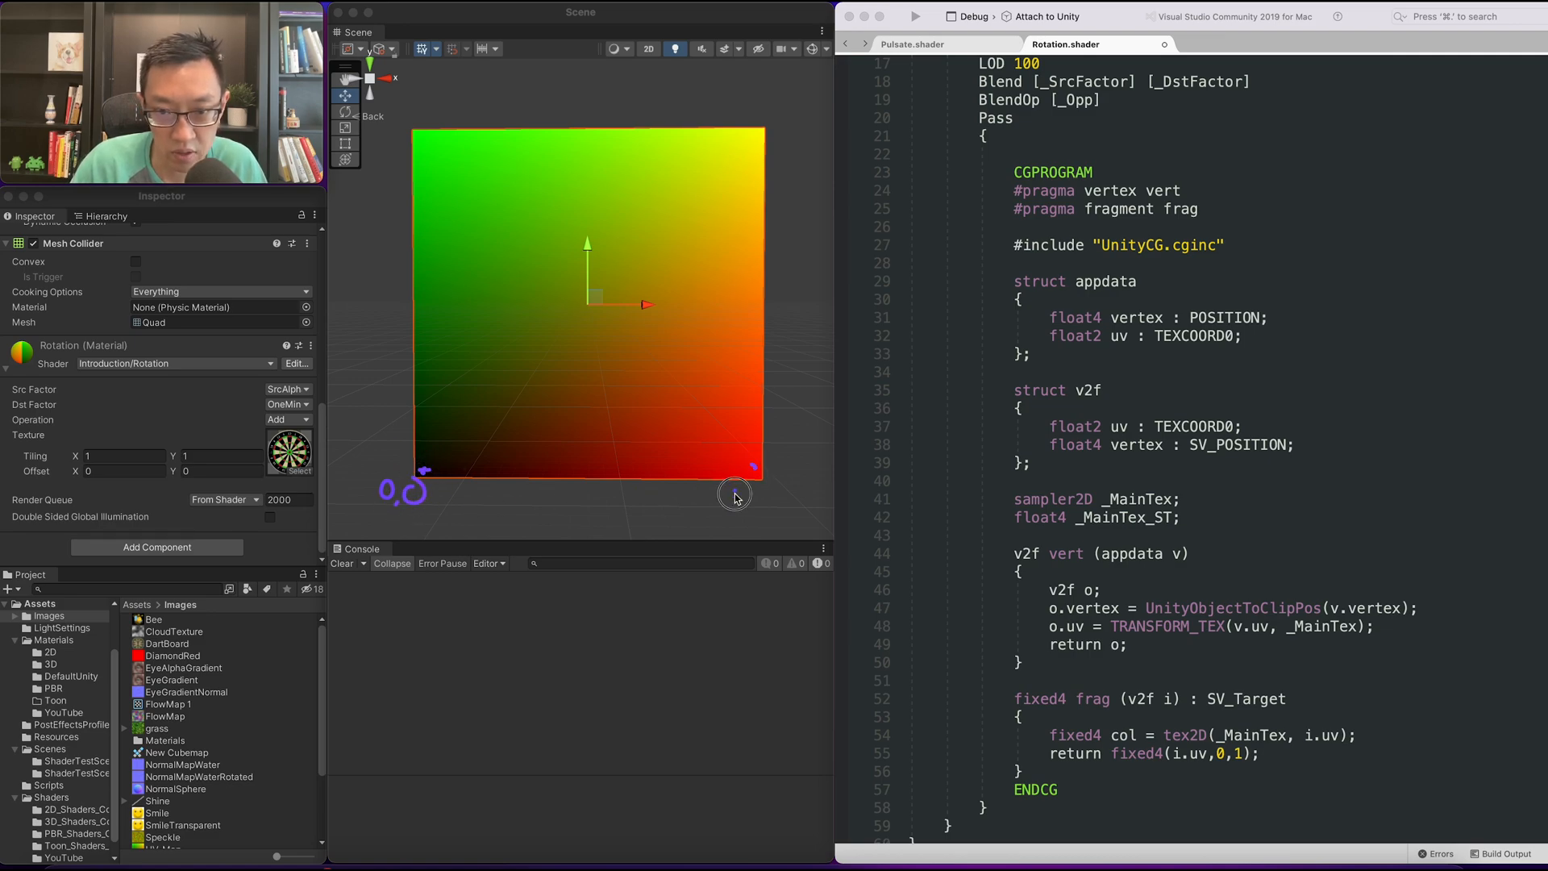
mouse_move(781, 108)
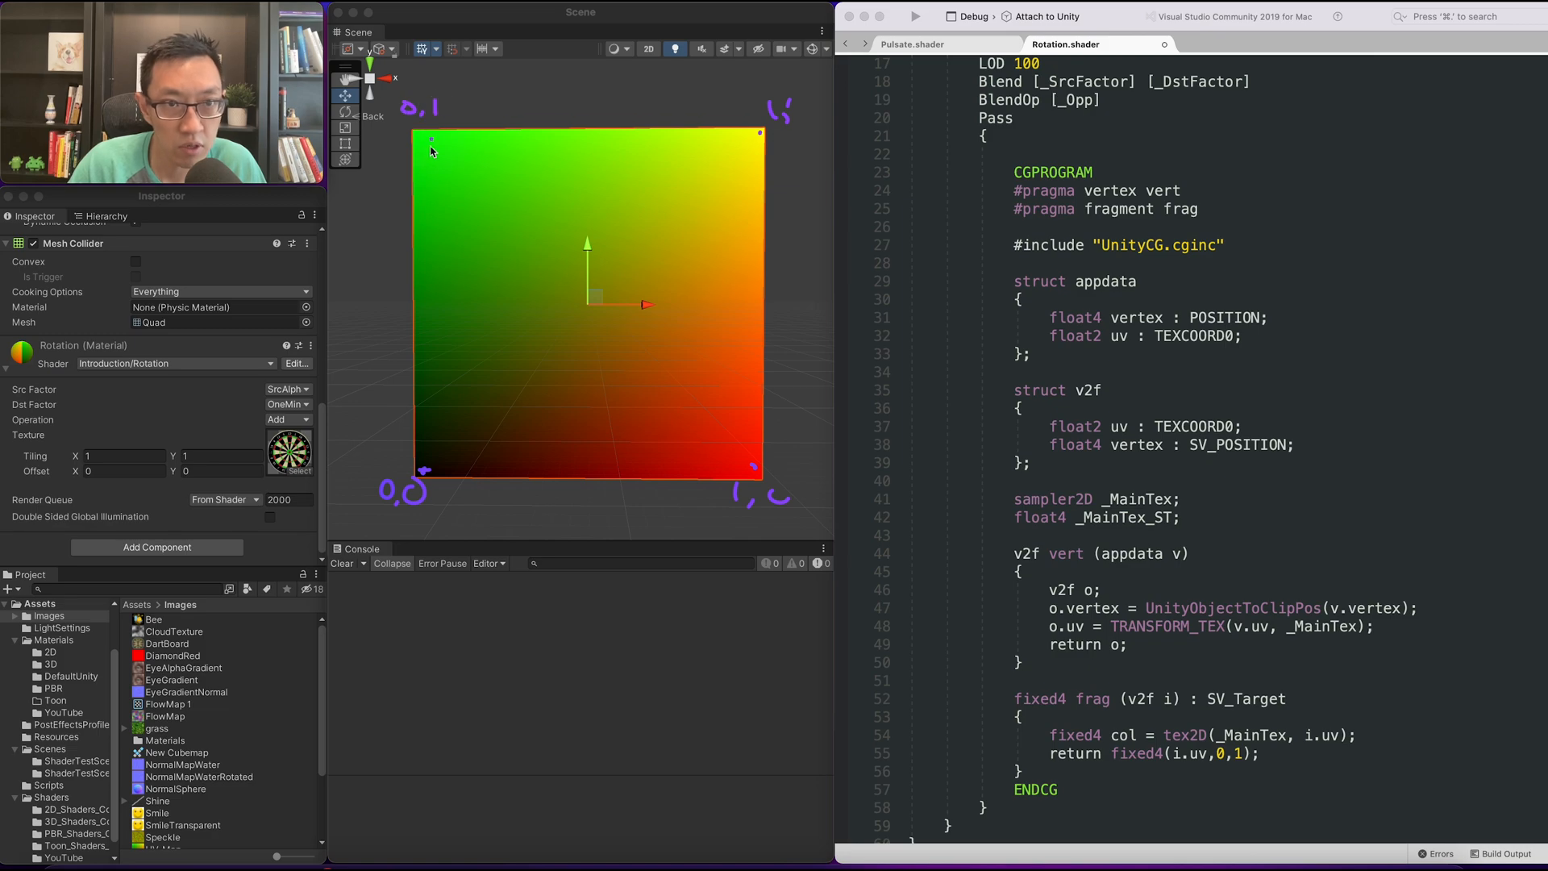
mouse_move(456, 377)
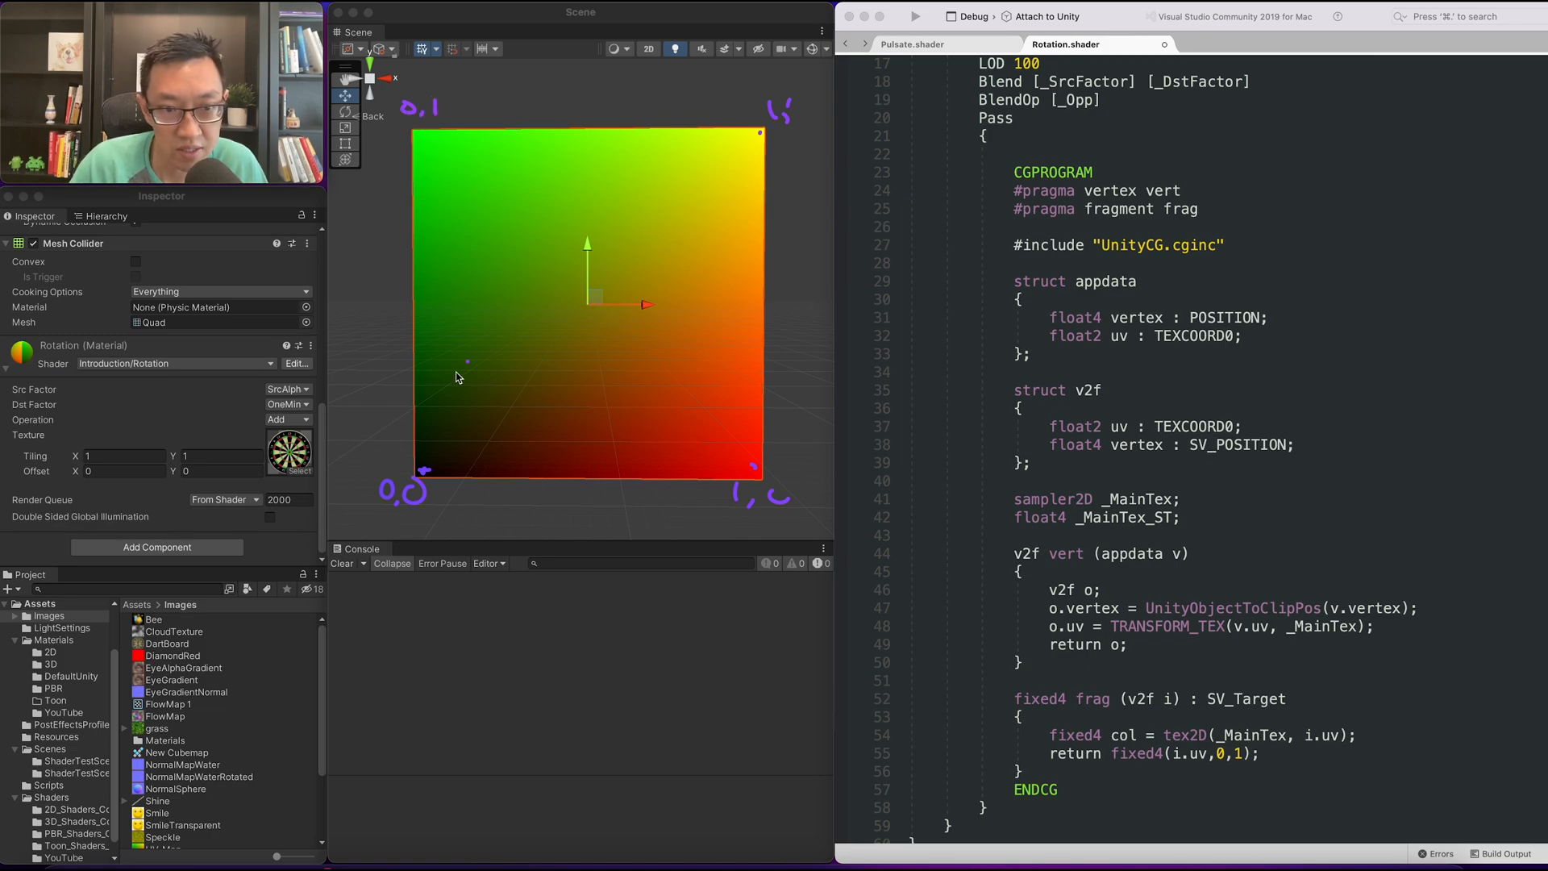
mouse_move(533, 483)
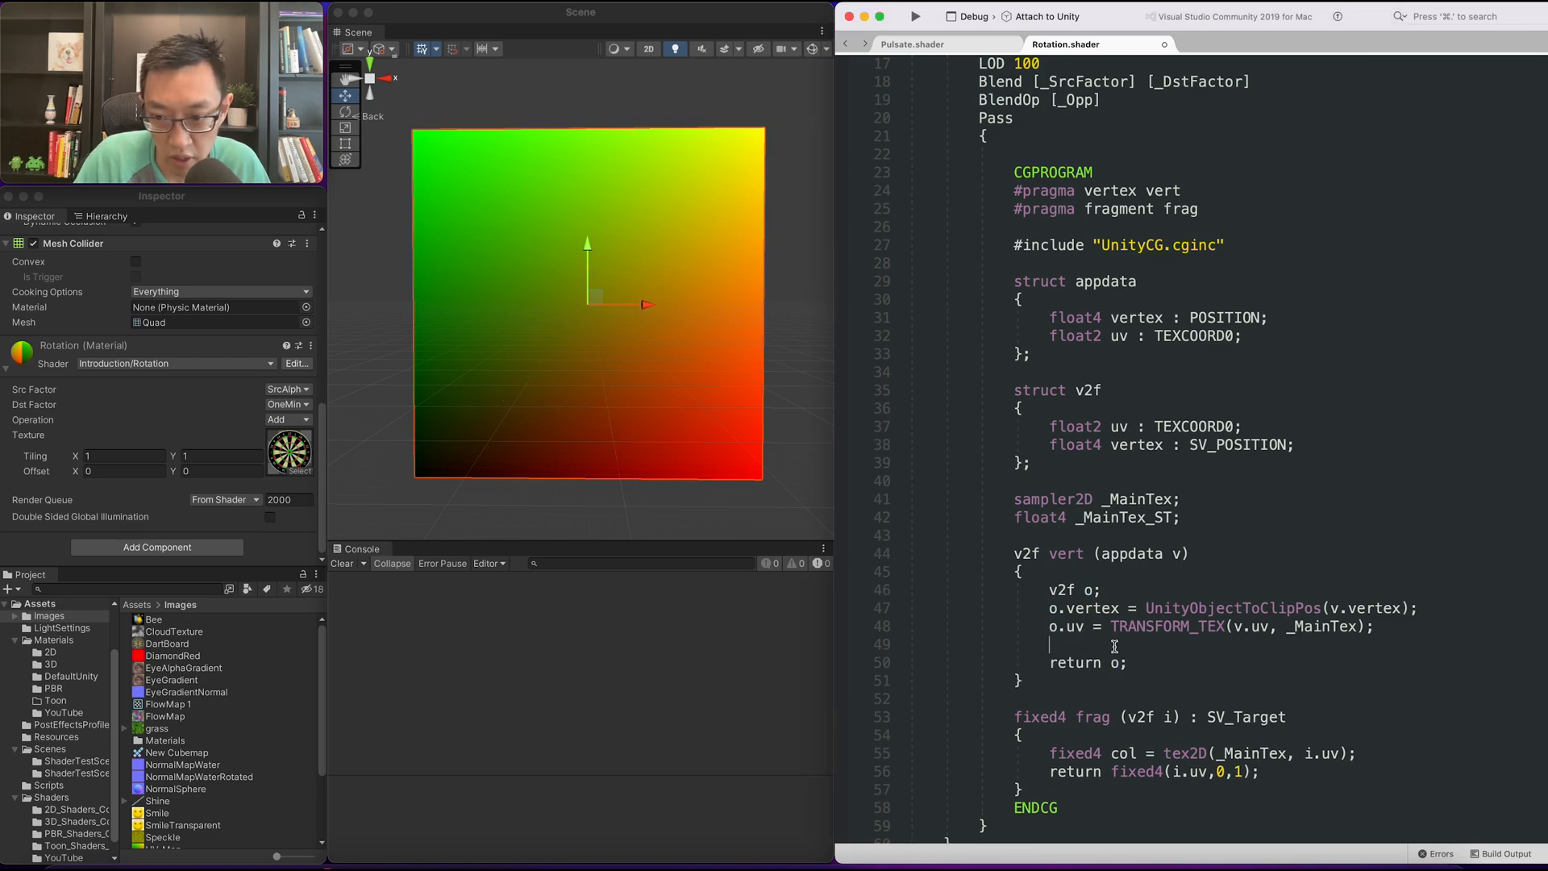
Add o.uv = o.uv * 2 - 1; after TRANSFORM_TEX in the vertex function.
type("o.uv = o.uv *")
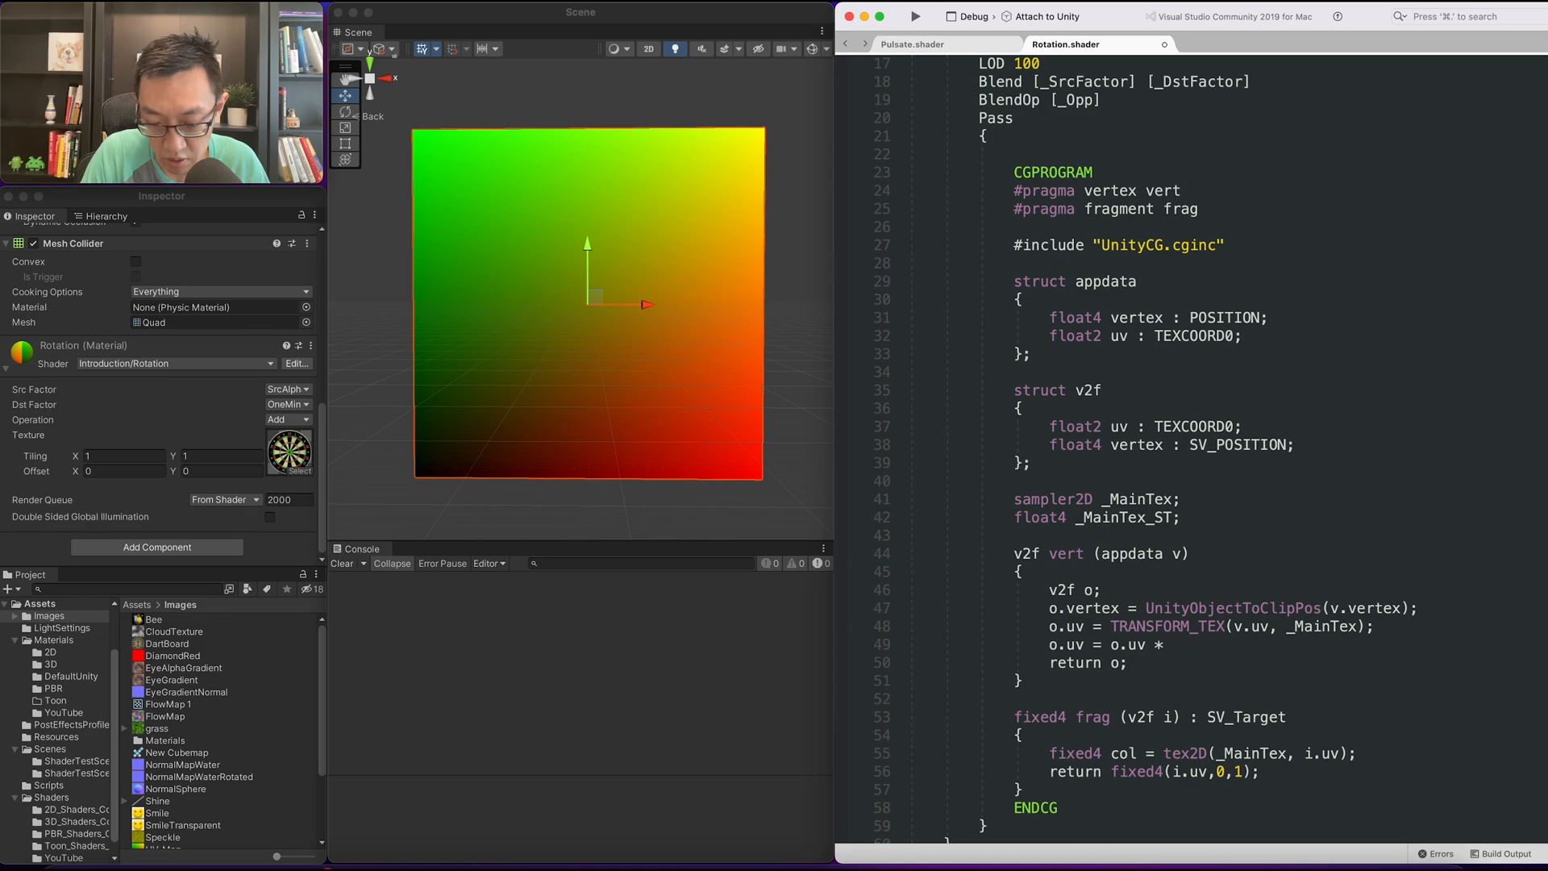
type("2 =-1;")
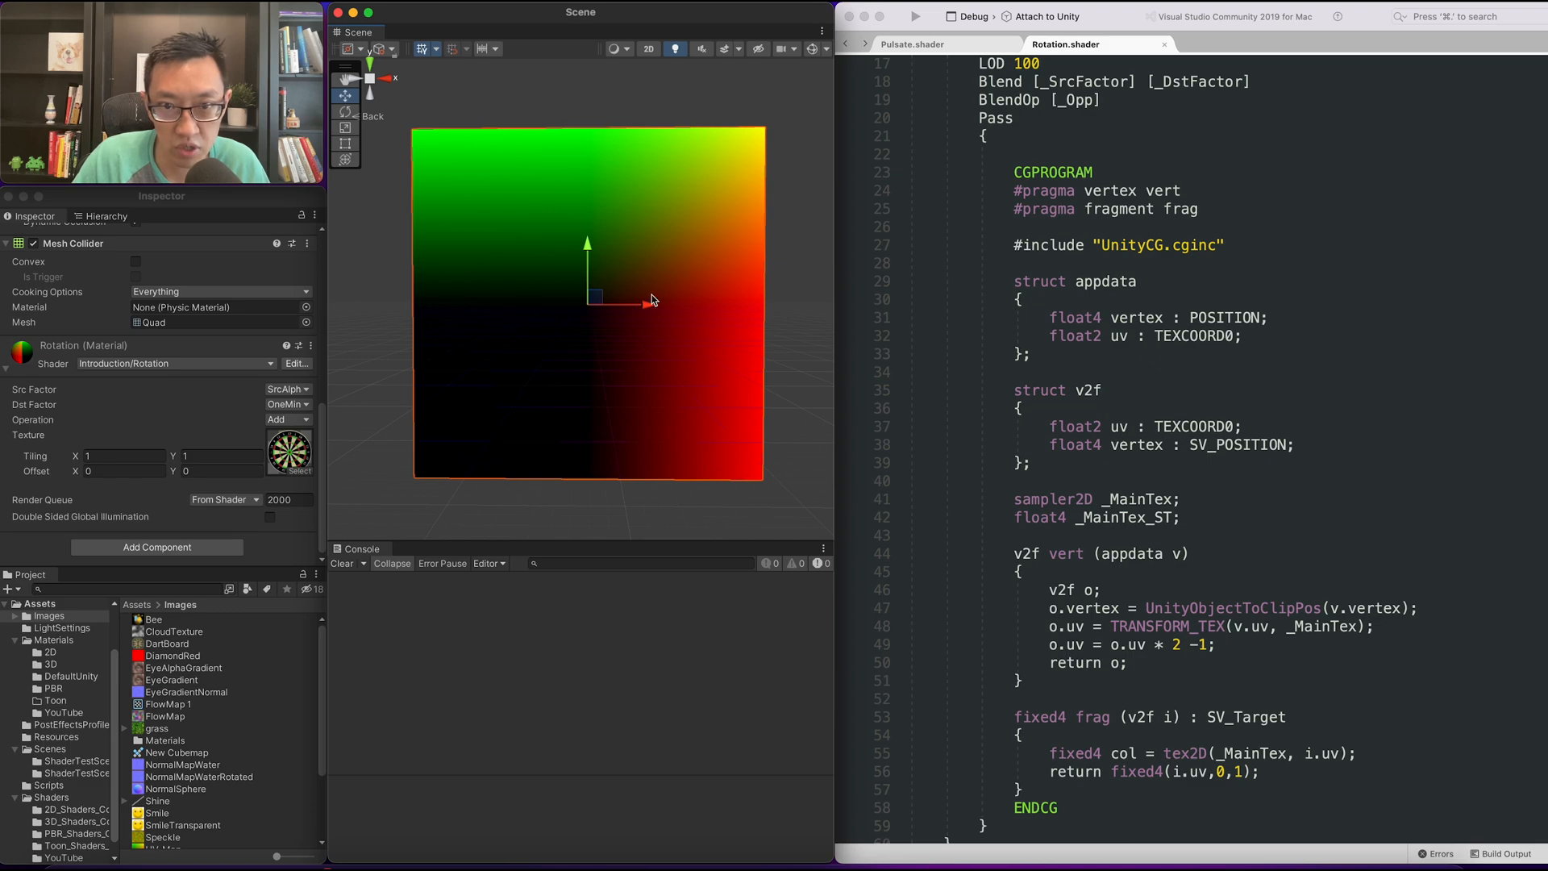
mouse_move(526, 316)
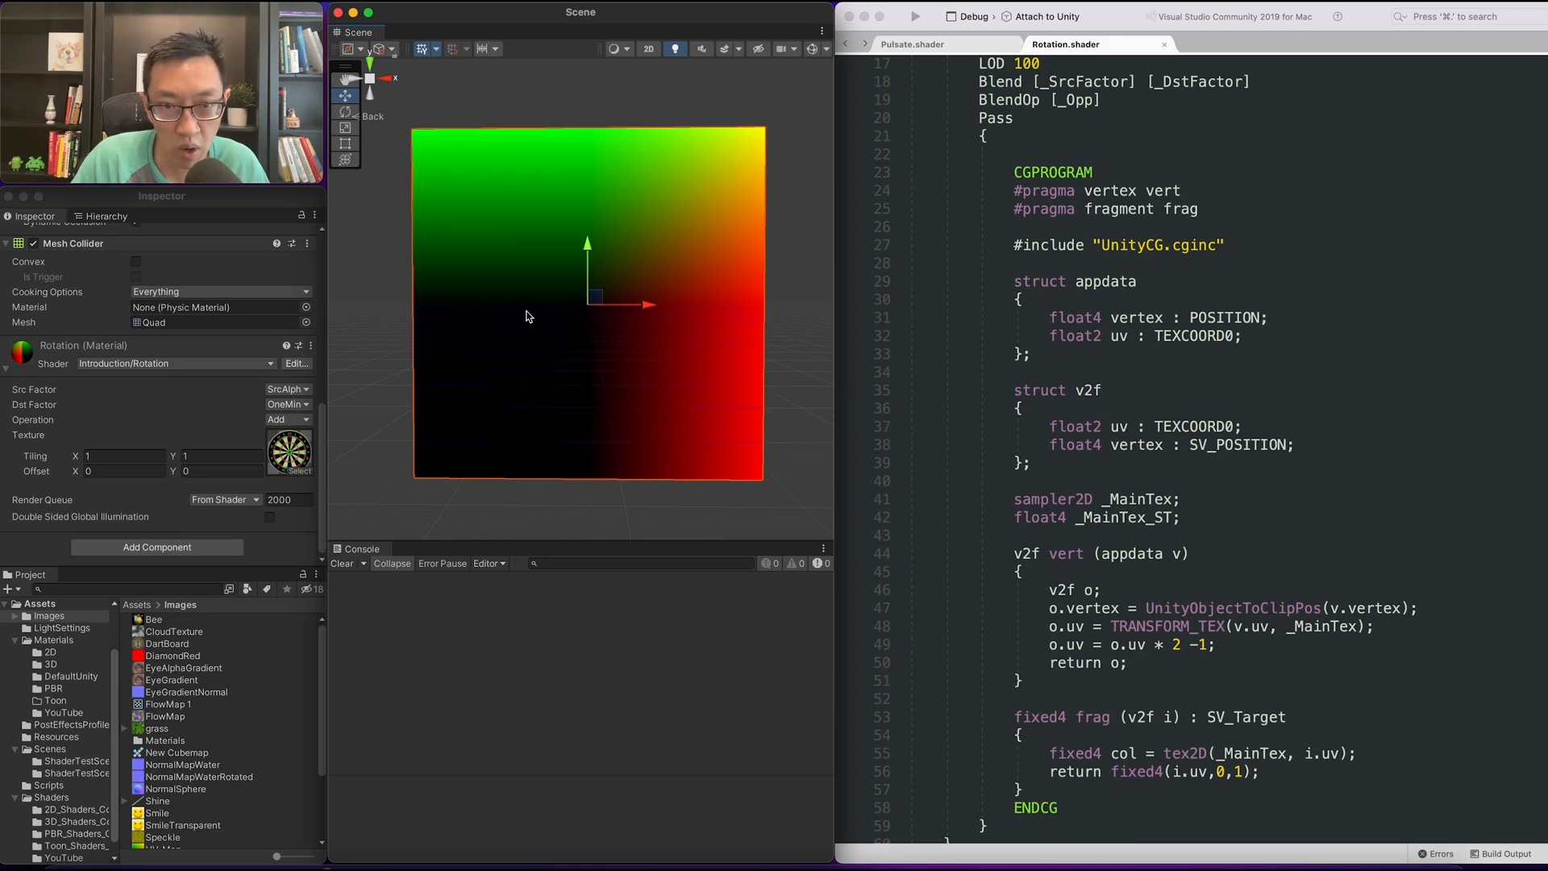
mouse_move(590, 358)
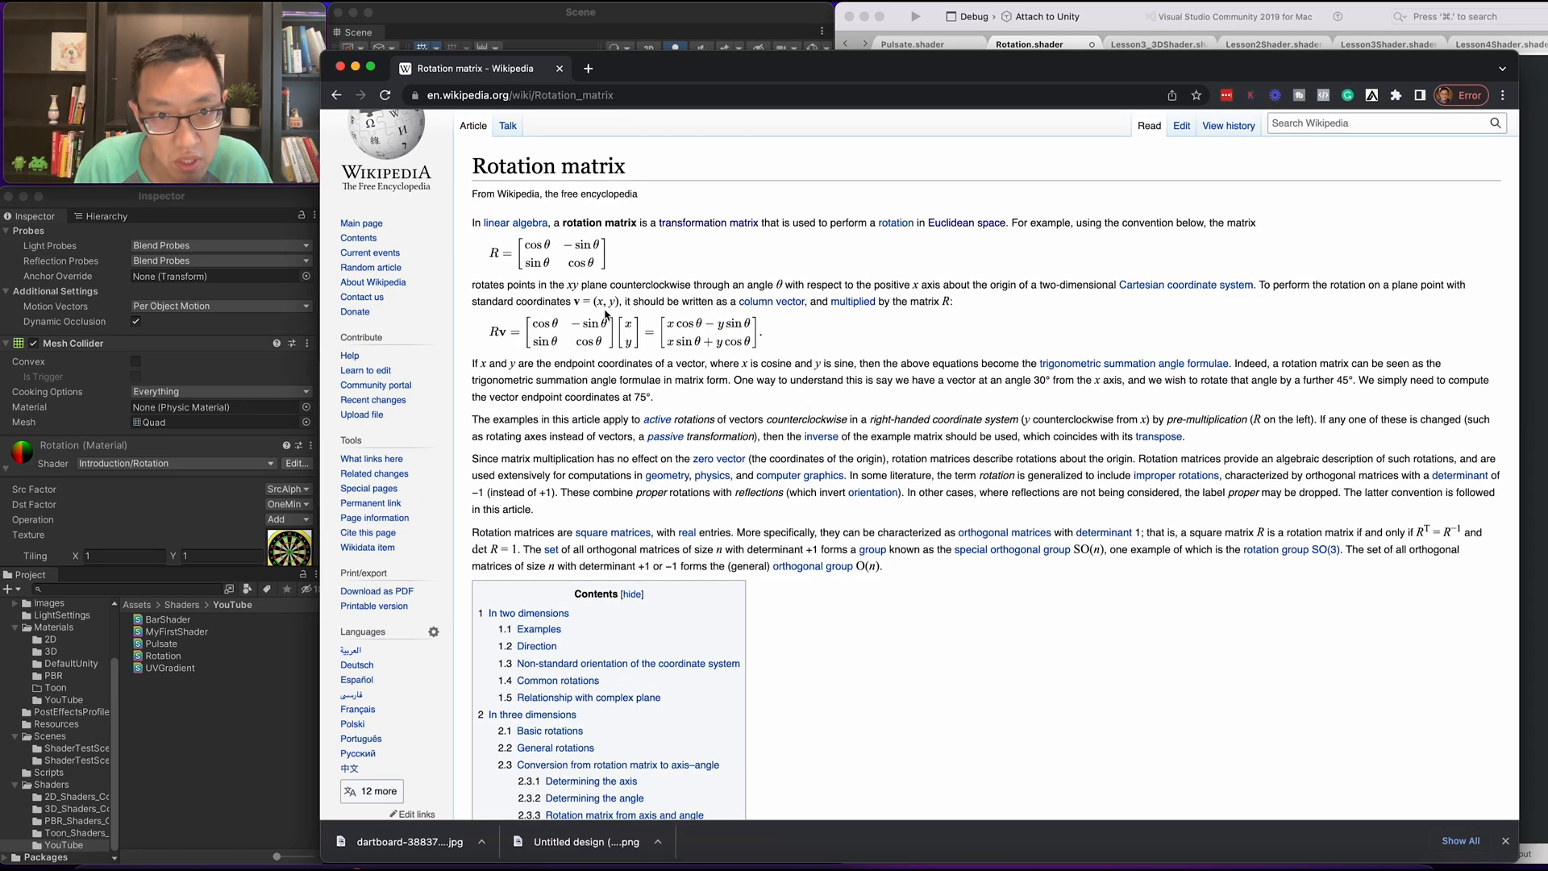
mouse_move(666, 337)
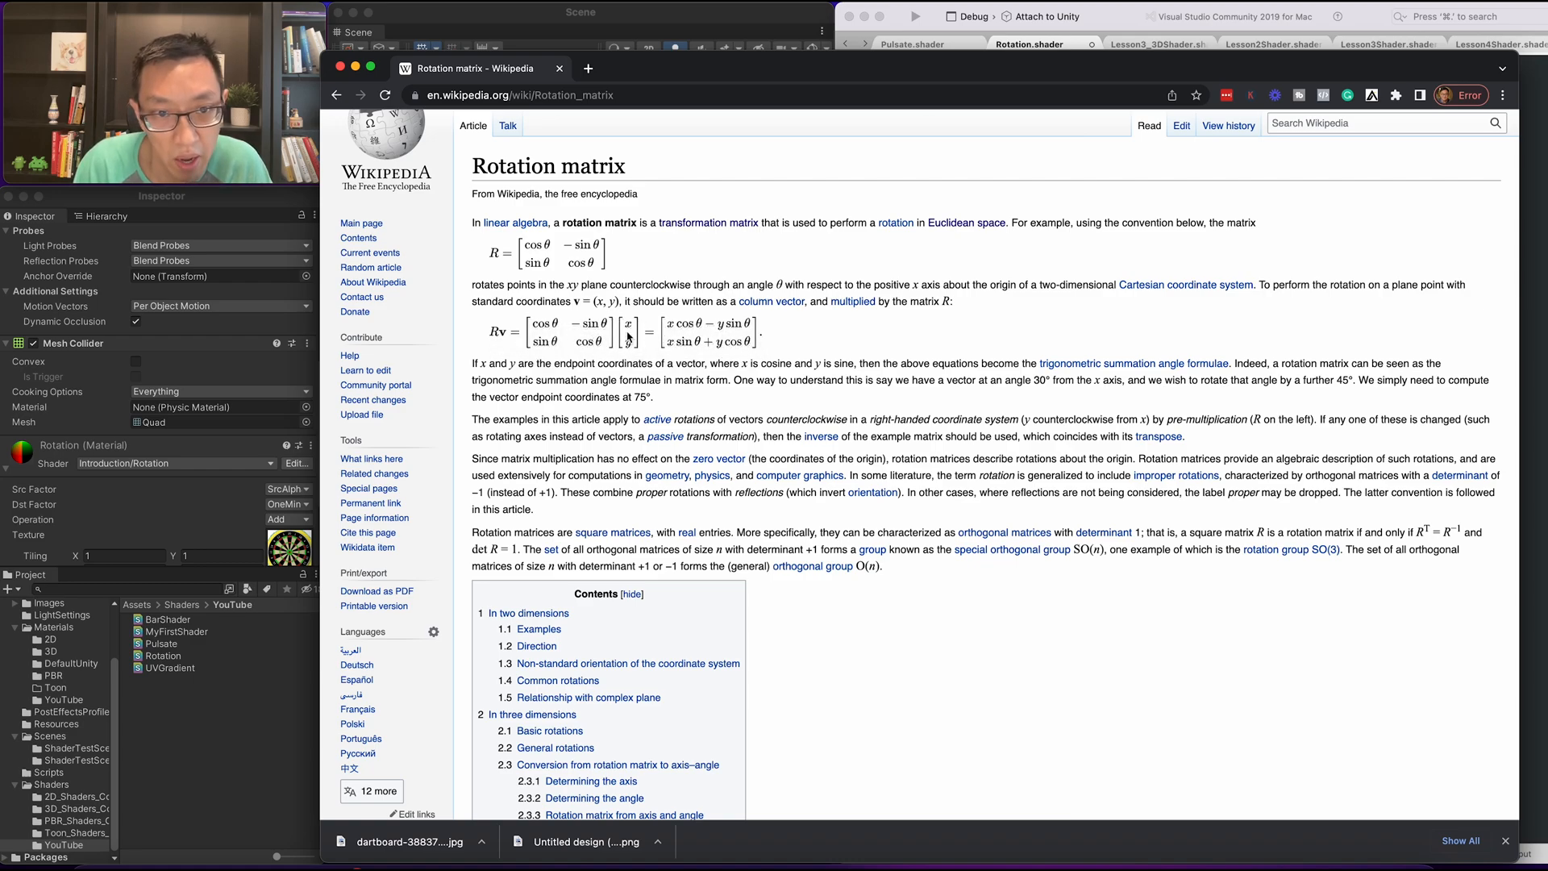
mouse_move(388, 111)
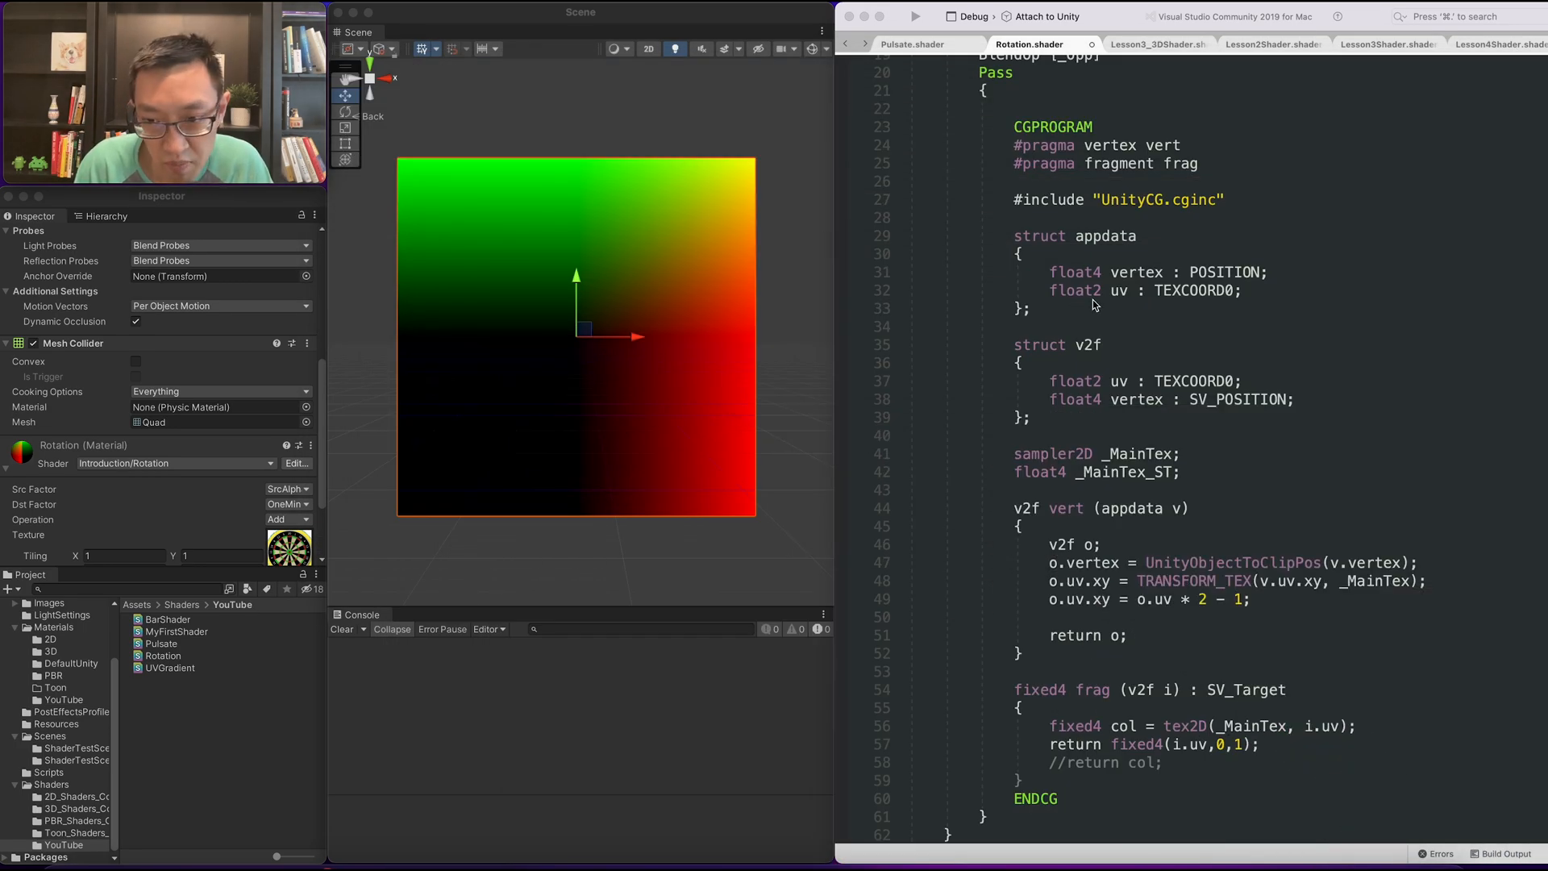
Add a _Rotation ("Rotation", float) = 0 property to the shader's Properties block.
scroll("down", 3)
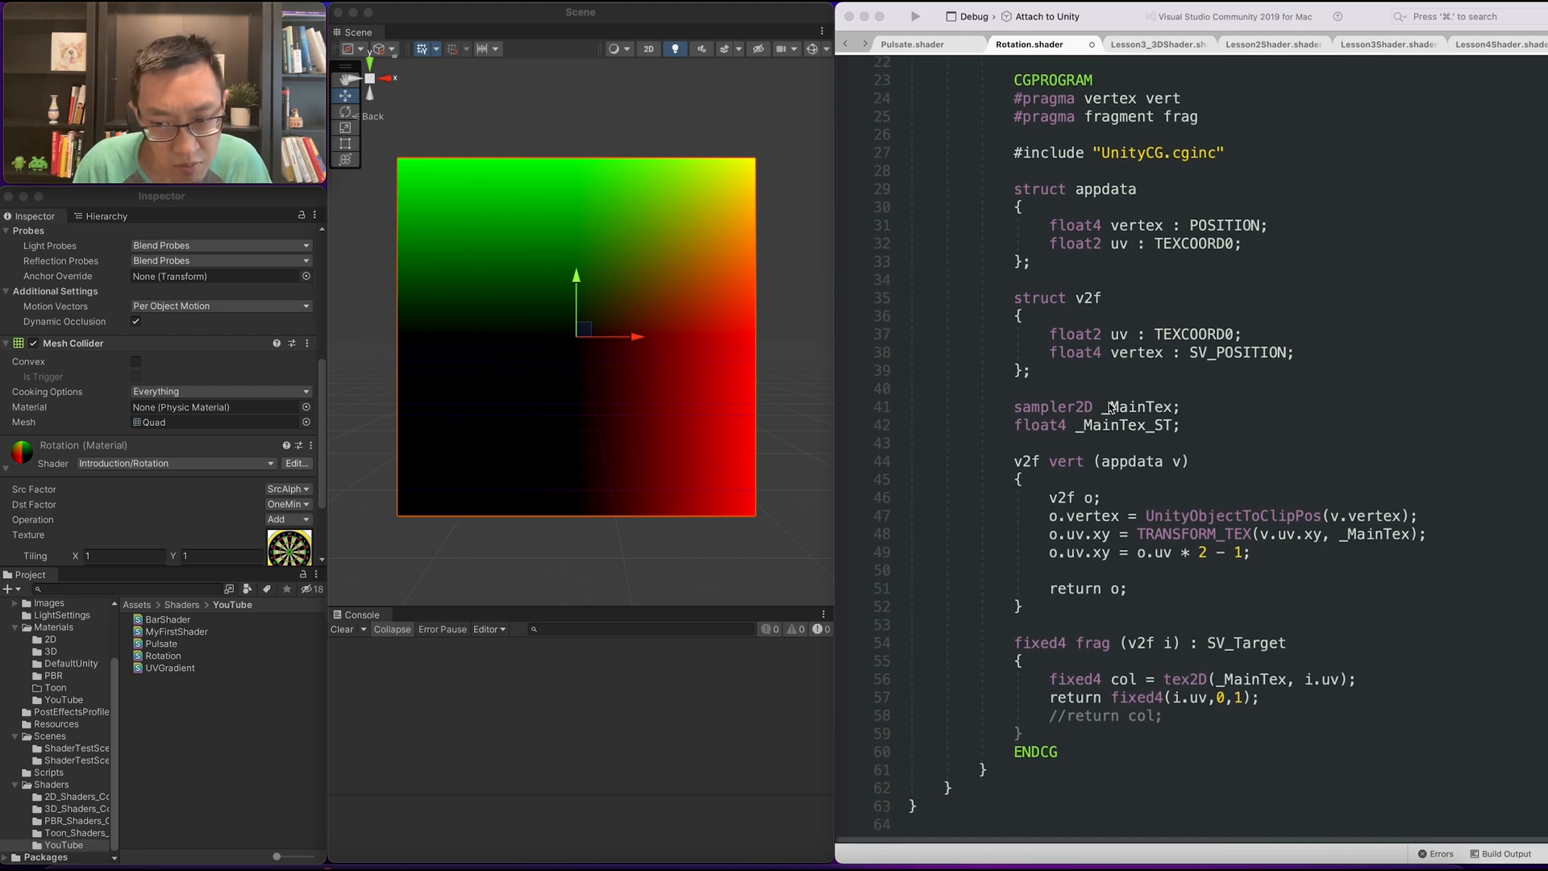
scroll("down", 3)
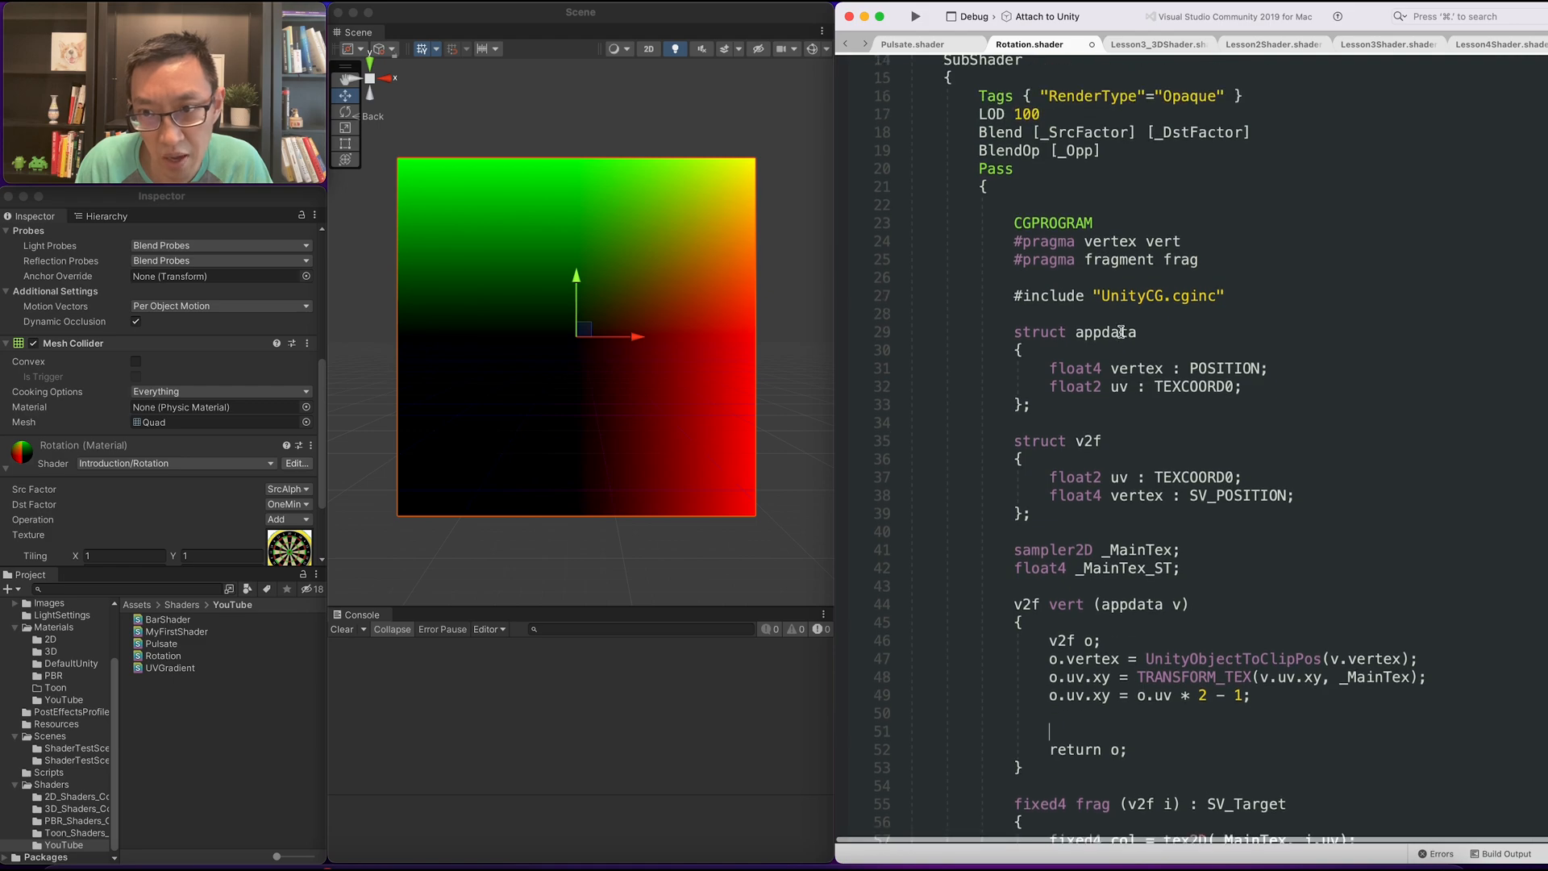
scroll("up", 3)
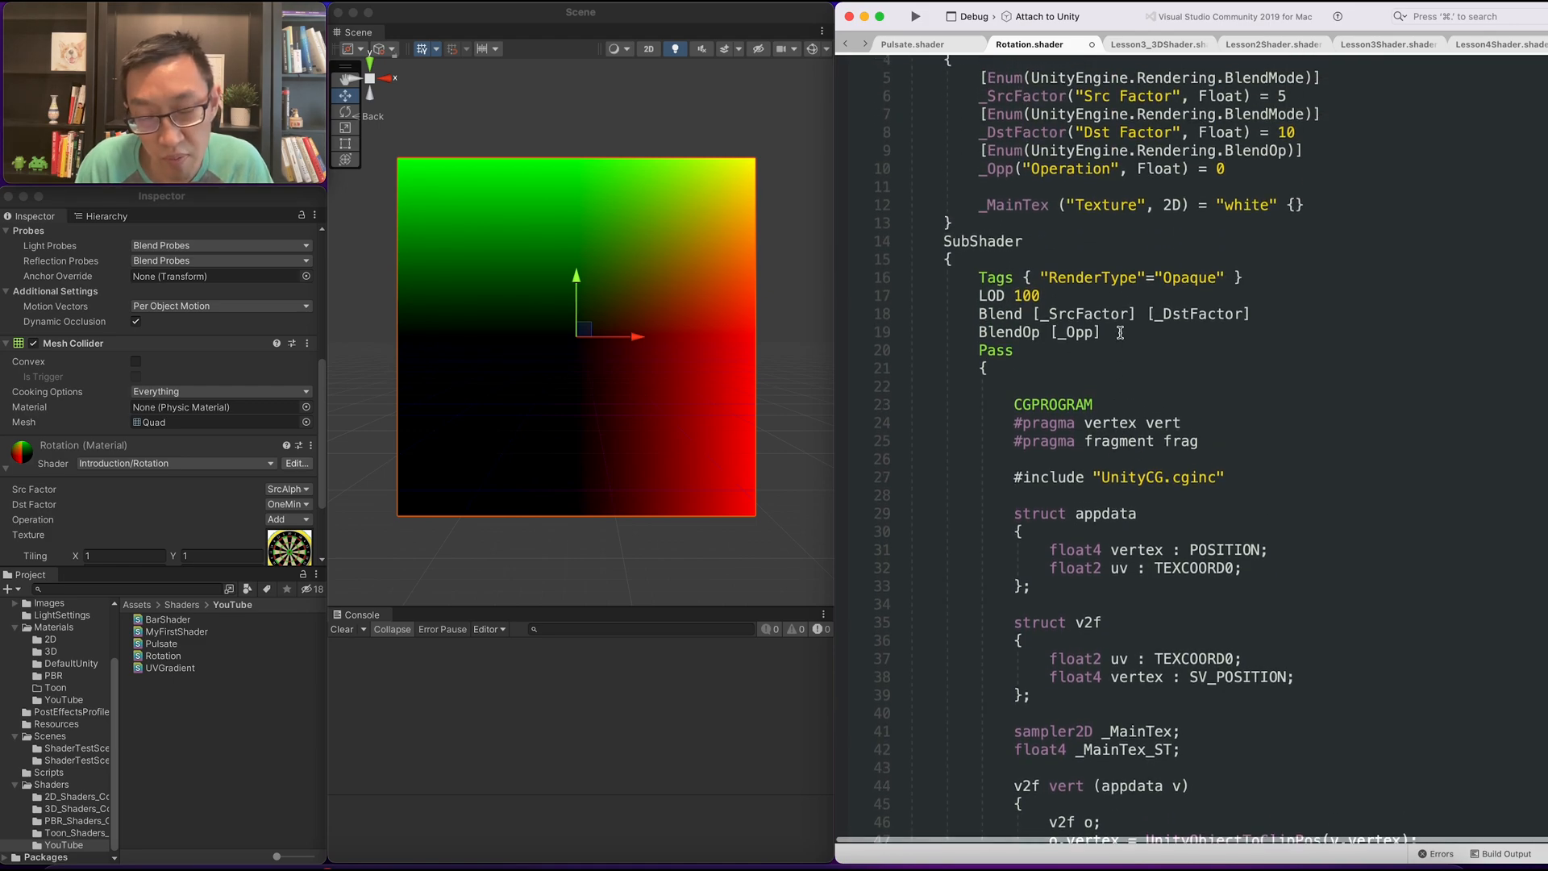
scroll("up", 3)
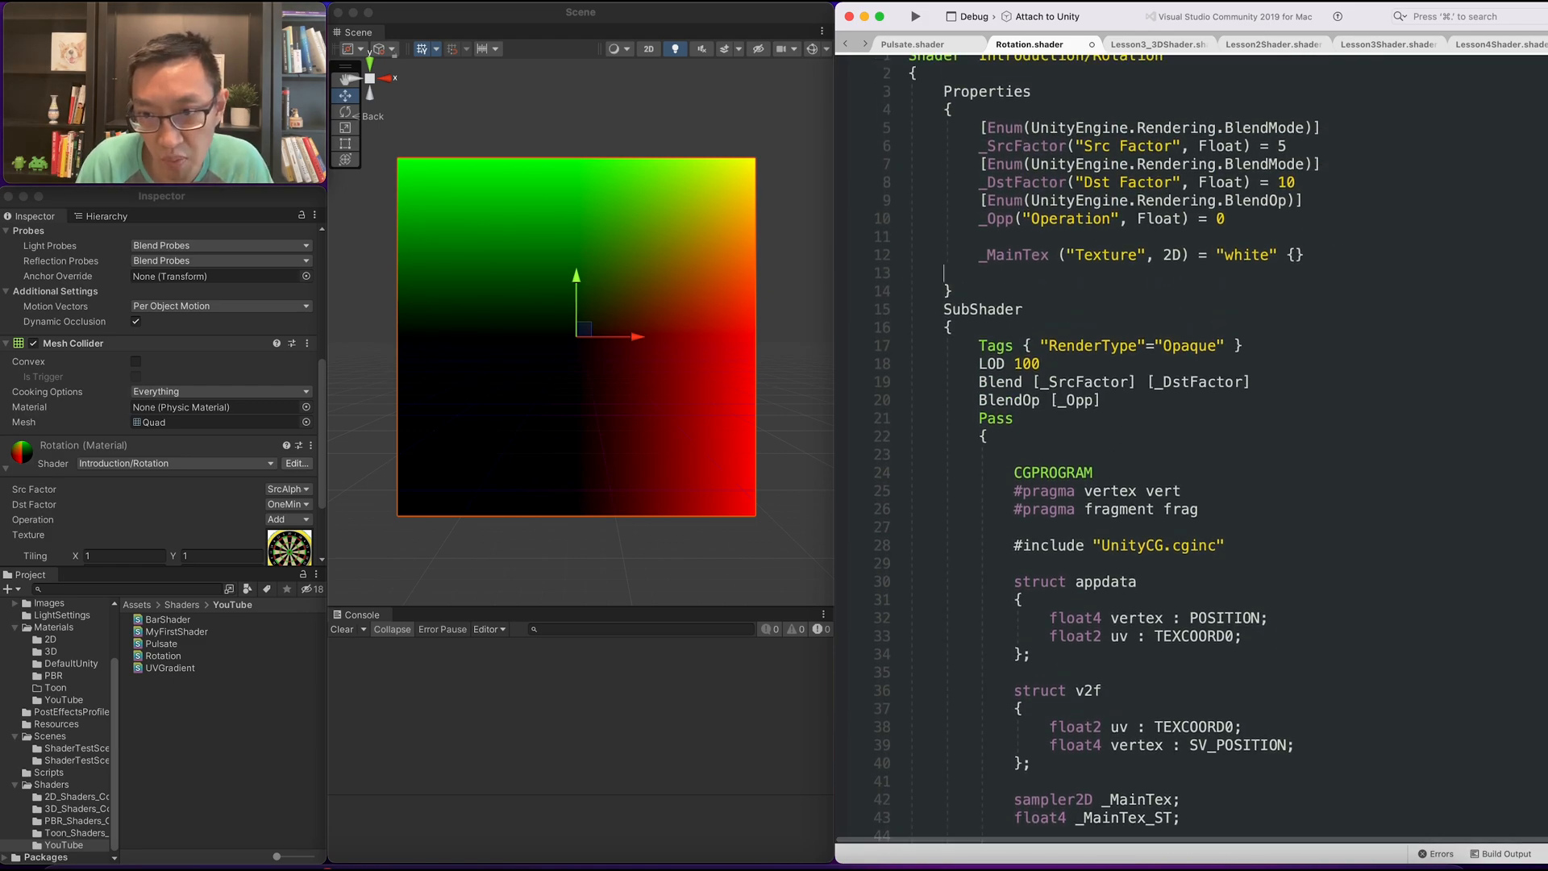
type("Rotation(")
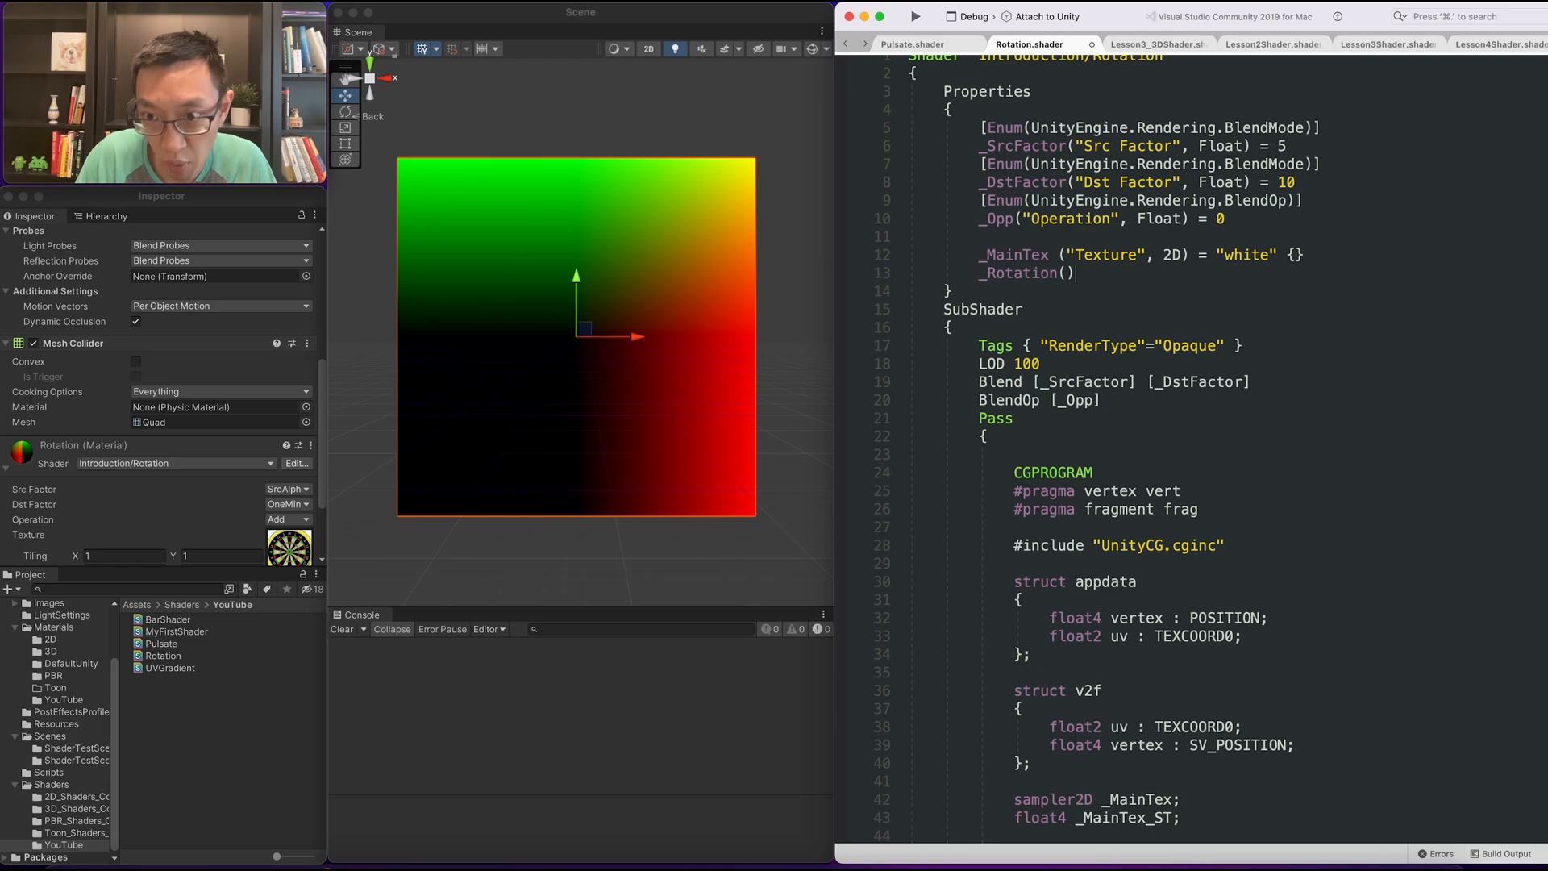
type("\"Rotation\",")
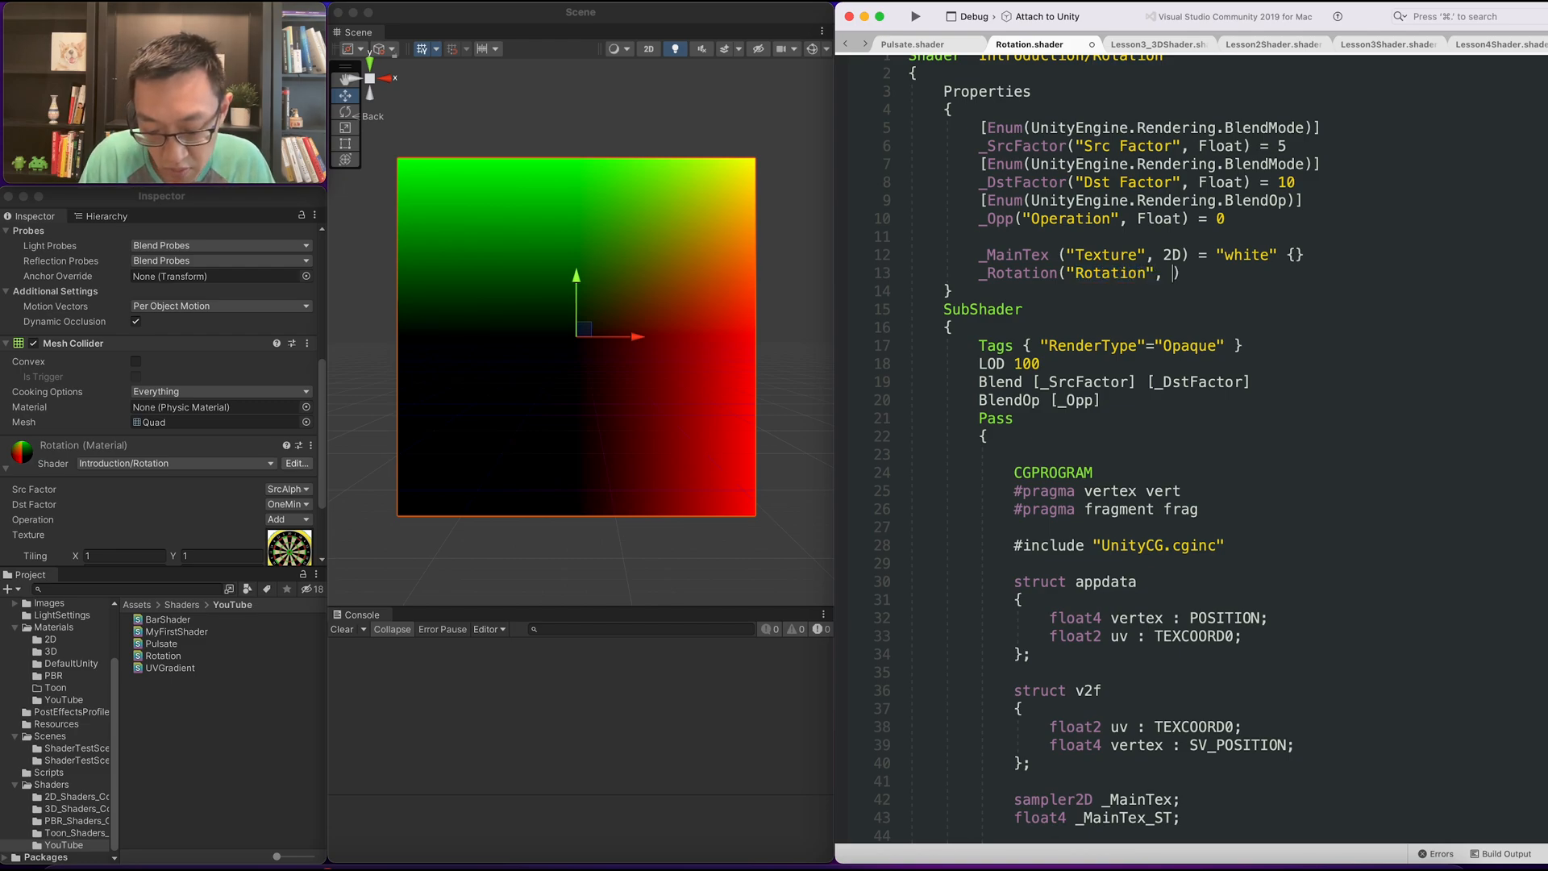
type("float) = 0;")
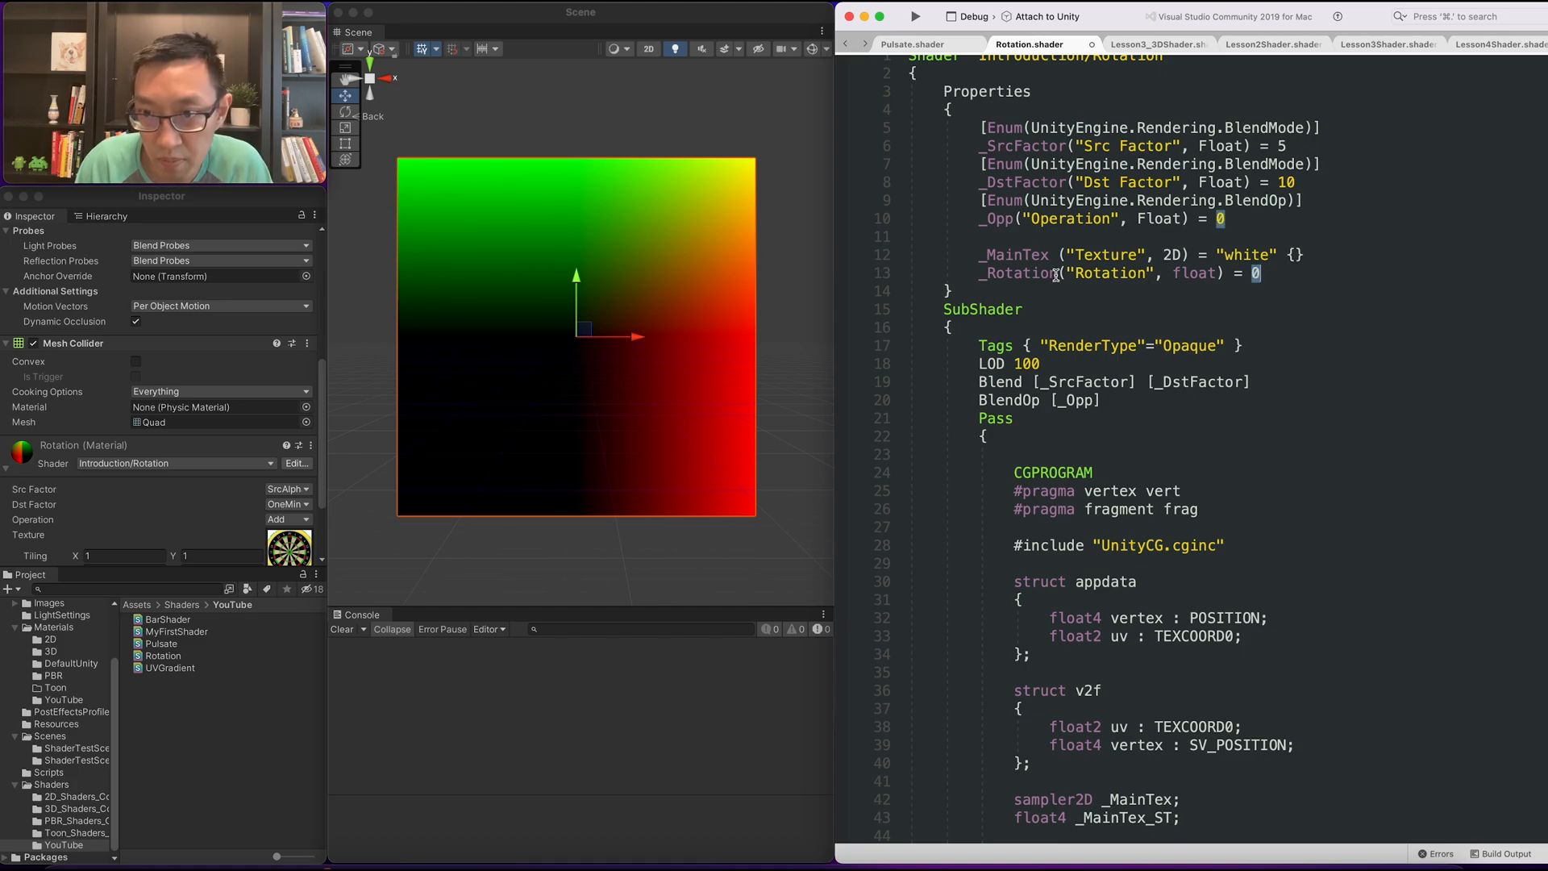
Declare float _Rotation below _MainTex_ST, just above the vertex function.
scroll("down", 3)
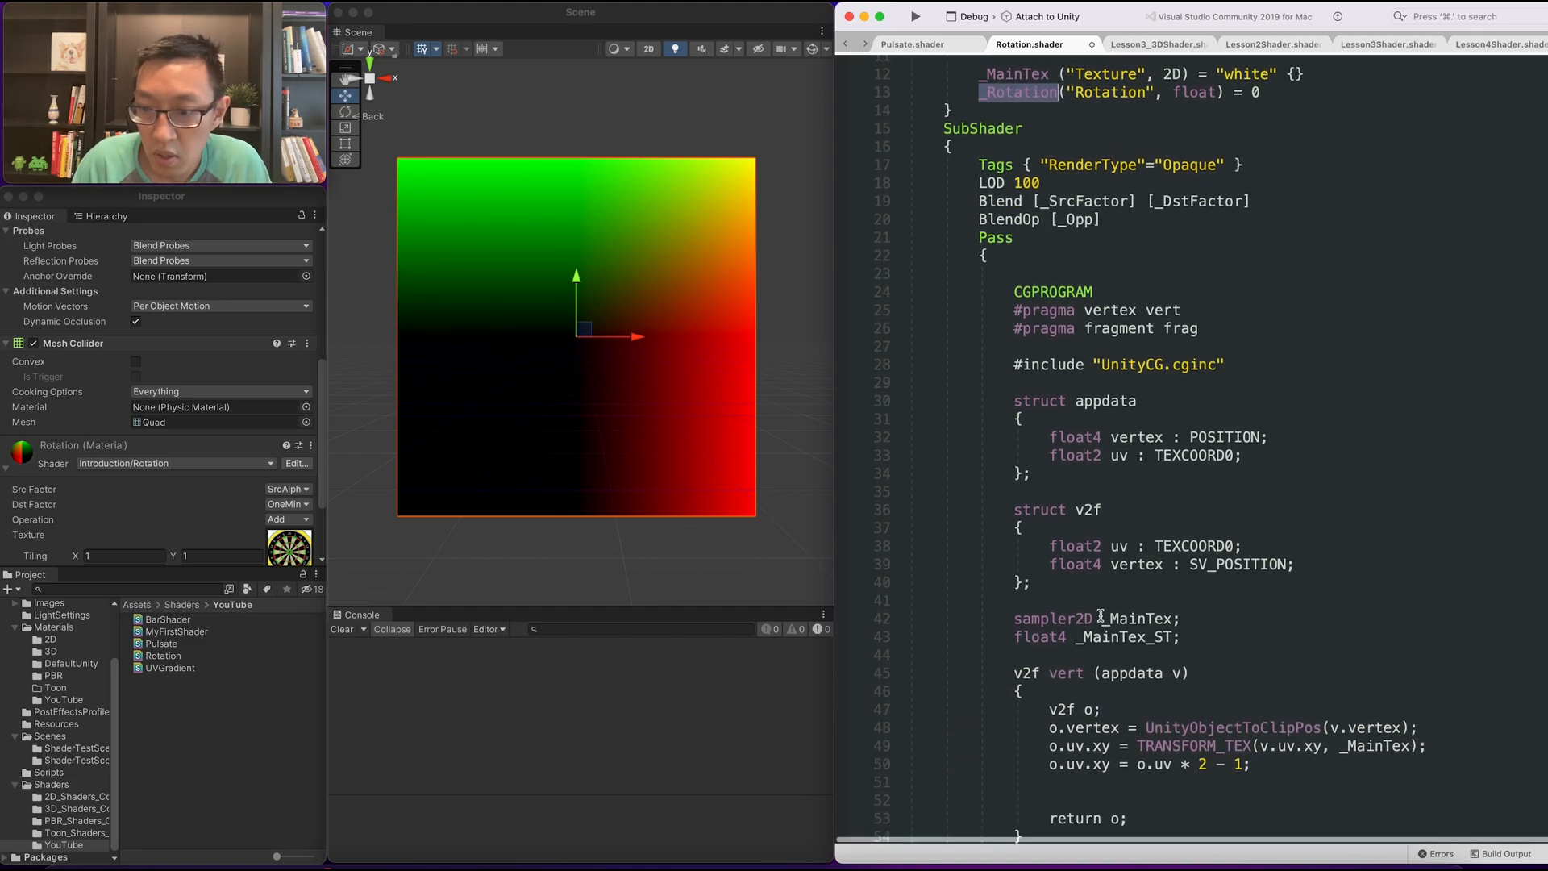
scroll("down", 3)
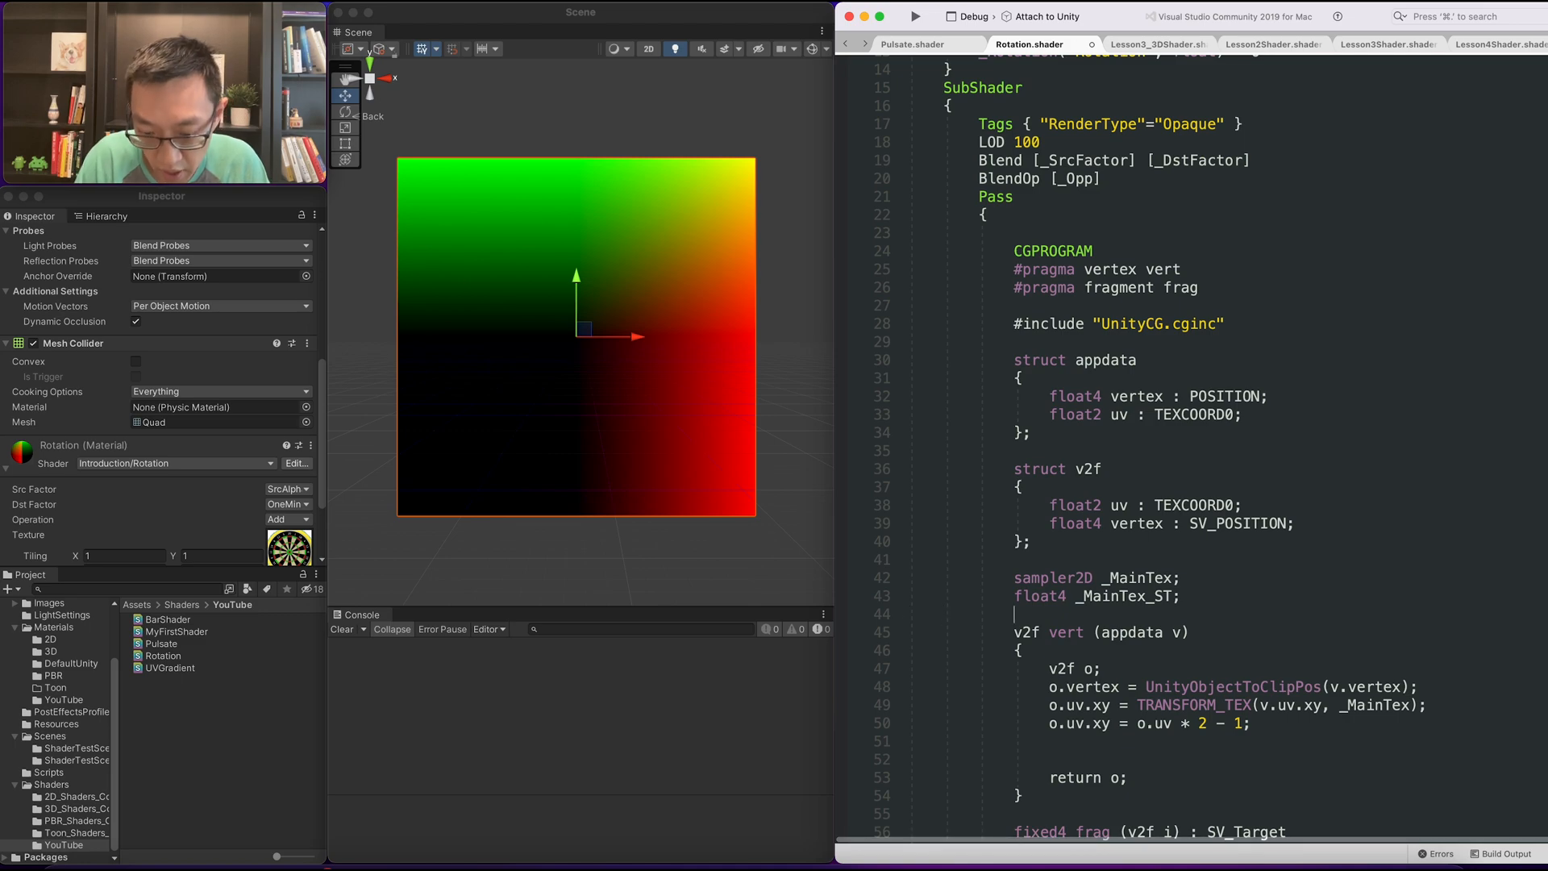
type("float _Rotation")
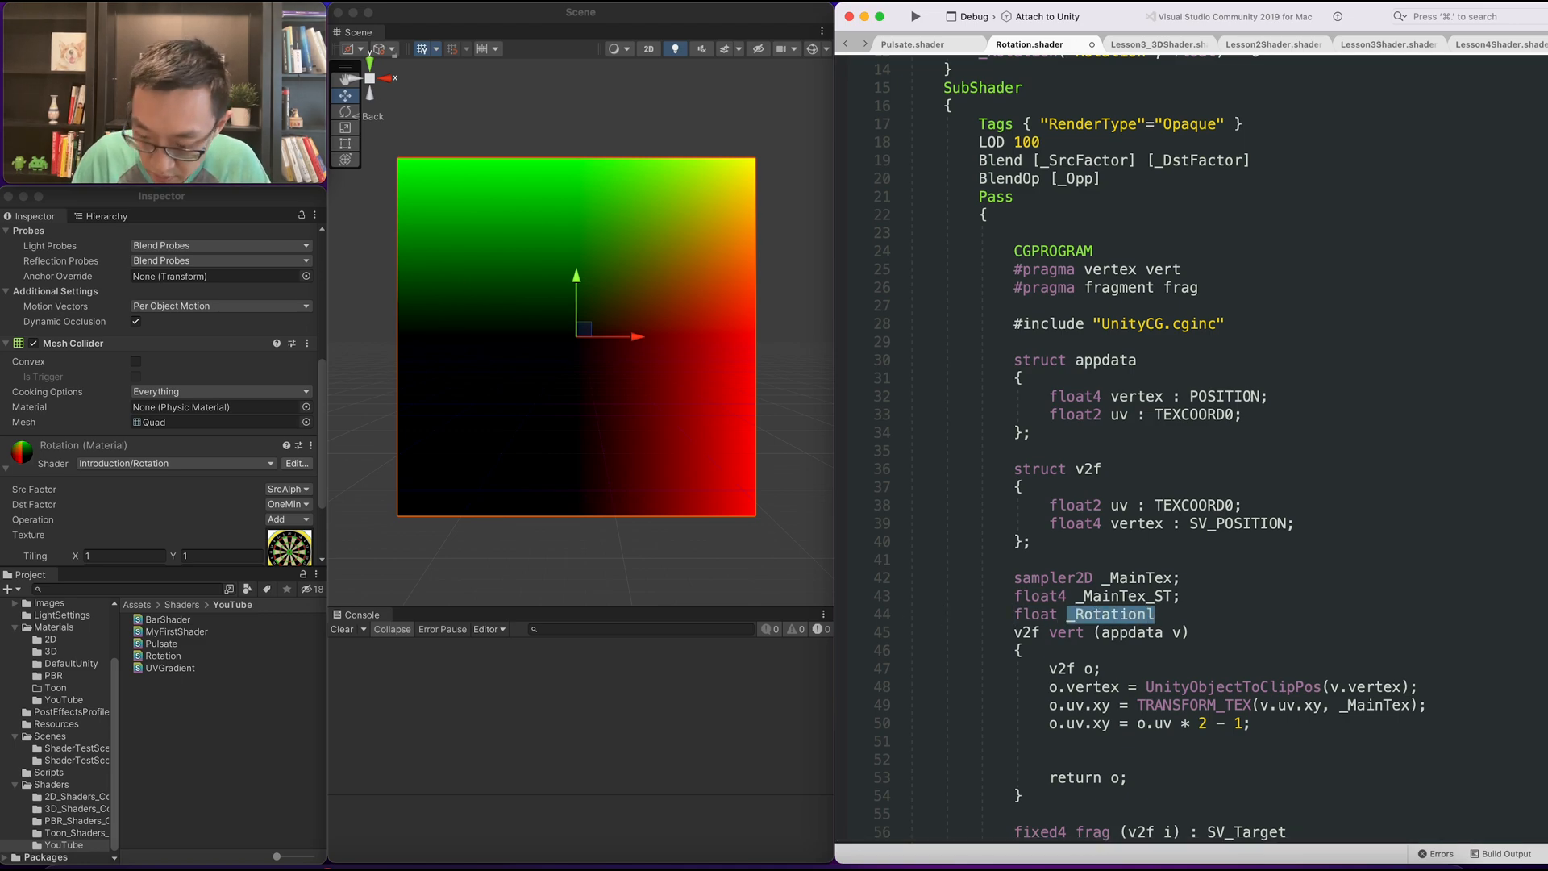
scroll("down", 3)
type("float2x2 mat")
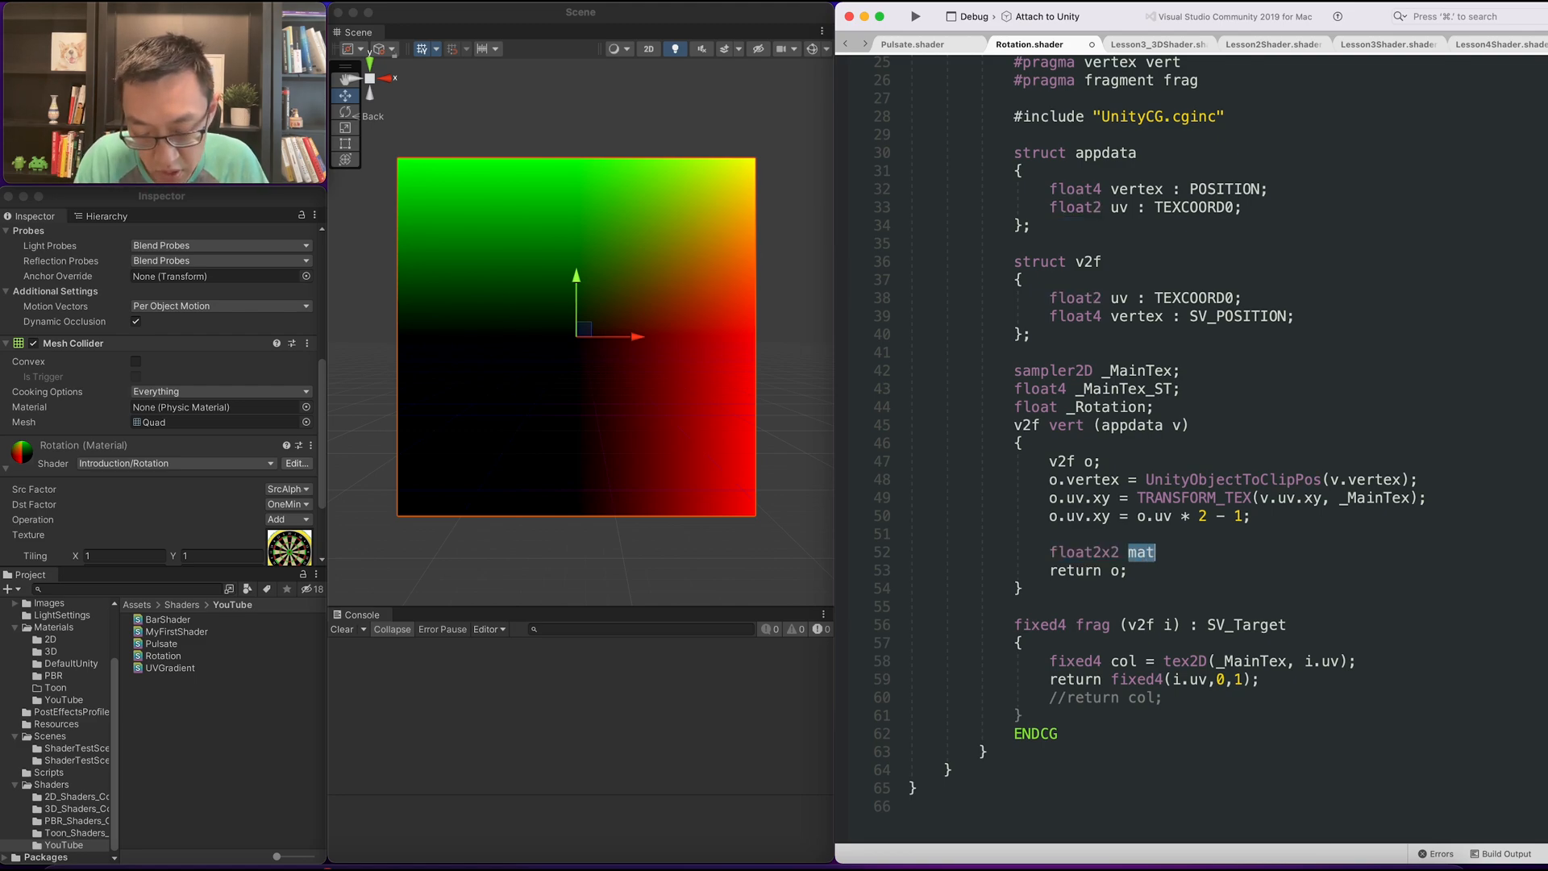
Build float2x2 mat = float2x2(1,0, 0,1) as an identity matrix in vert.
type("= float2x2(")
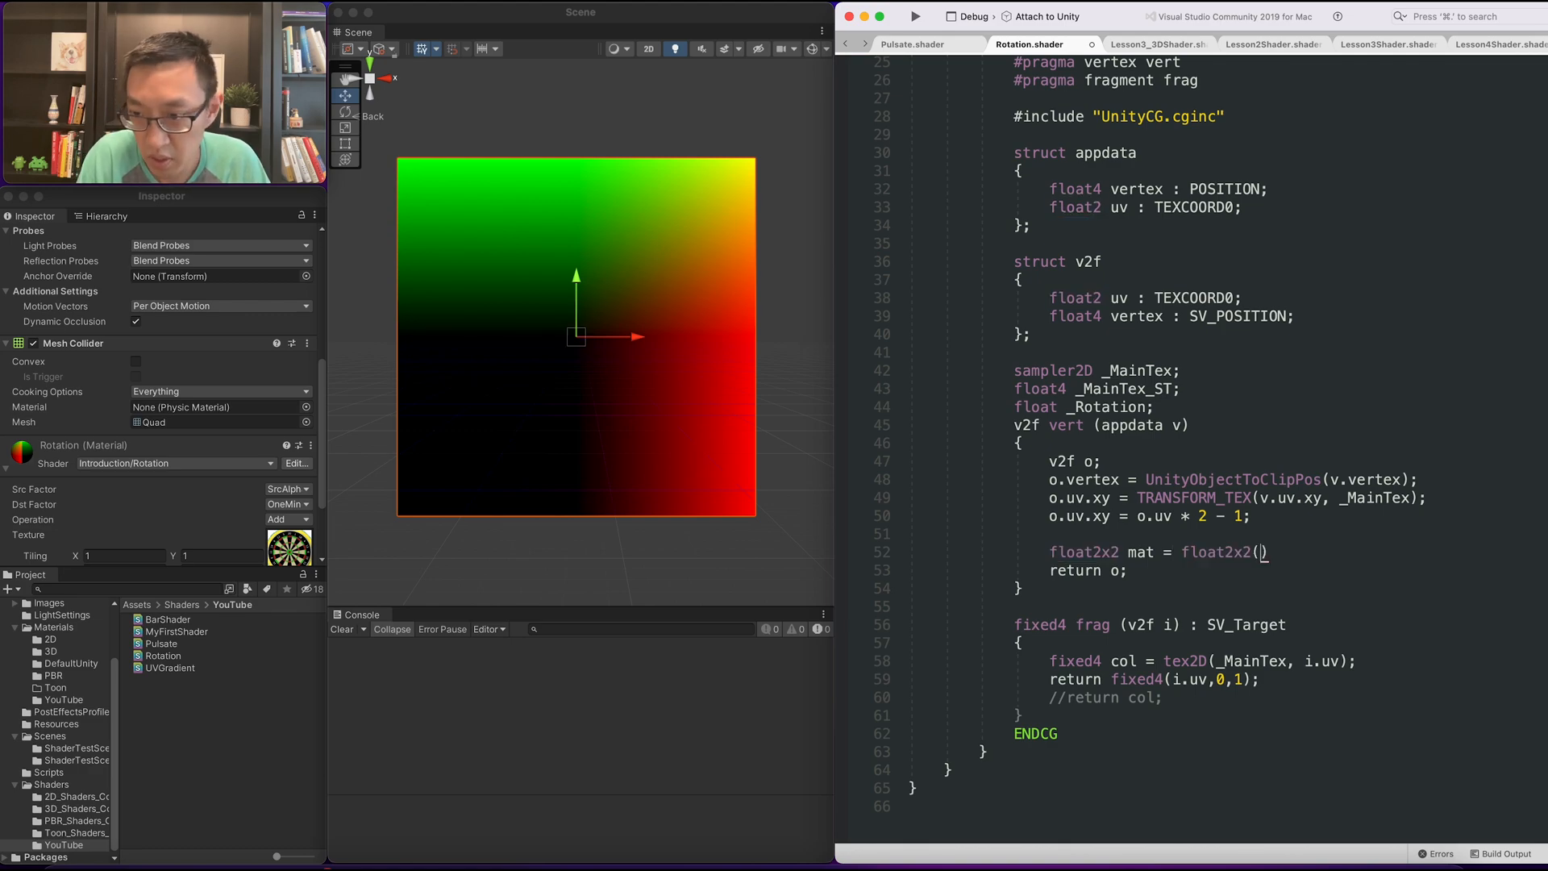
type("0,1")
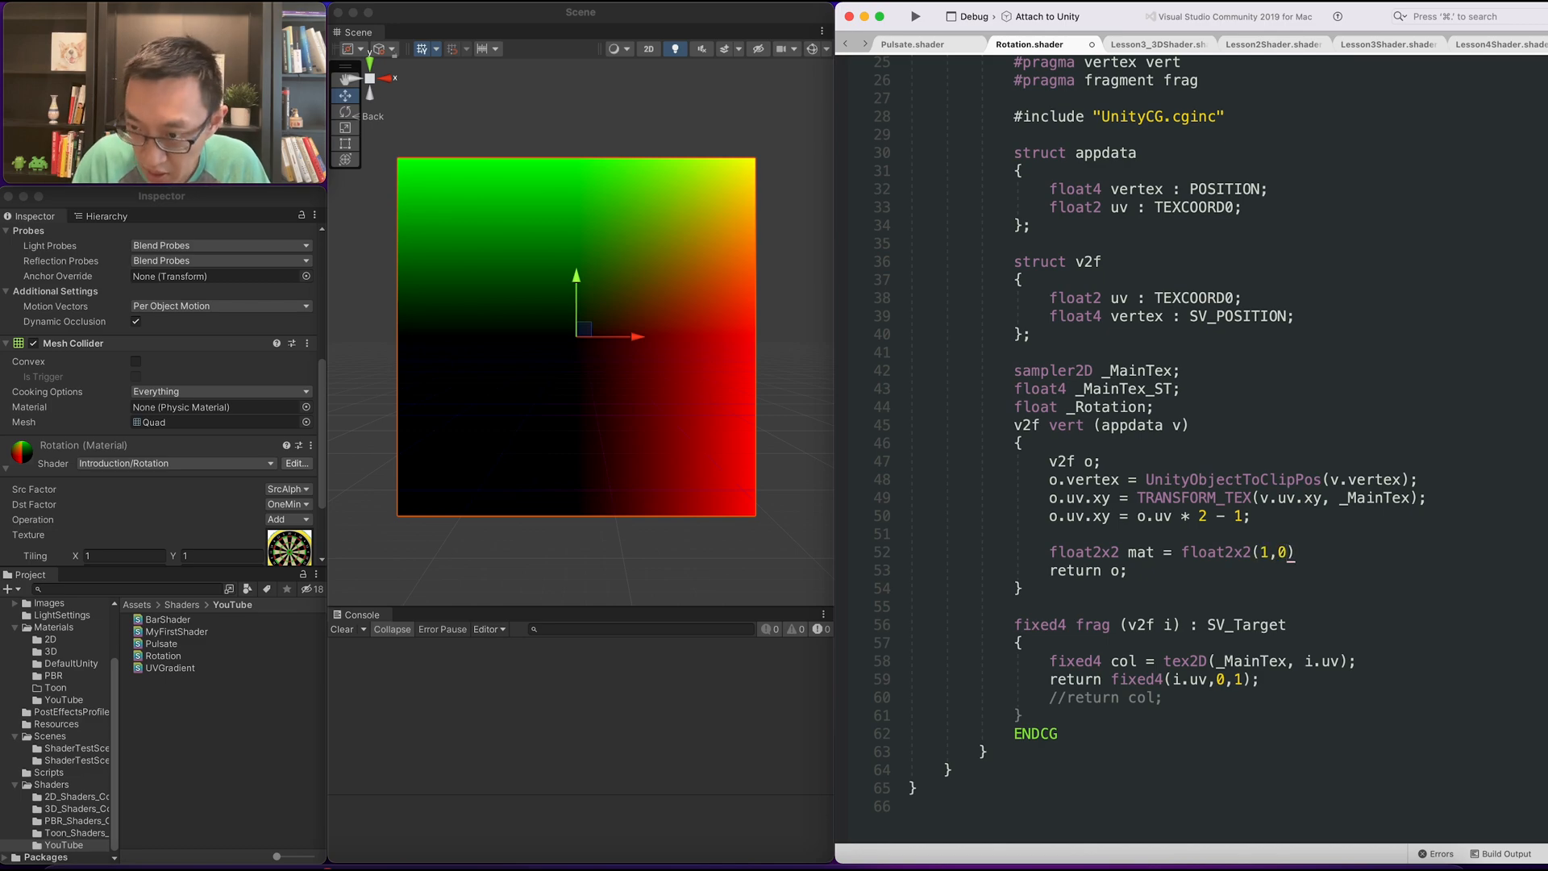
key("Return")
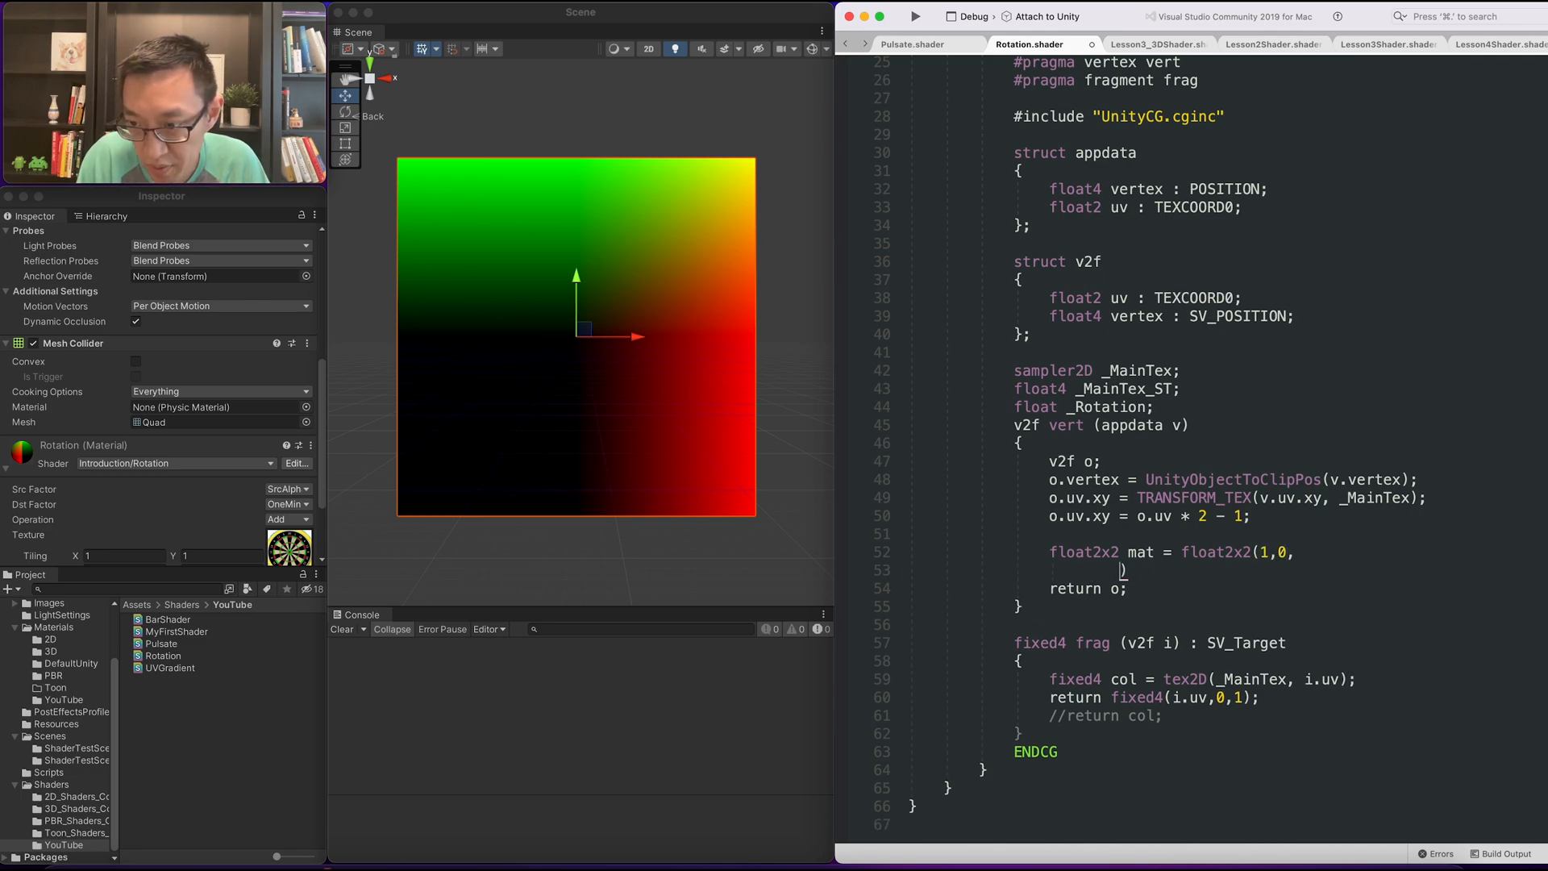
type("0,1)")
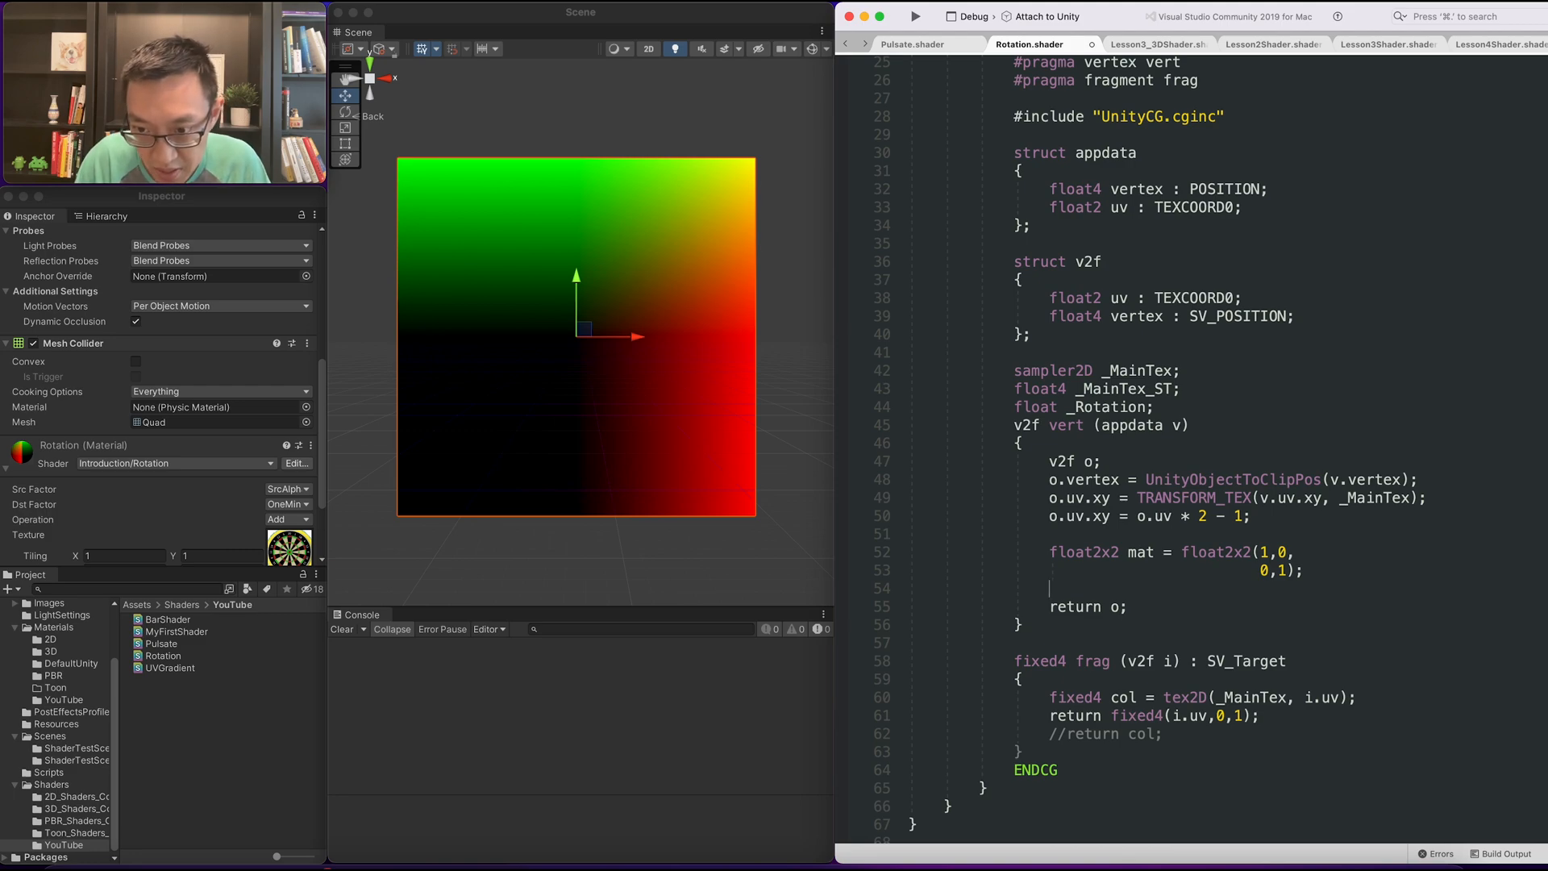
Add o.uv.xy = mul(mat, o.uv.xy); before return o.
double_click(1079, 498)
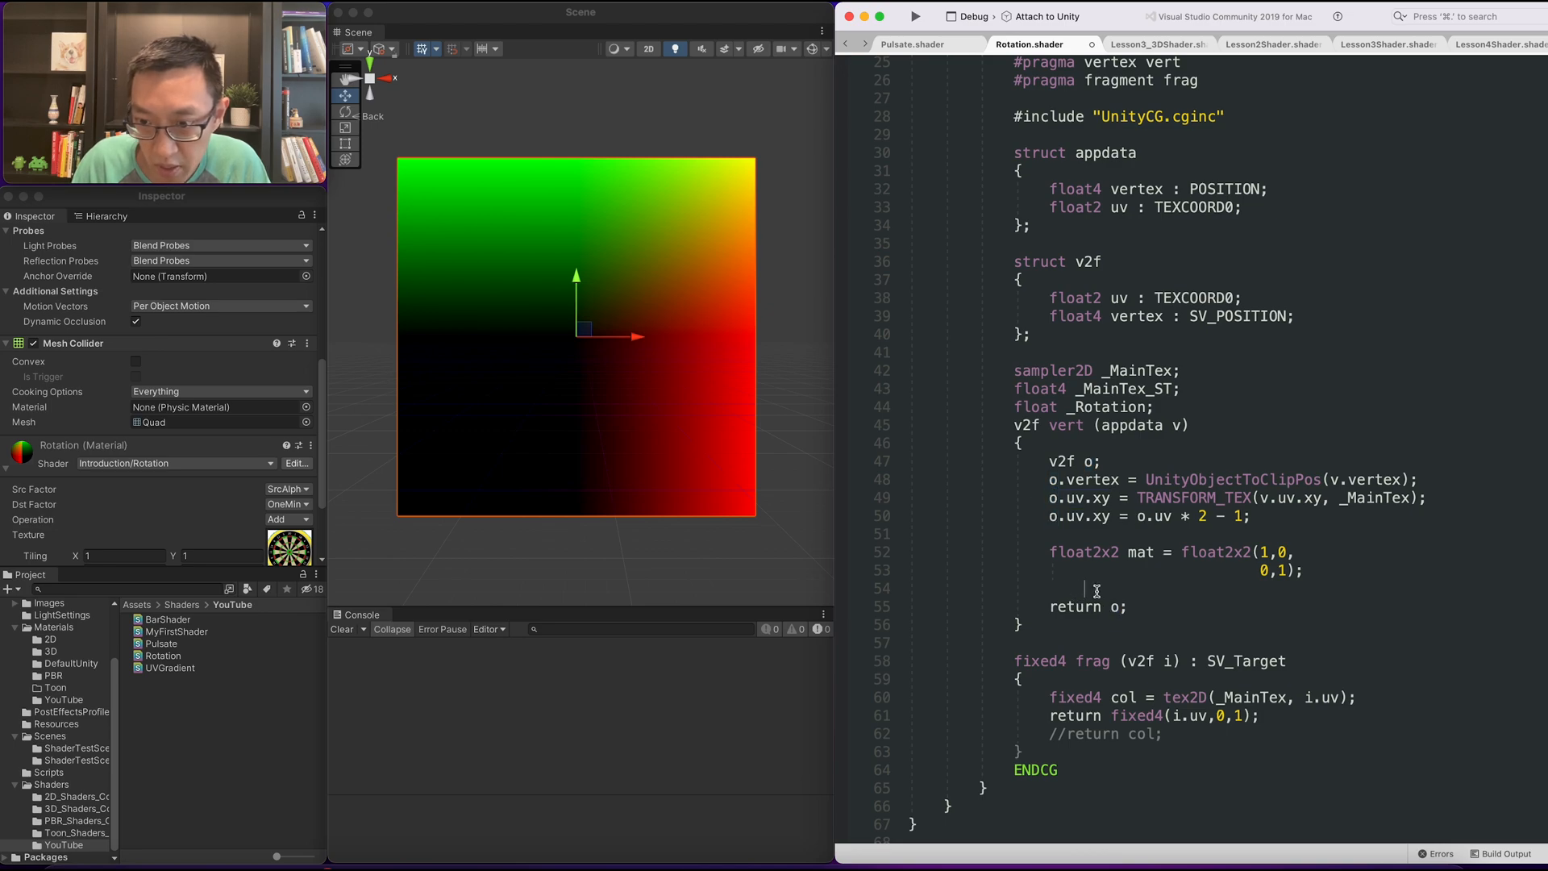
type("o.uv.xy")
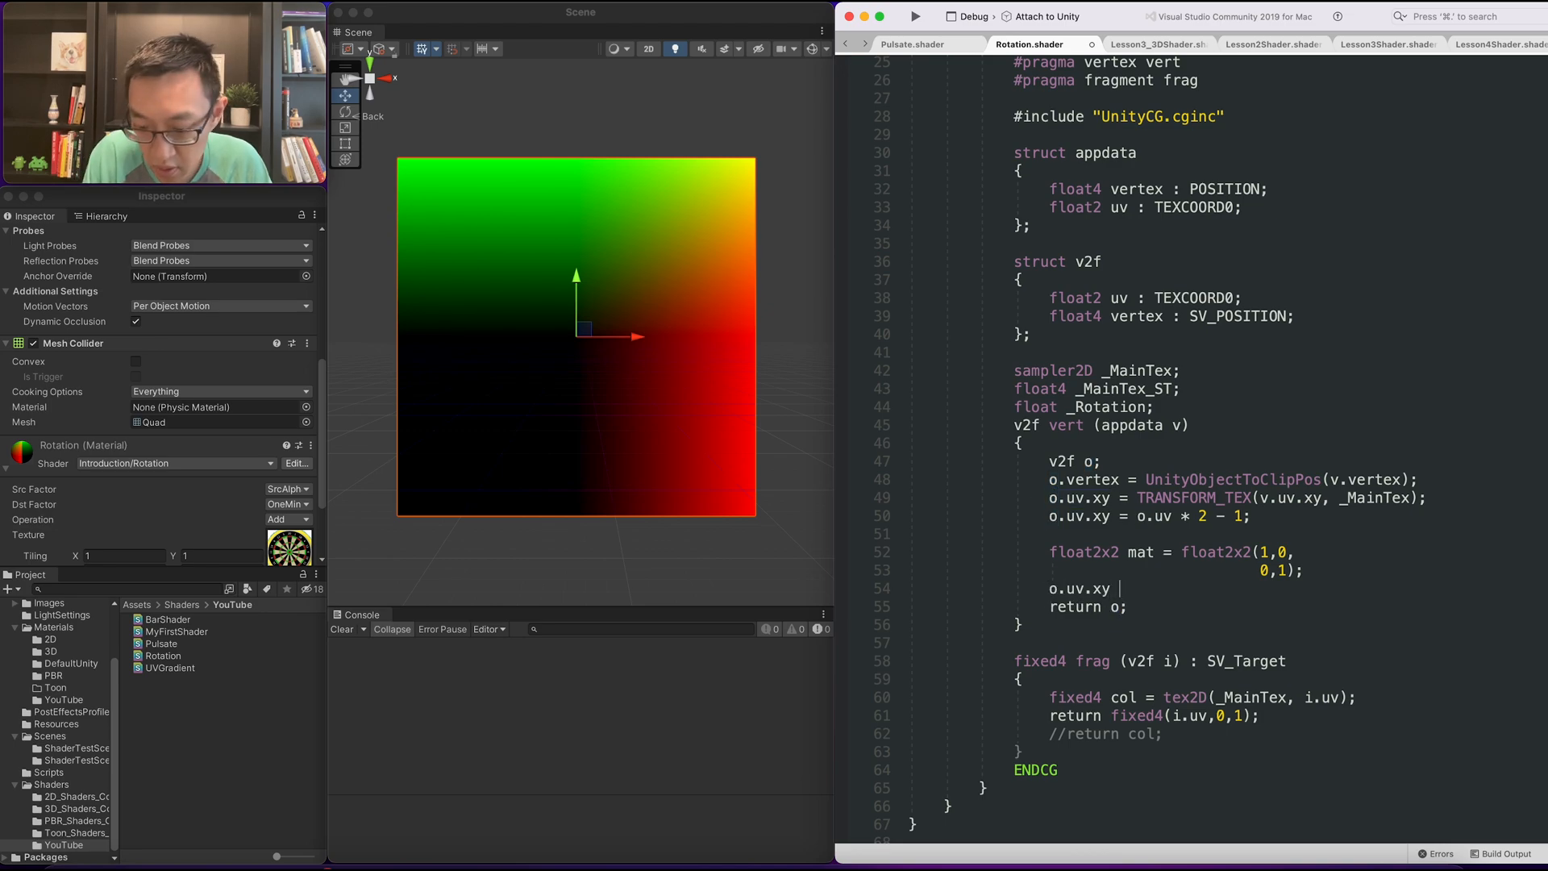
type("mul(")
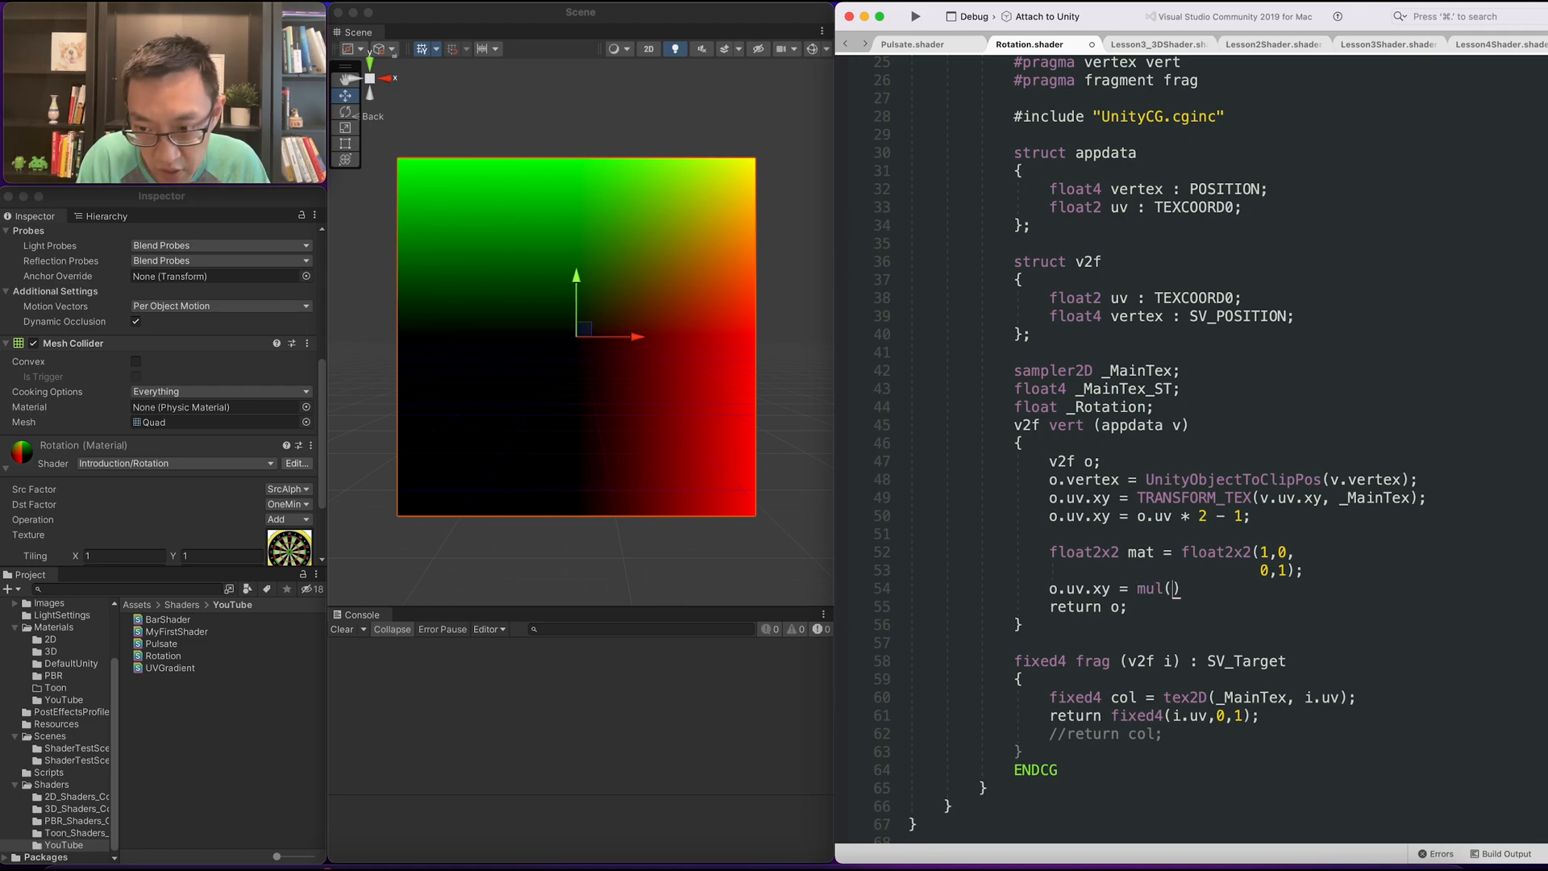
type("mat,")
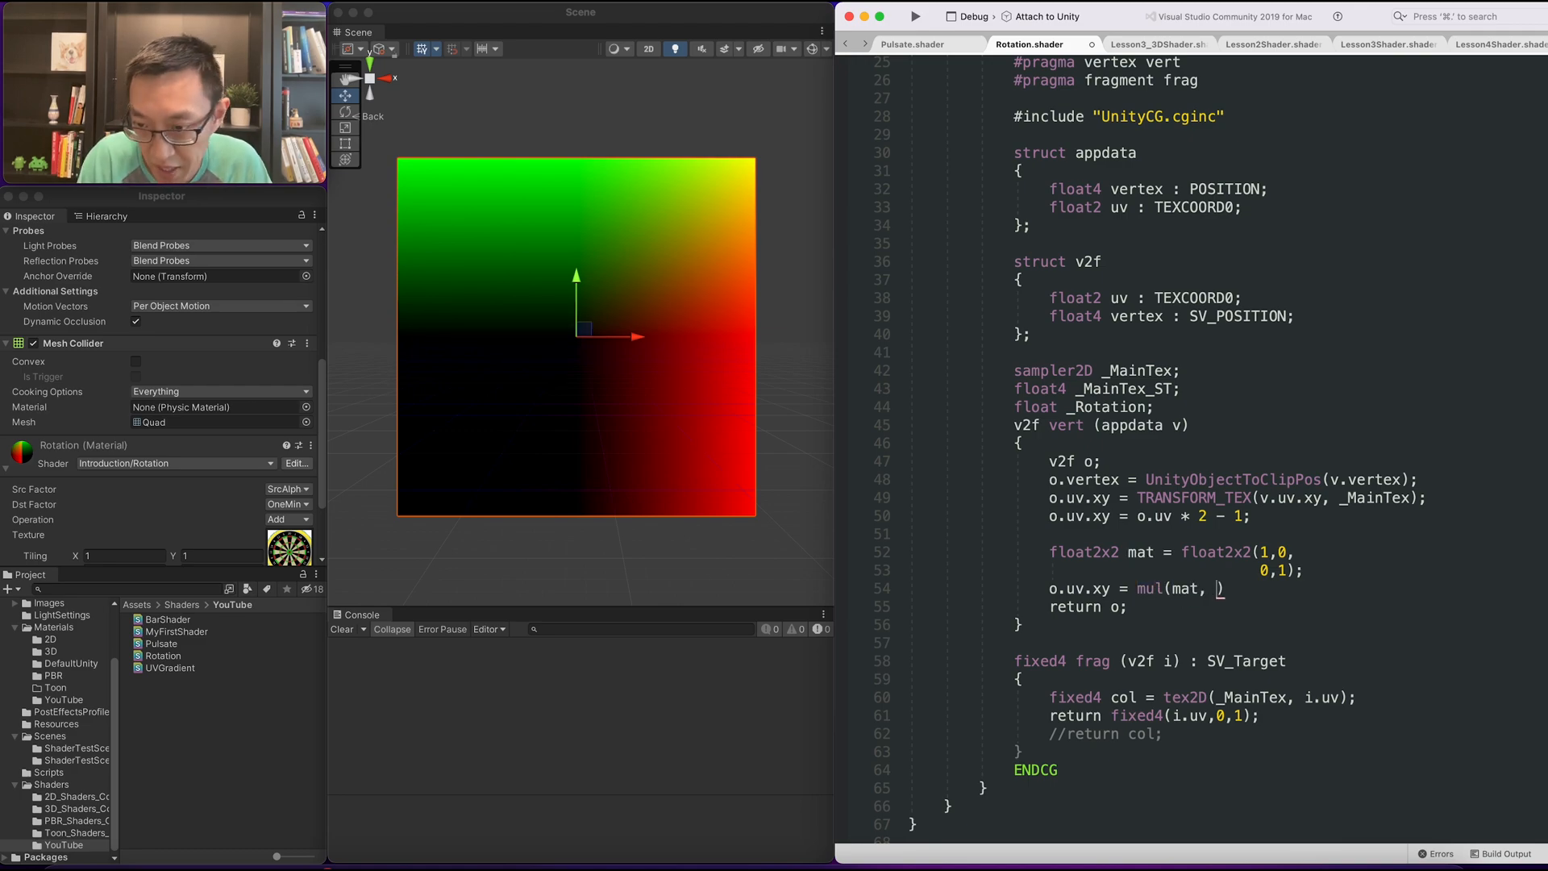
type("o.uv.xy);")
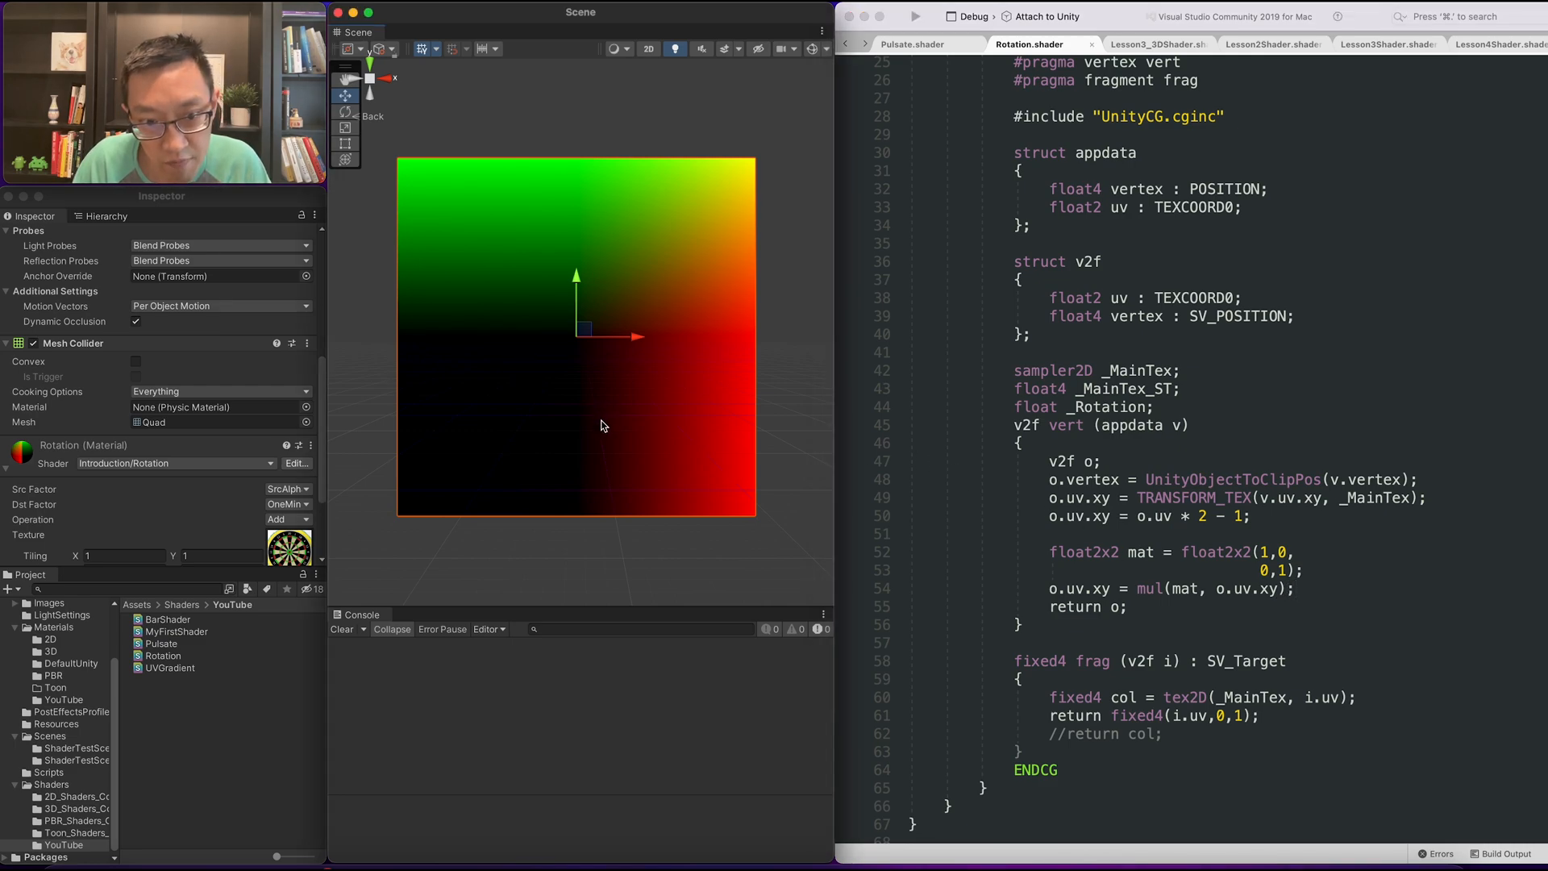
mouse_move(1159, 580)
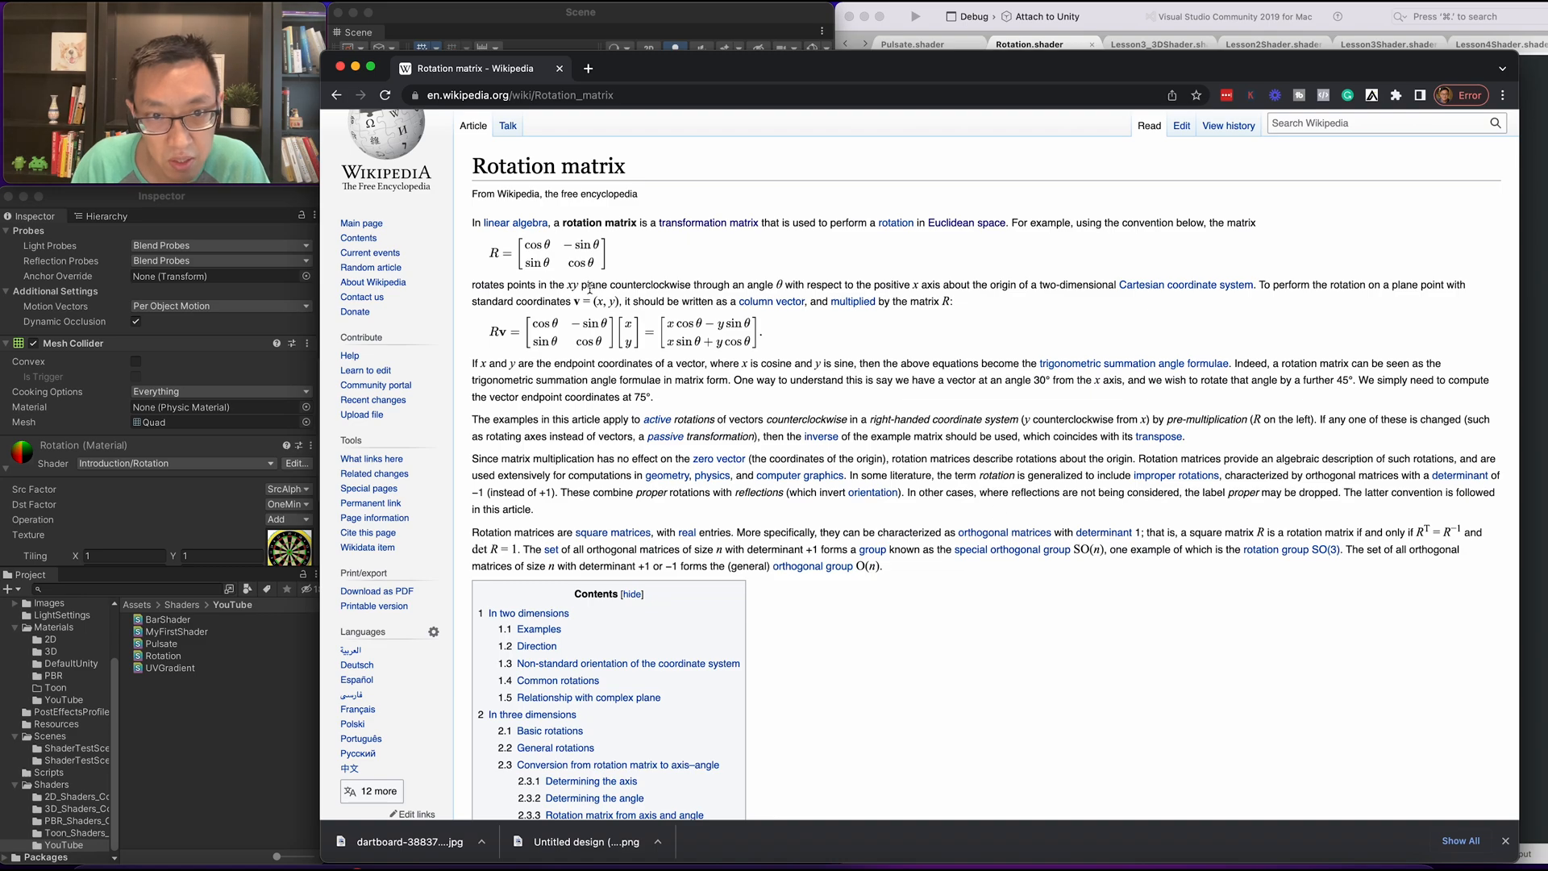
mouse_move(534, 251)
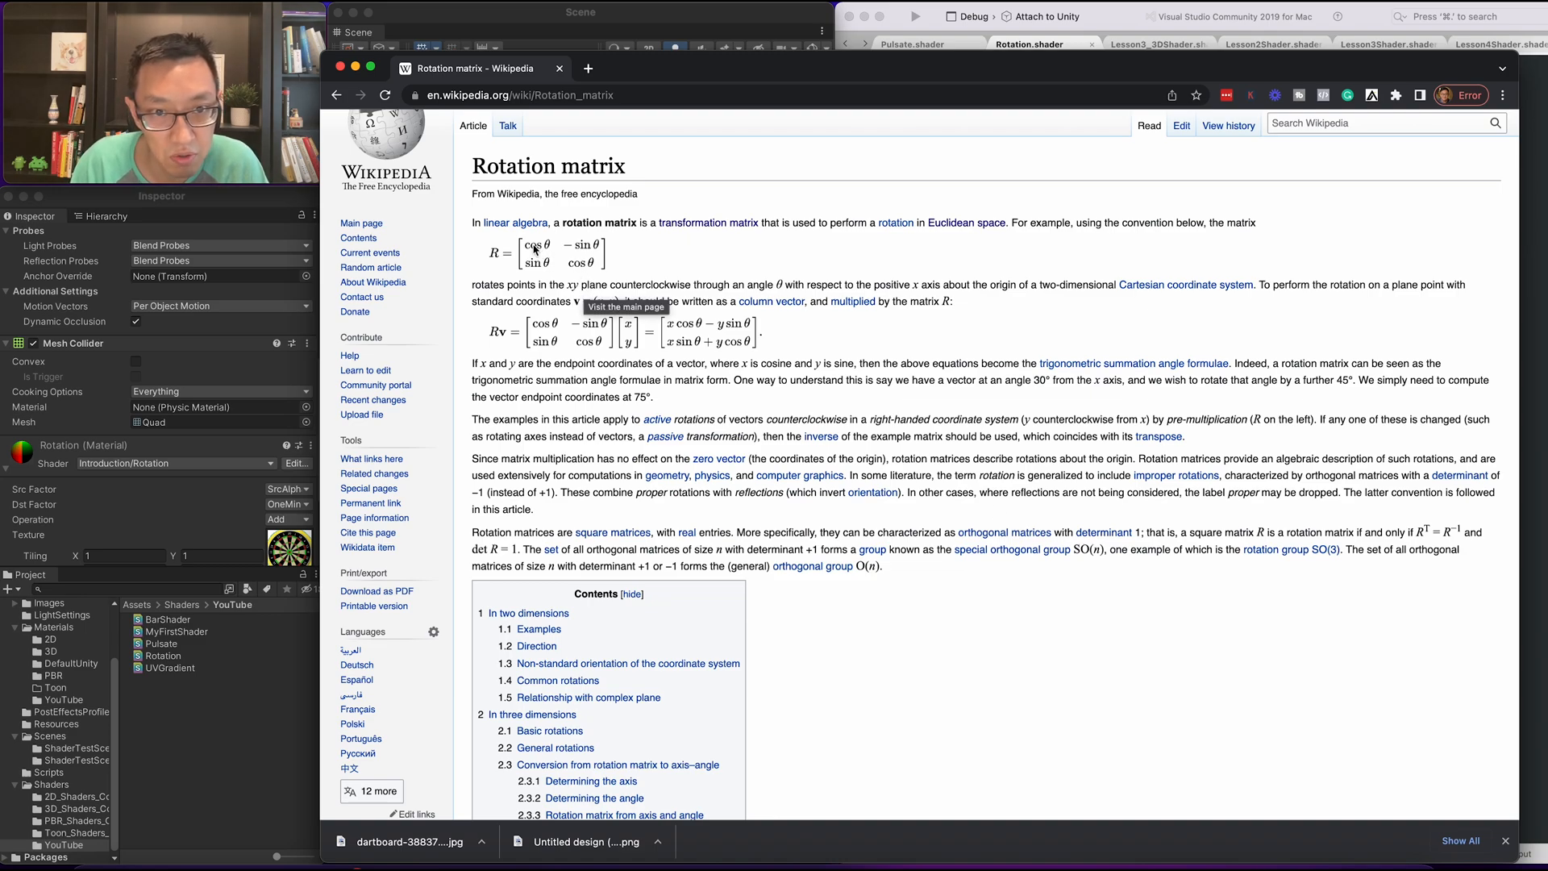
mouse_move(578, 279)
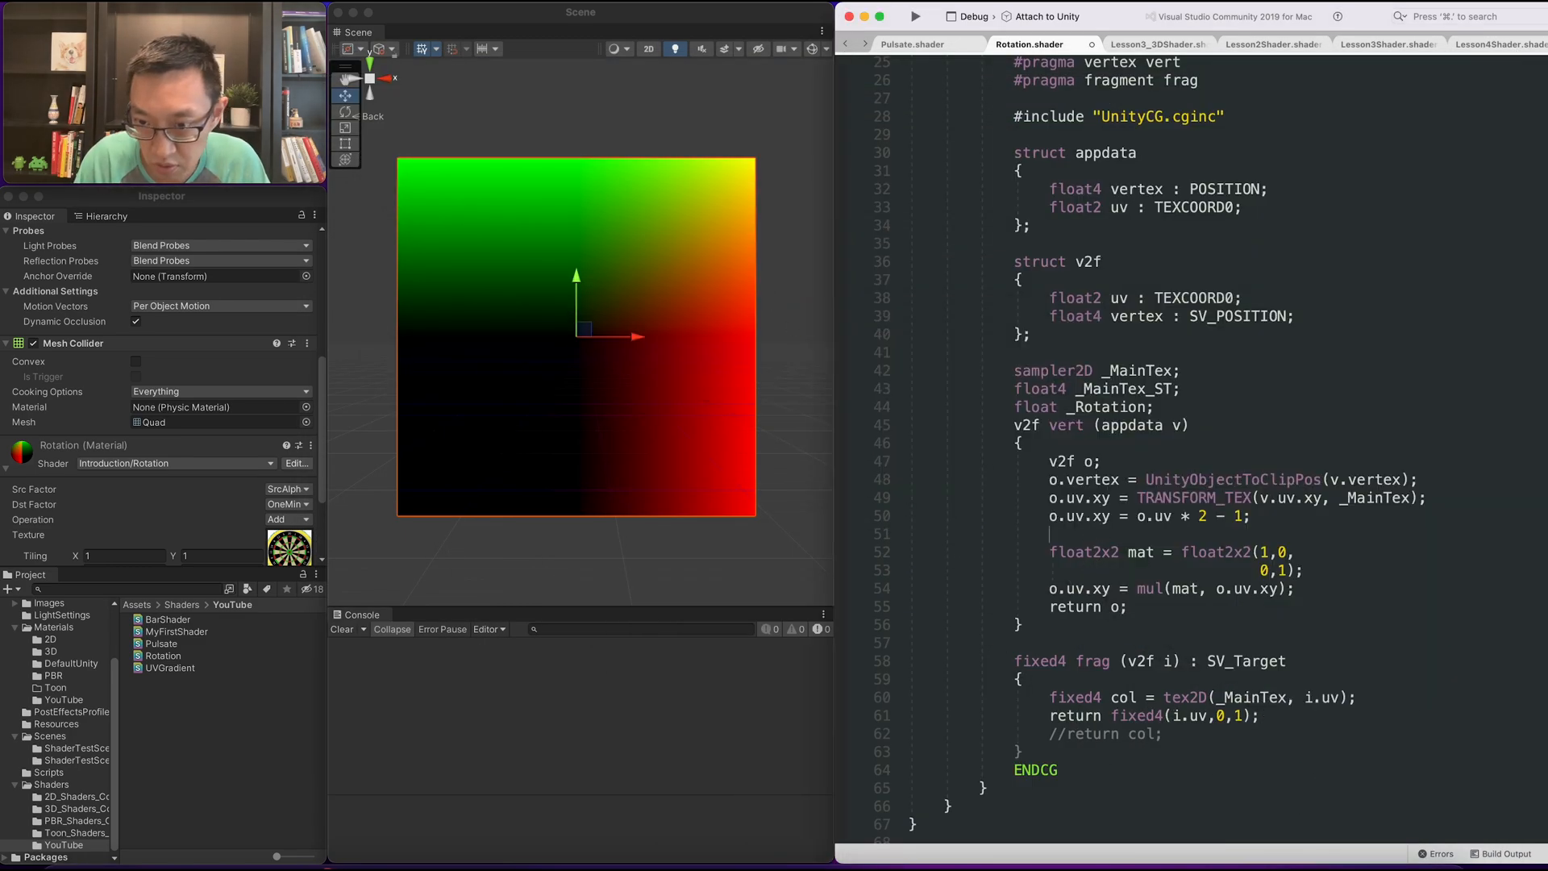
Add float c = cos(_Rotation) and float s = sin(_Rotation) for the rotation matrix.
type("float c = cos(_Rotation);")
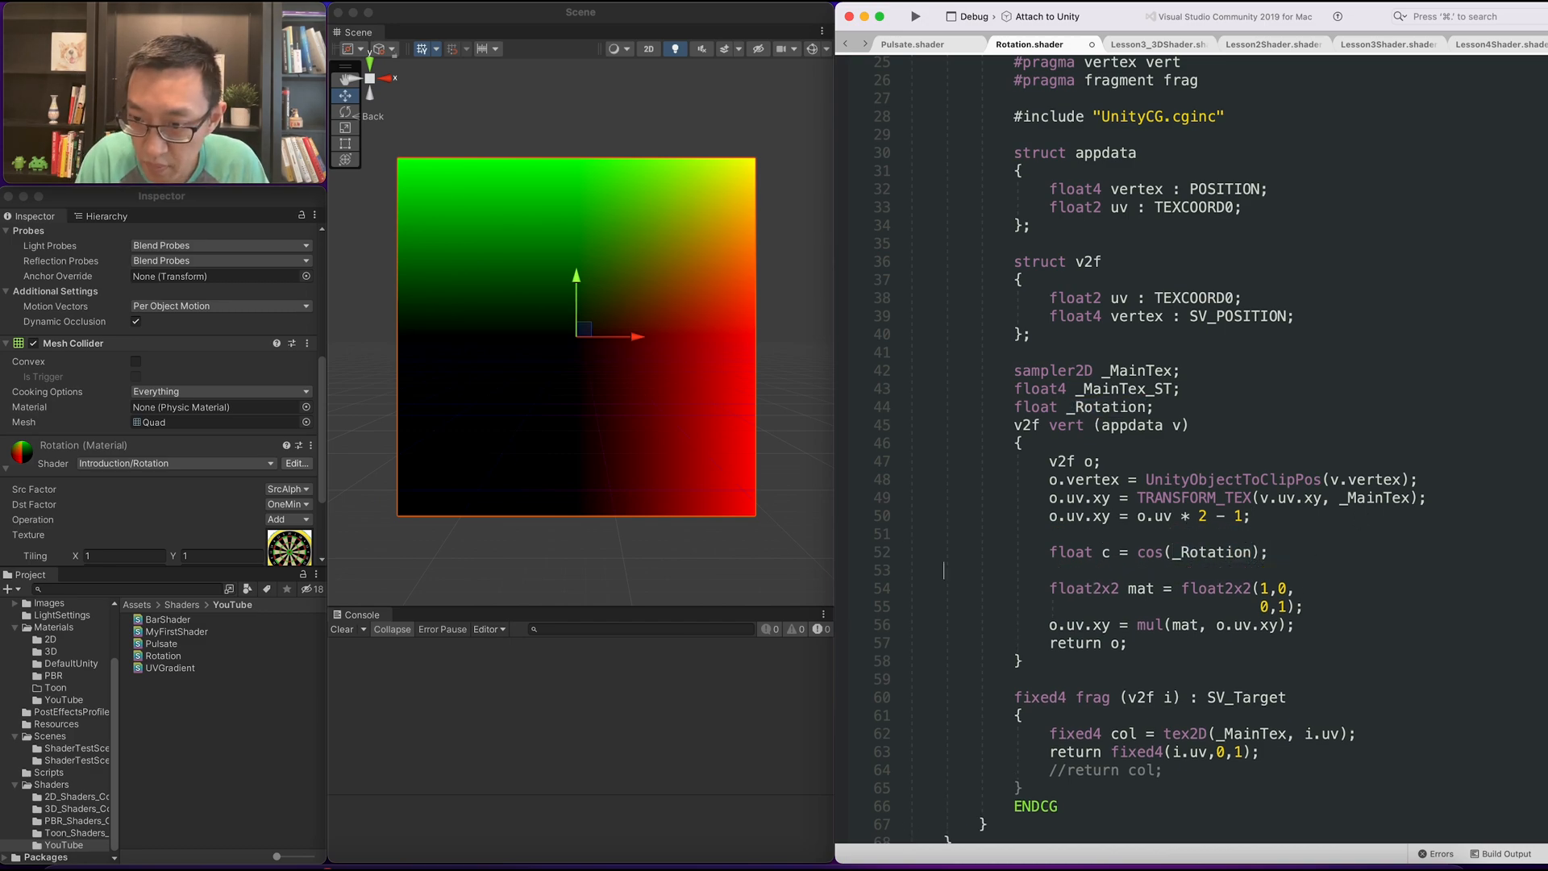
type("f;")
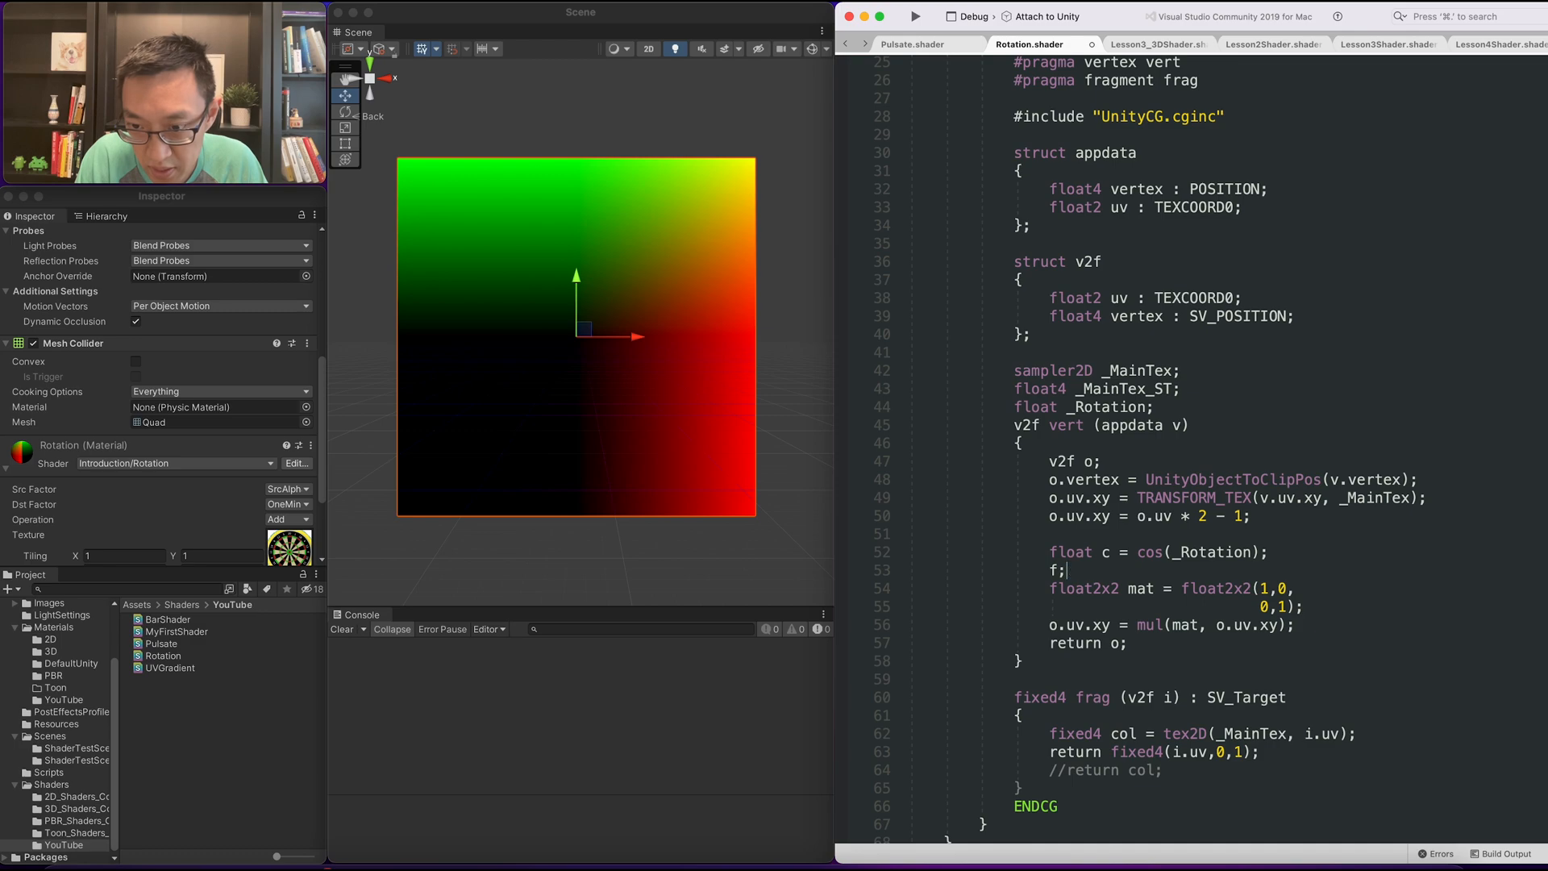
type("float x")
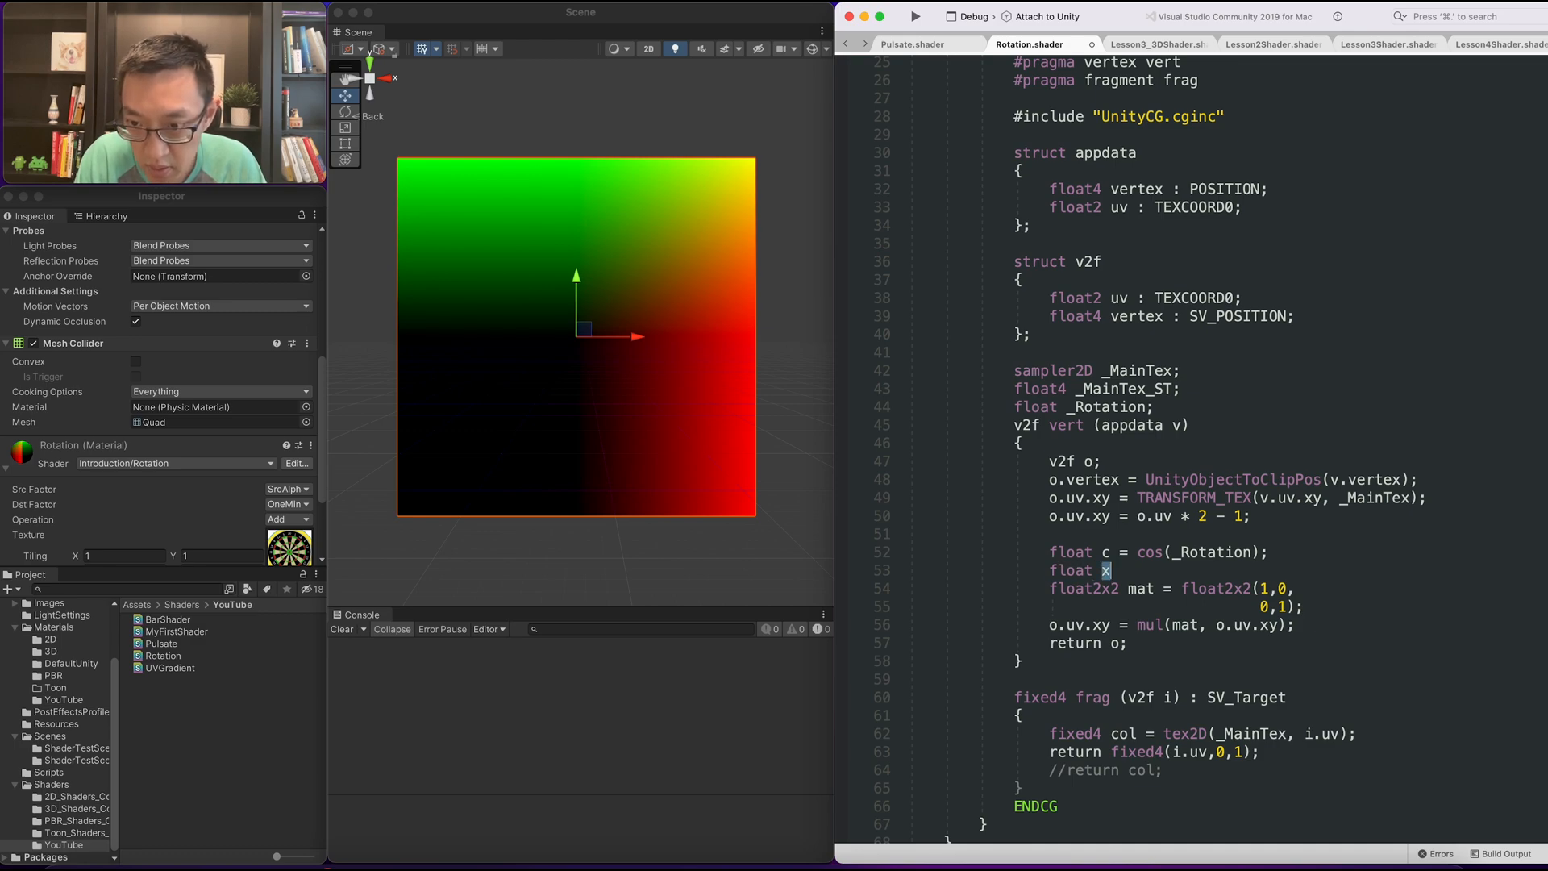
type("s = sin(")
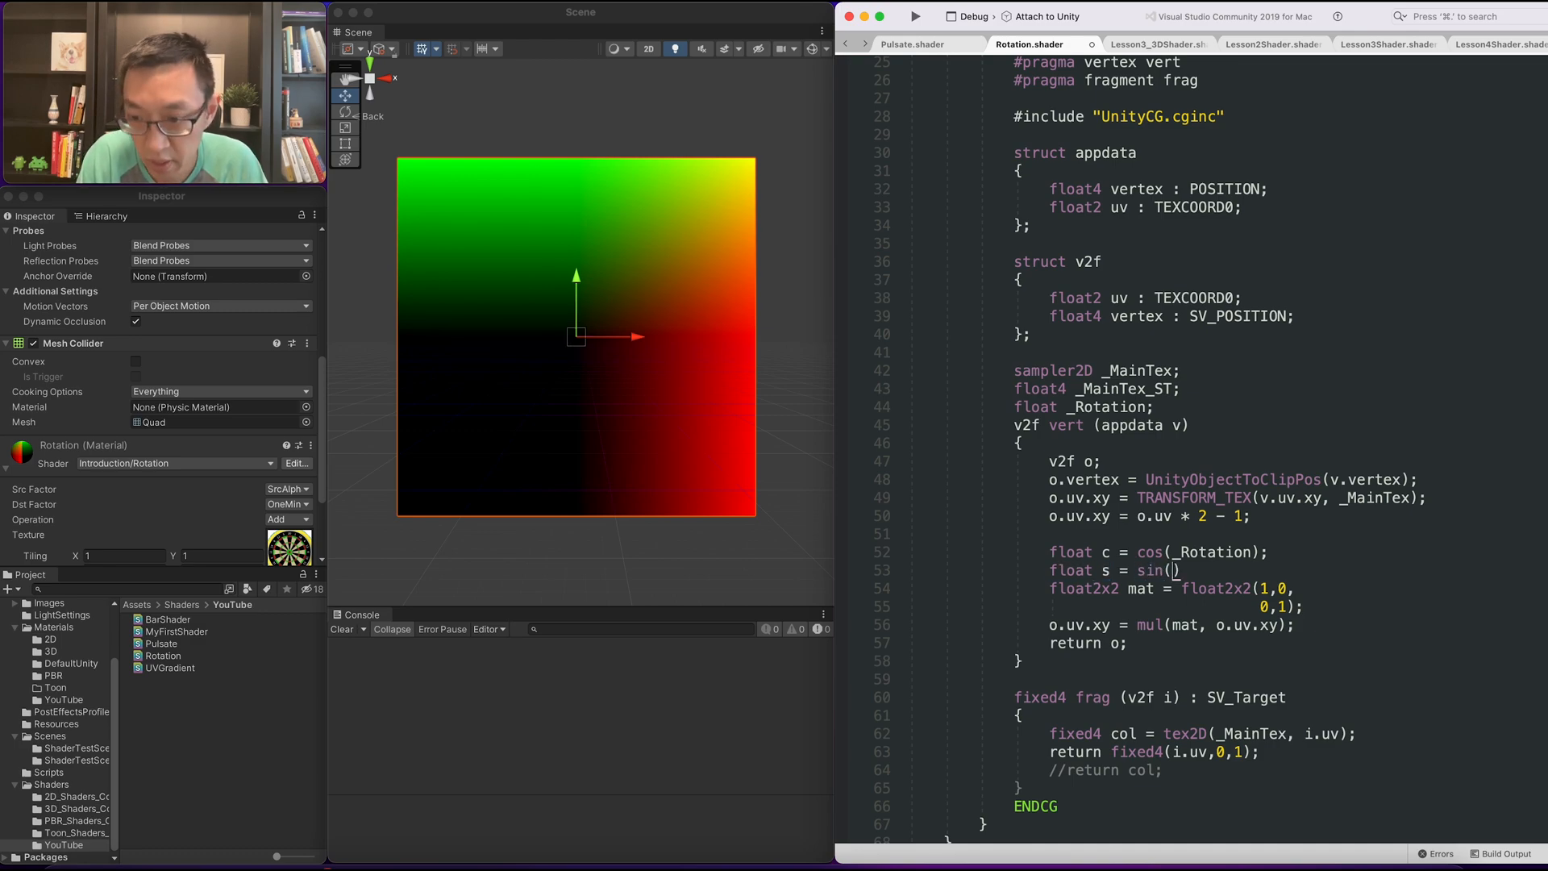
type("_Rotation")
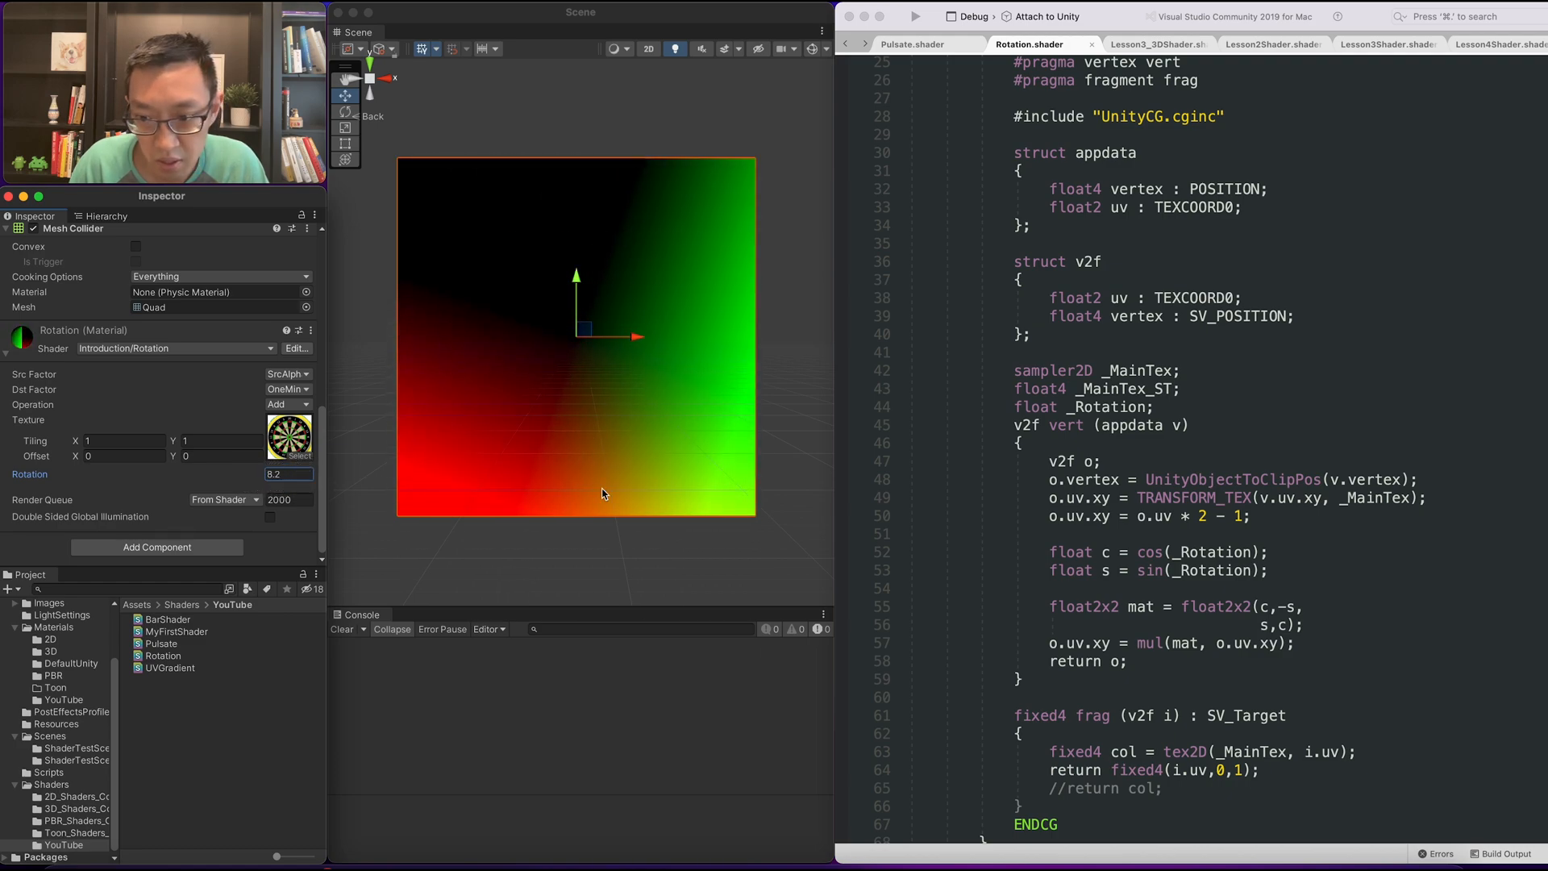
Return col in frag and remap rotated UVs back by * 0.5 below the mul line.
scroll("down", 3)
type("//")
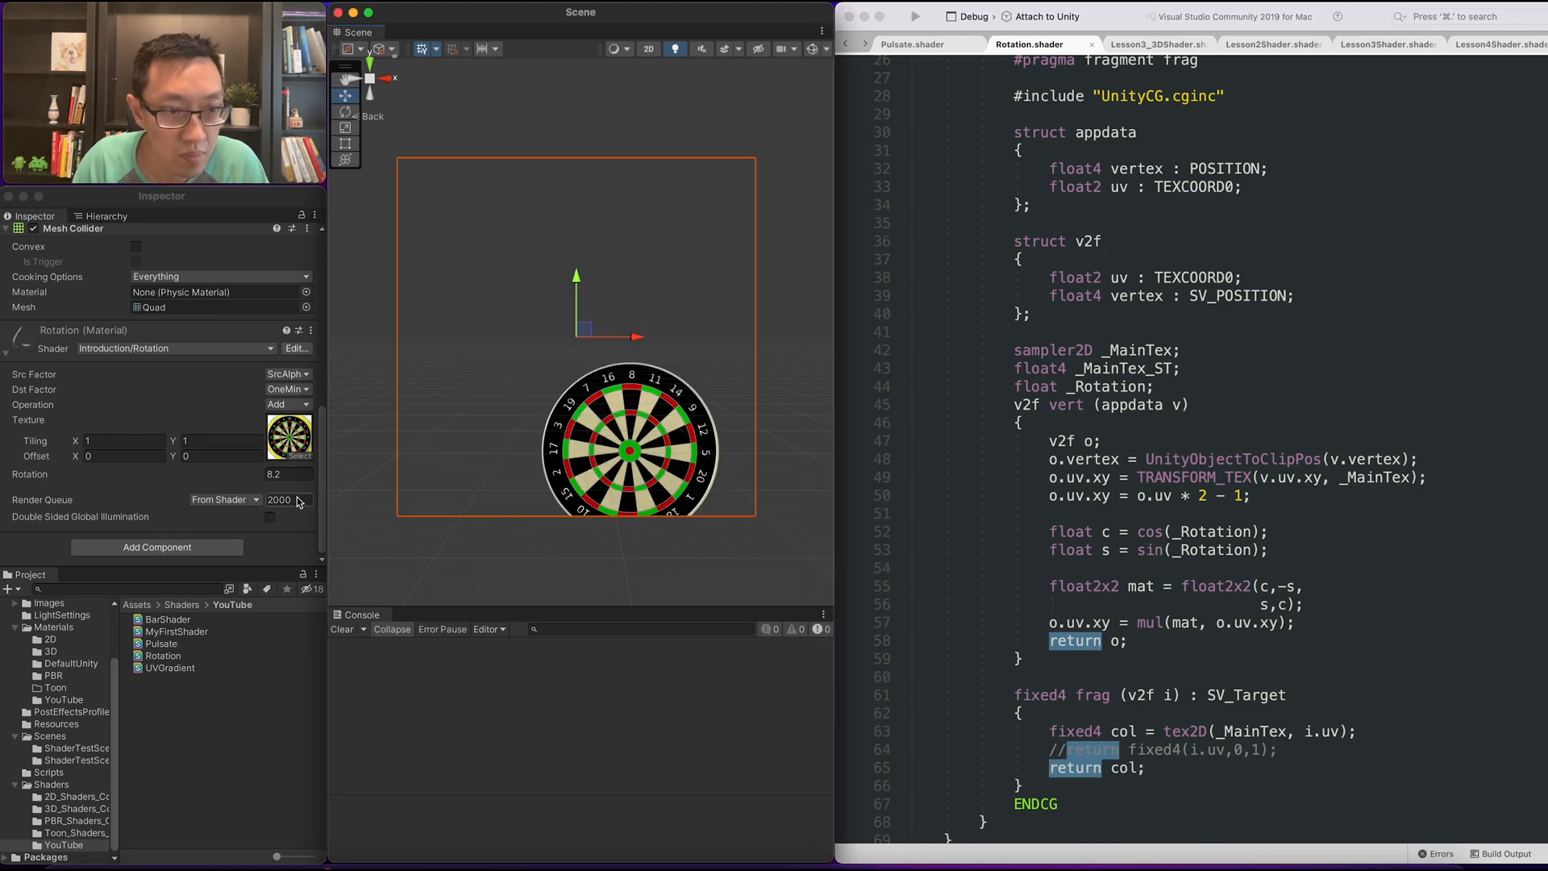
left_click(275, 474)
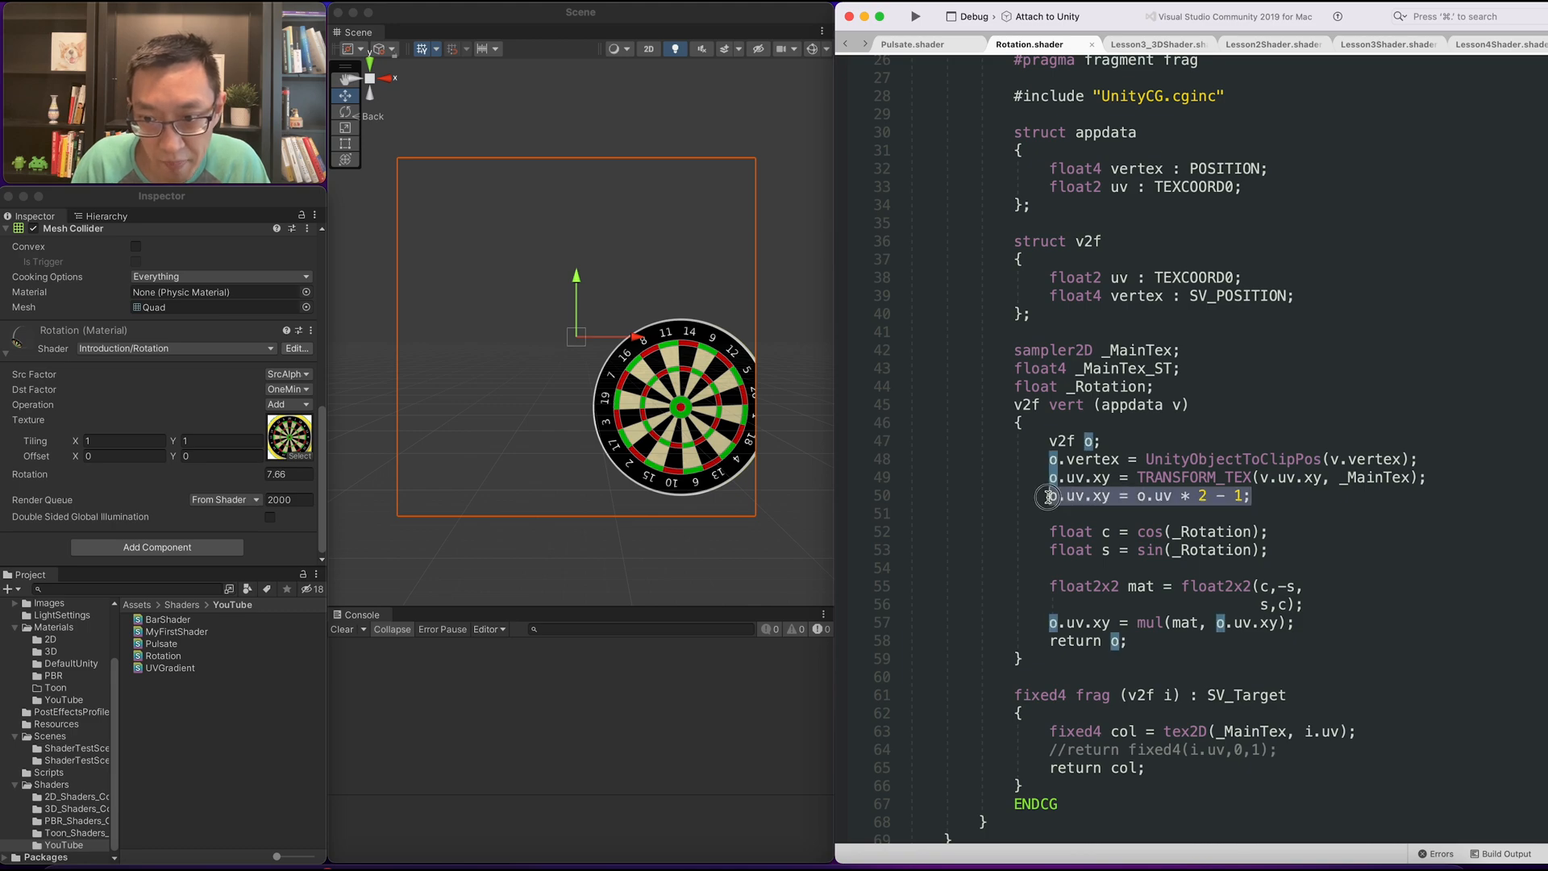
left_click(1313, 622)
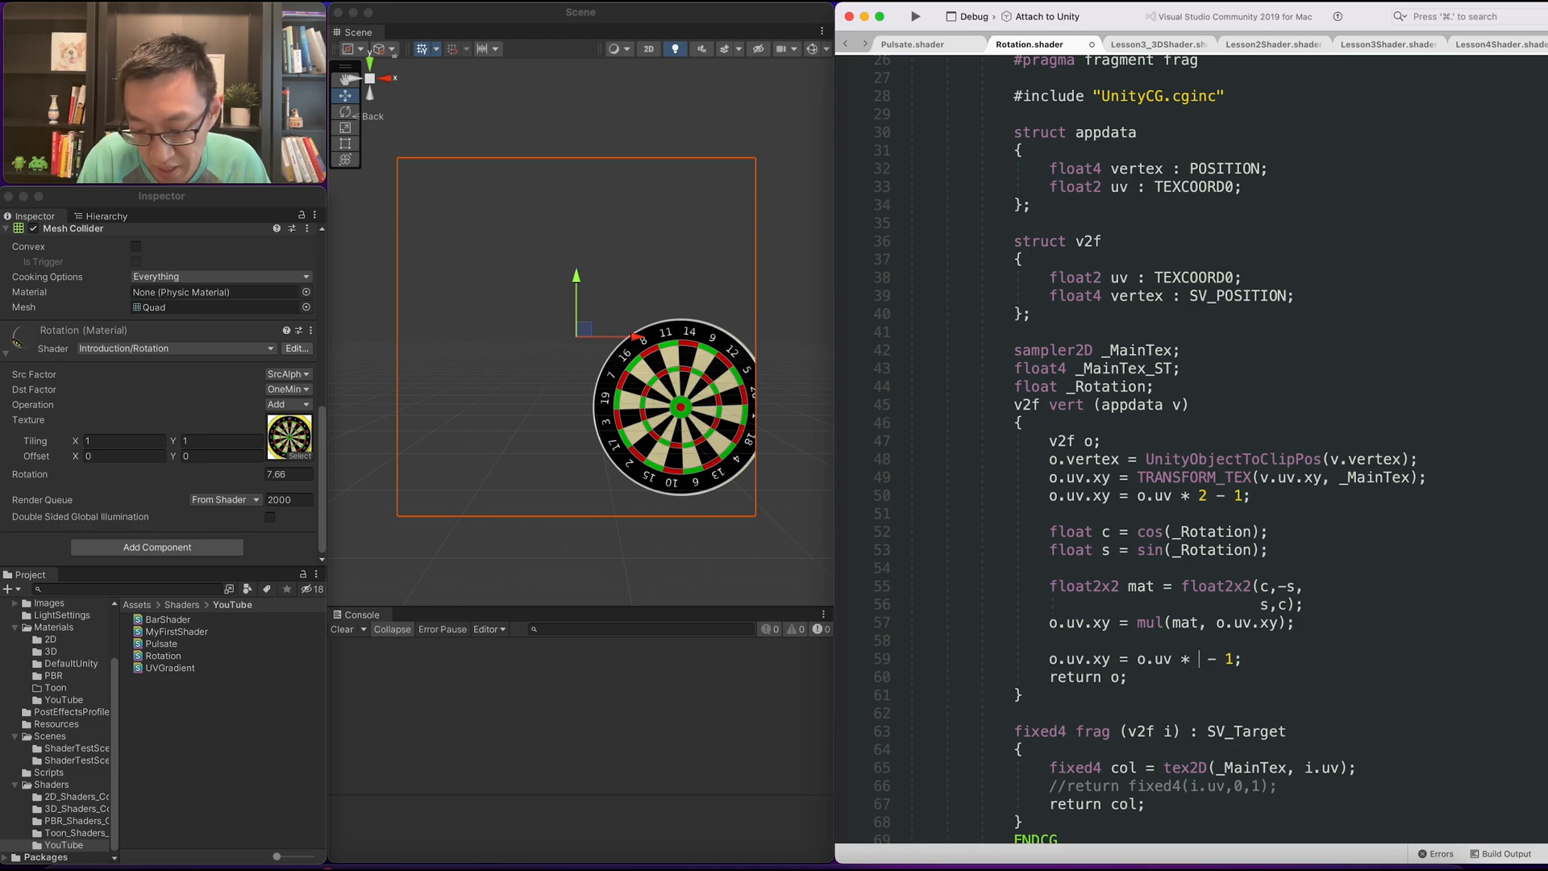
type("0.5")
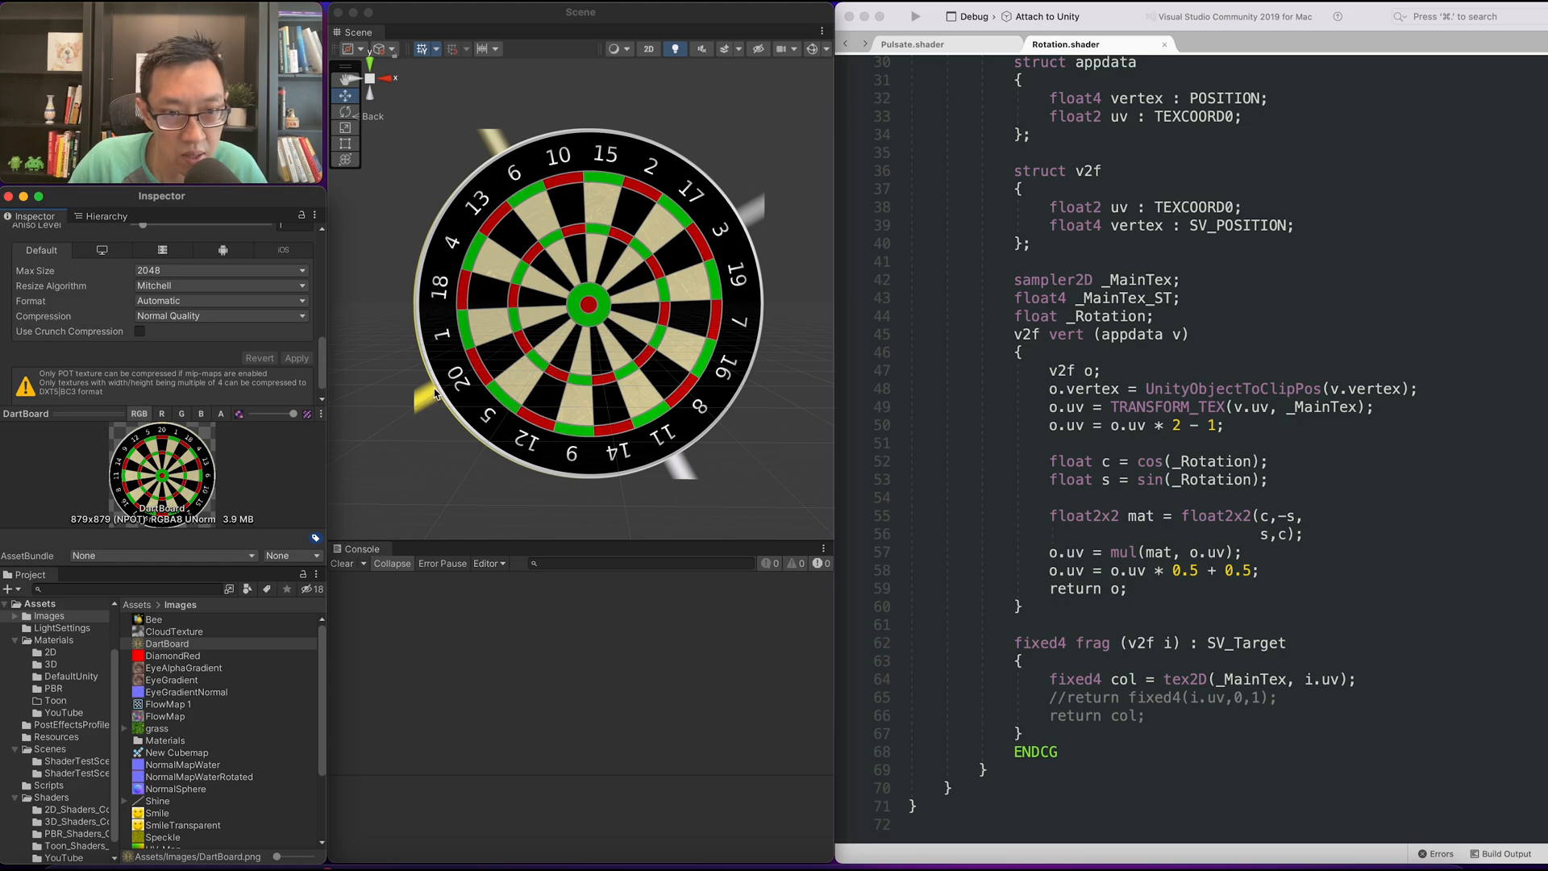
mouse_move(669, 456)
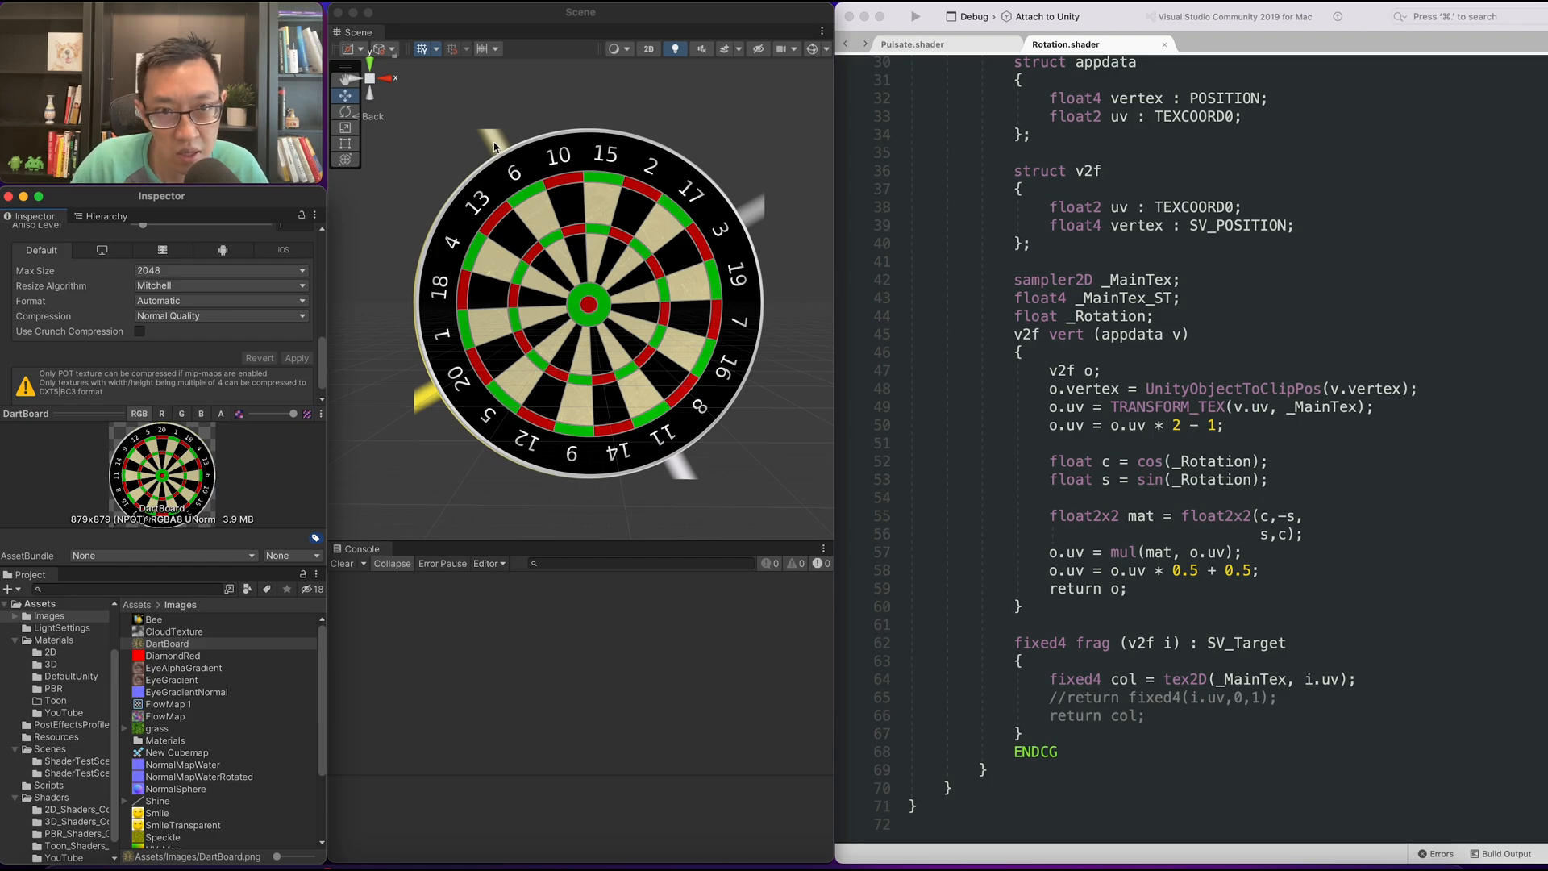
mouse_move(756, 208)
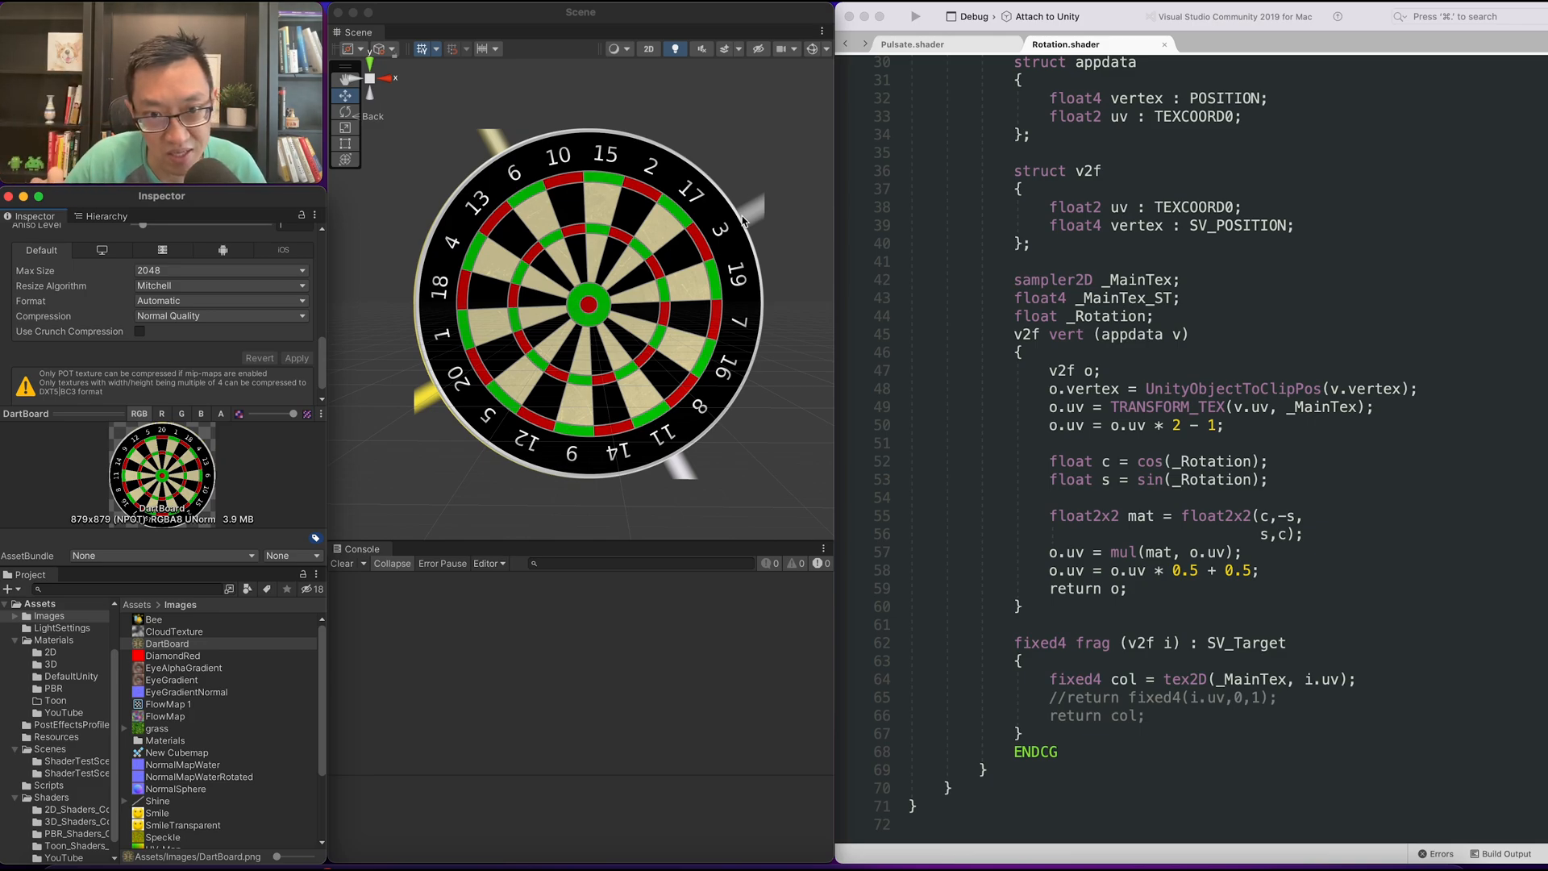
mouse_move(750, 142)
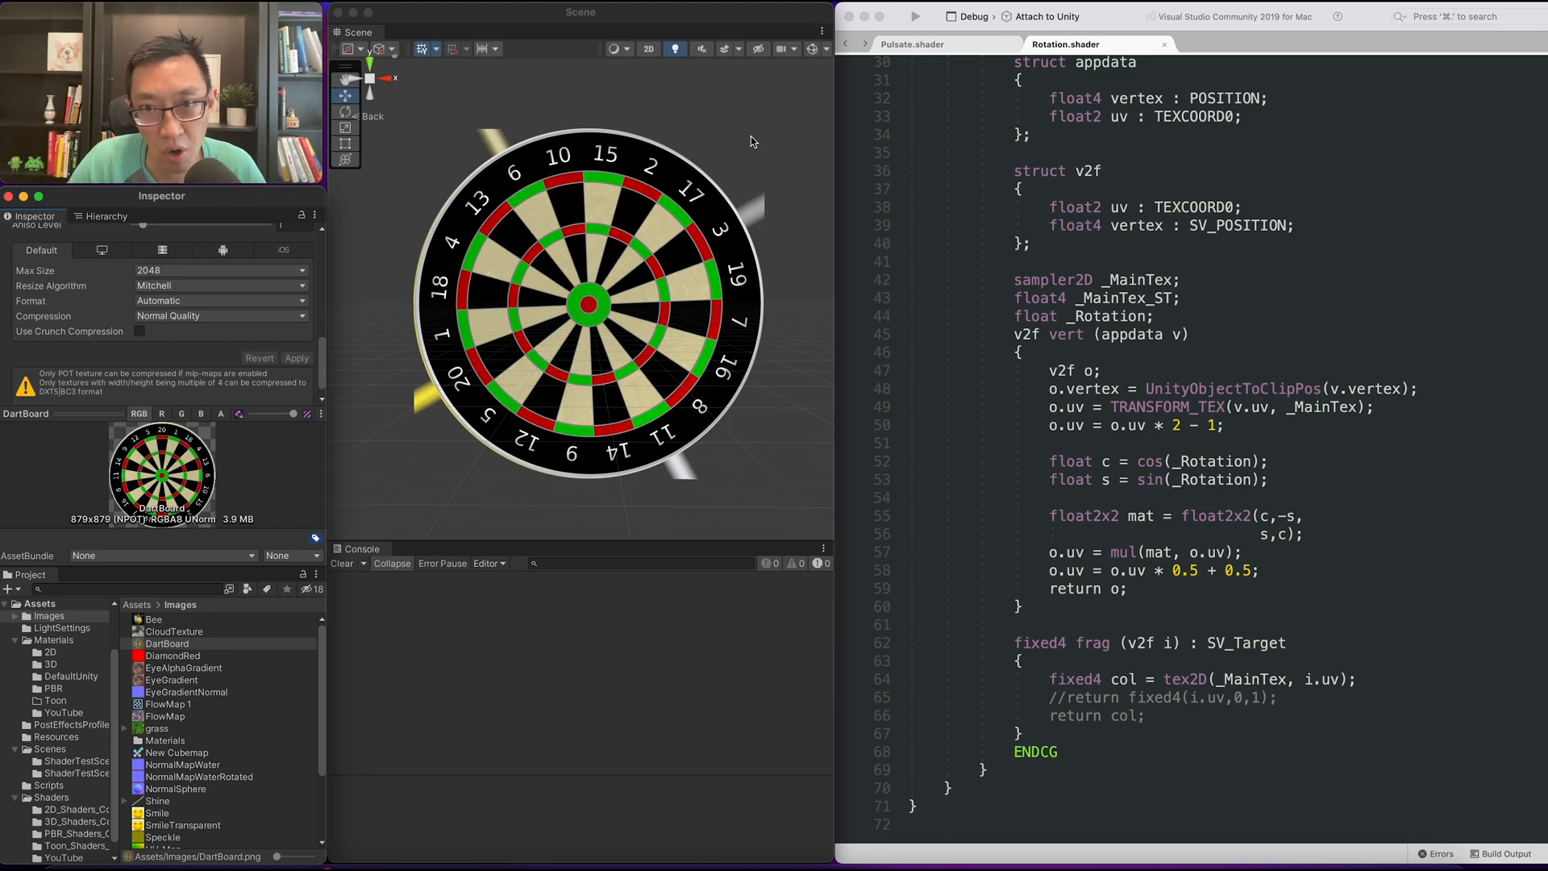
mouse_move(735, 151)
type("0")
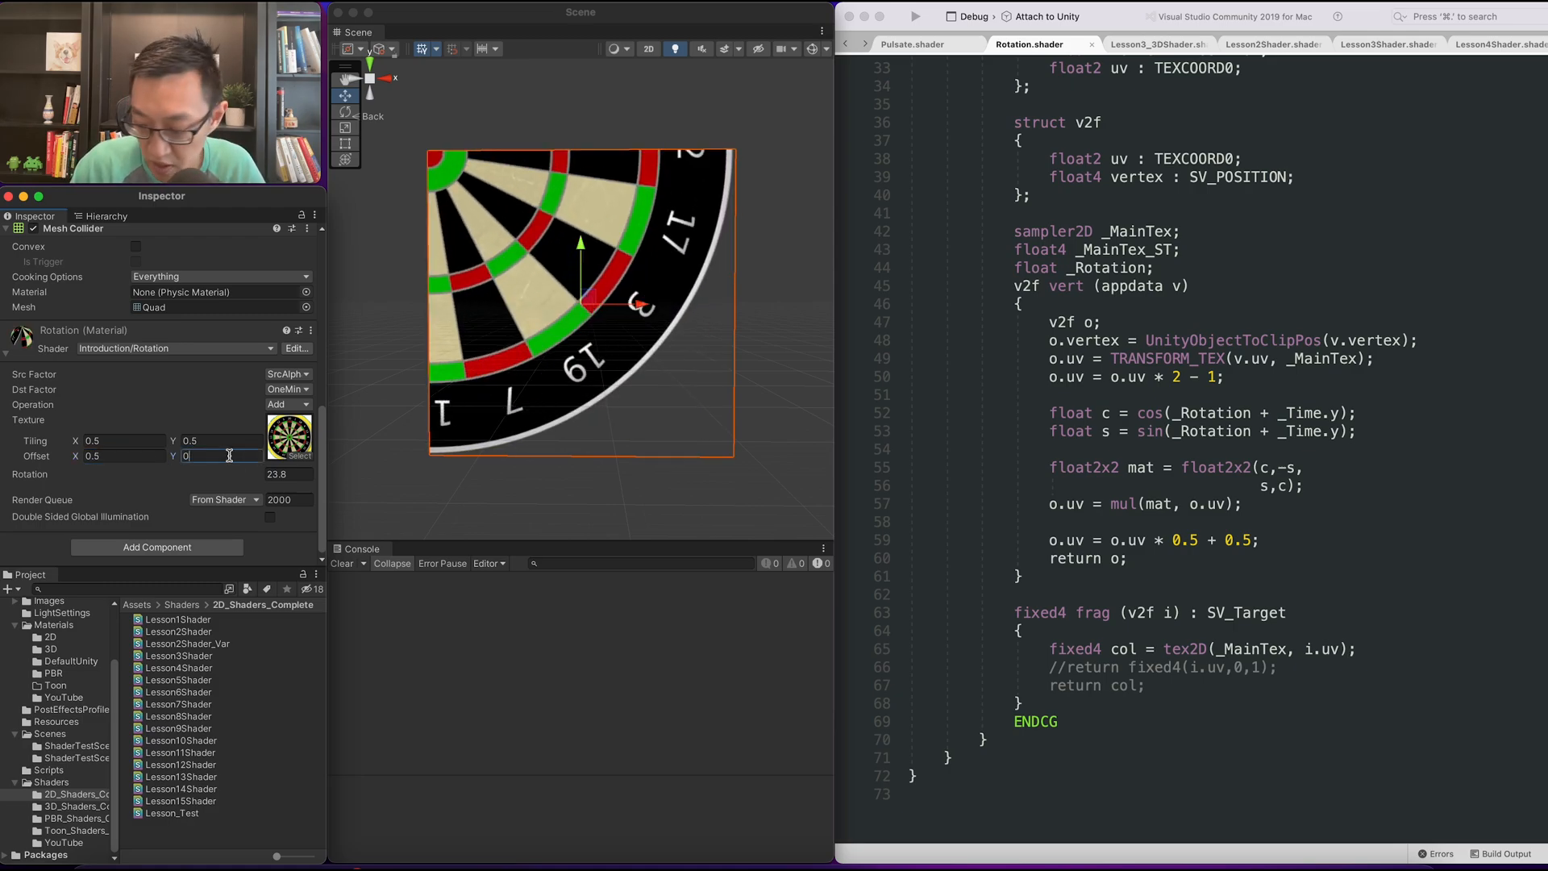
Set the material's texture Tiling and Offset values to 0.5 in the Inspector.
type(".5")
type("sampler2D _MainTex2;")
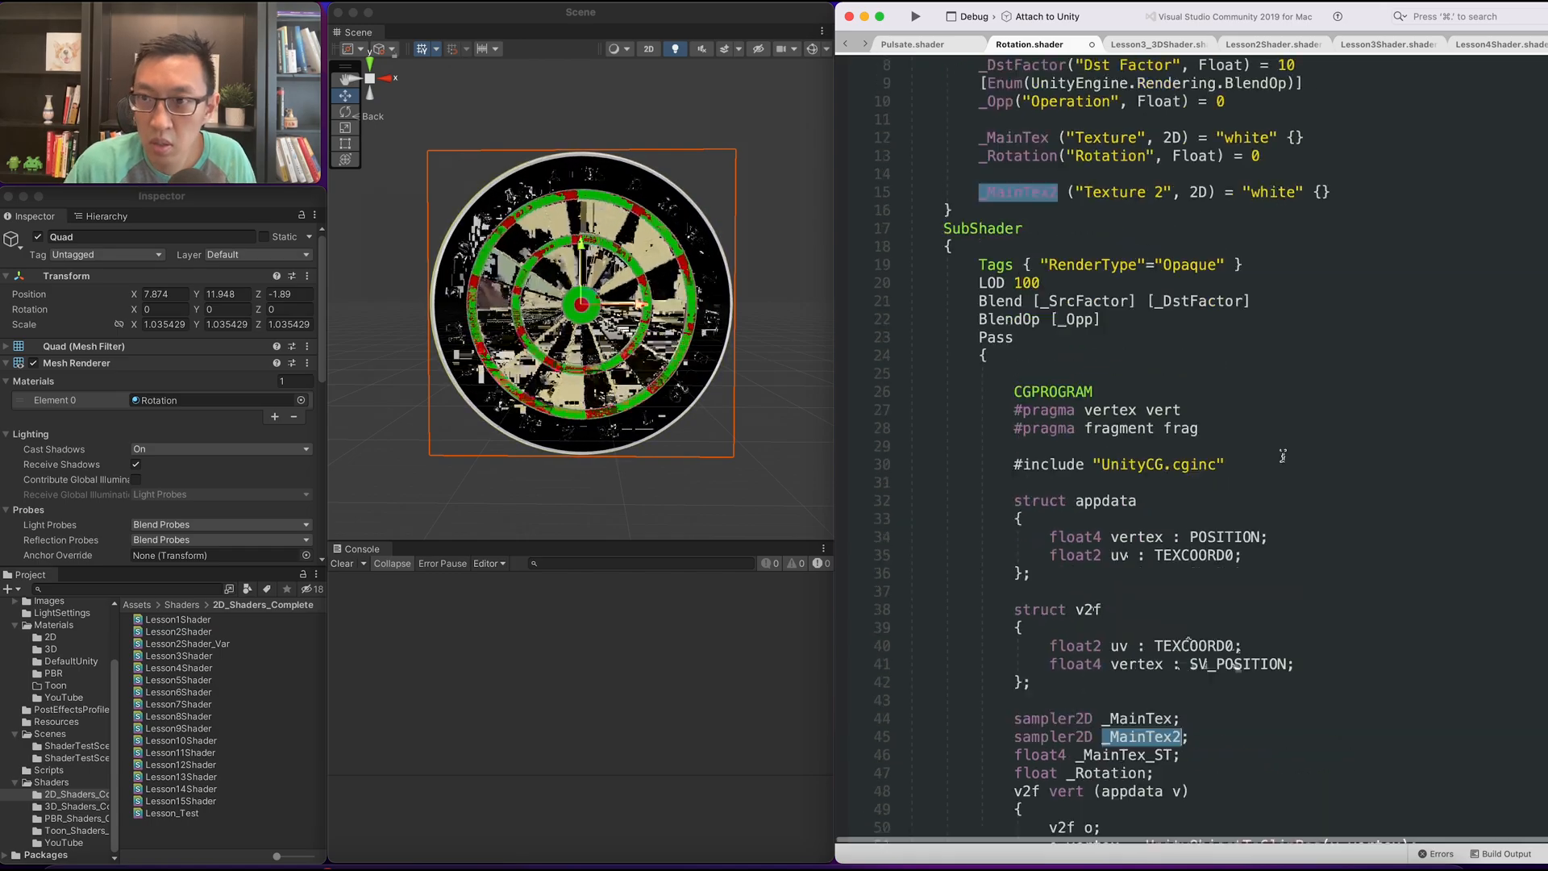
Scroll through the shader to add _MainTex2 declarations and start the RotateMat function.
scroll("down", 3)
type("float4 _MainTex2_ST;")
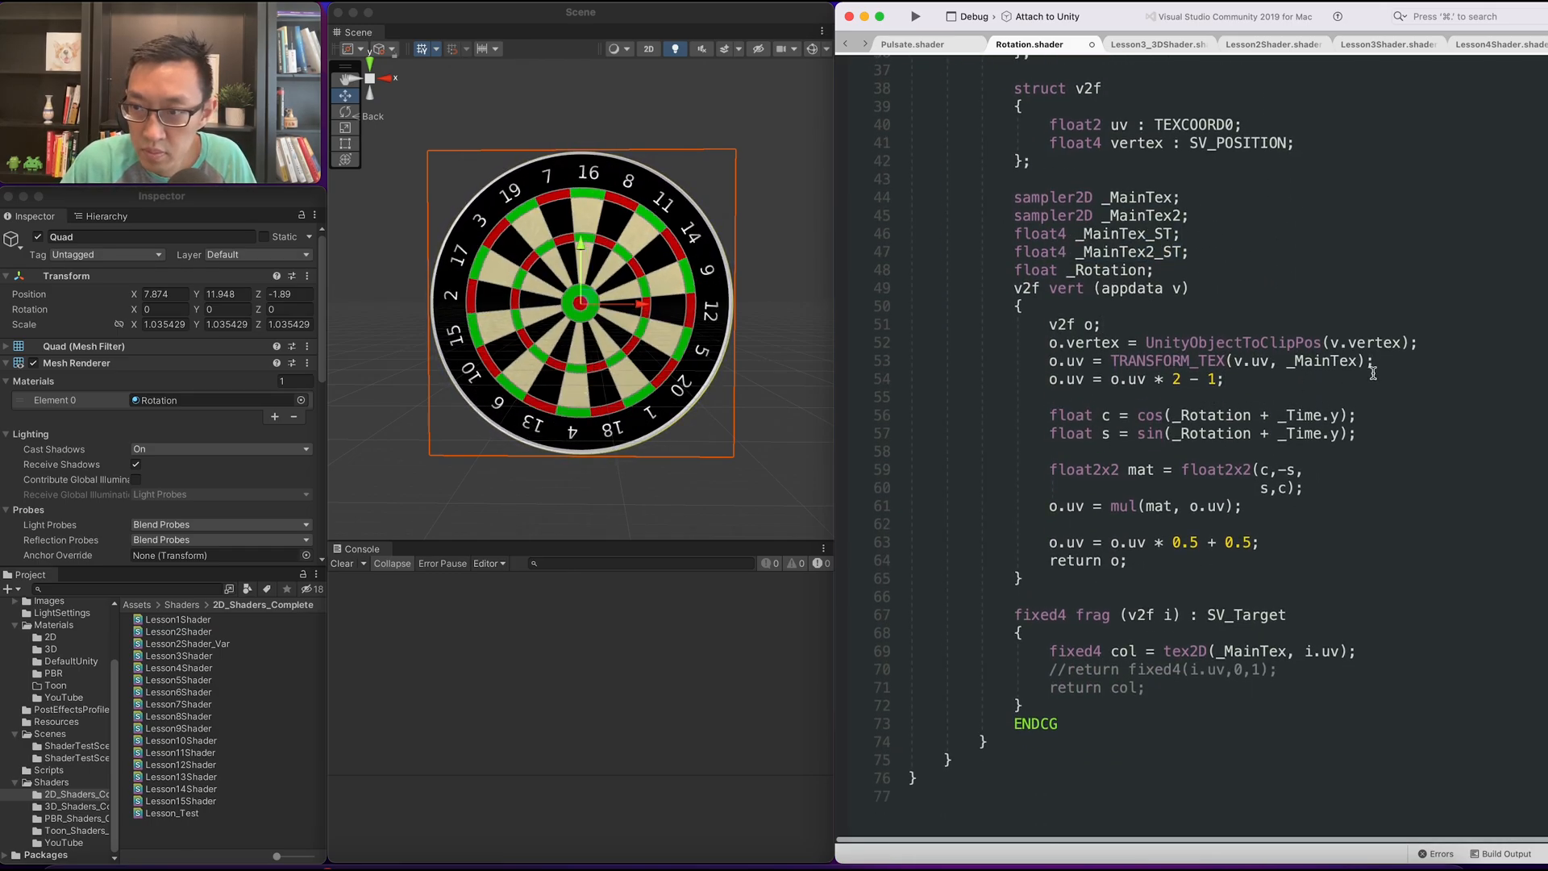
scroll("up", 3)
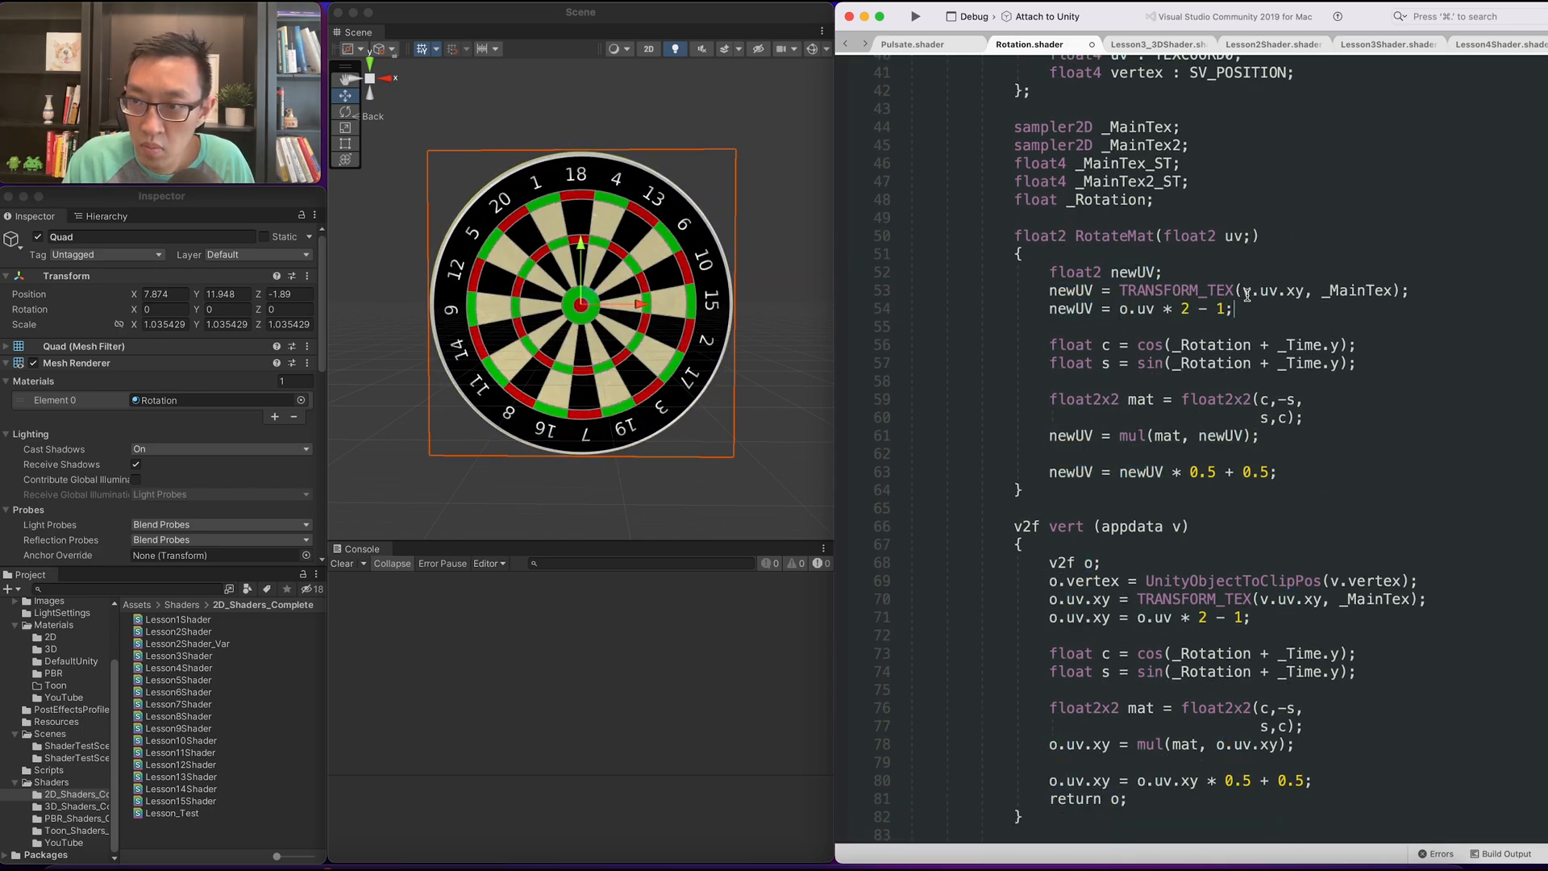
scroll("down", 3)
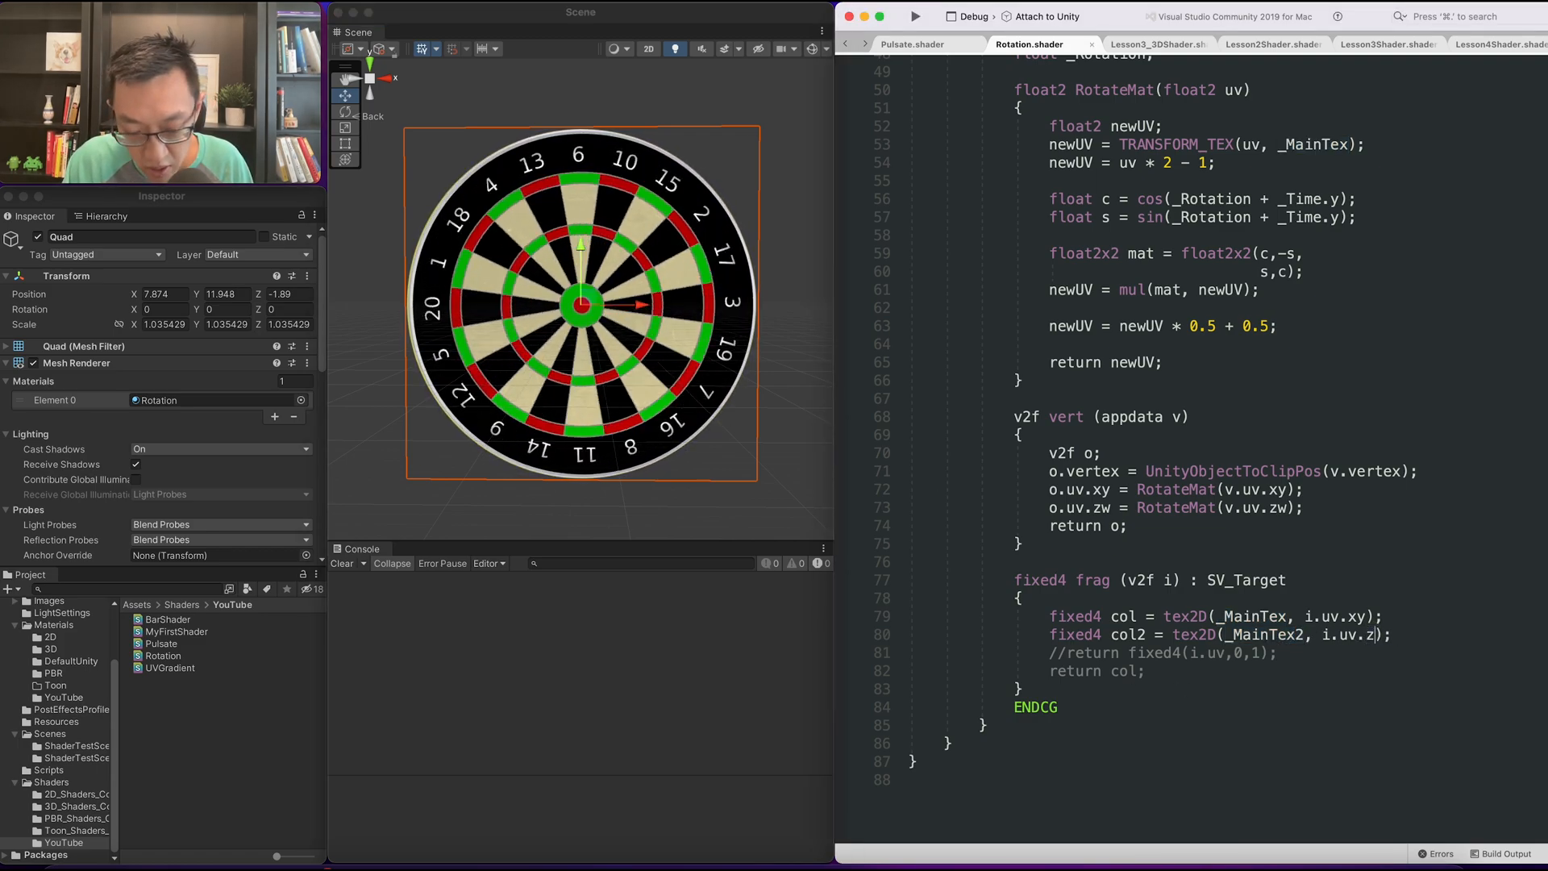
Change the frag return to col * 0.5 + col2 * 0.5.
double_click(1127, 634)
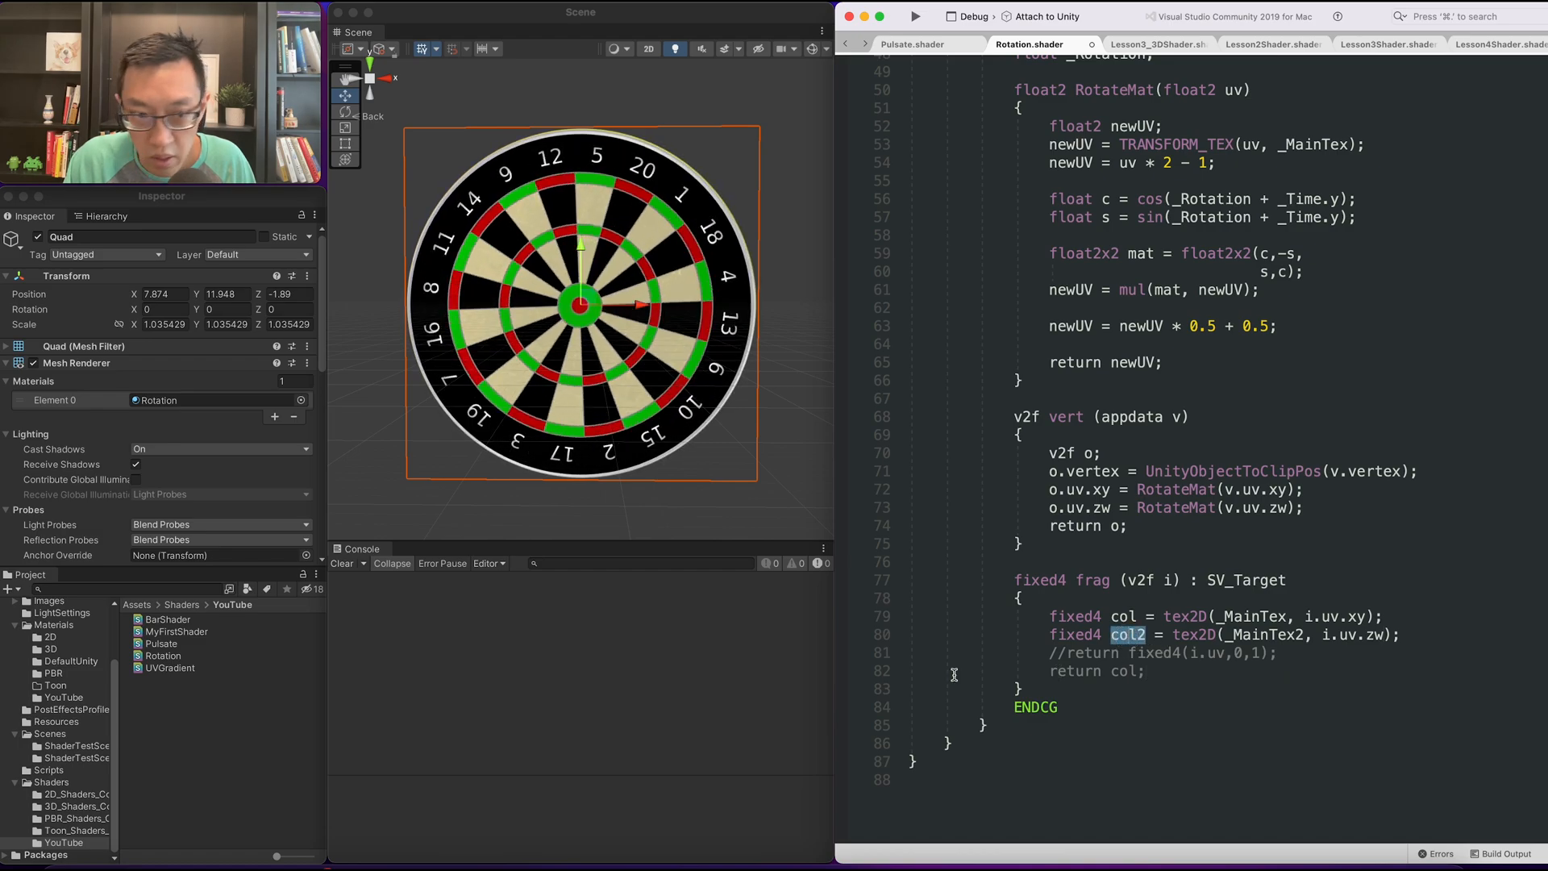
double_click(1126, 671)
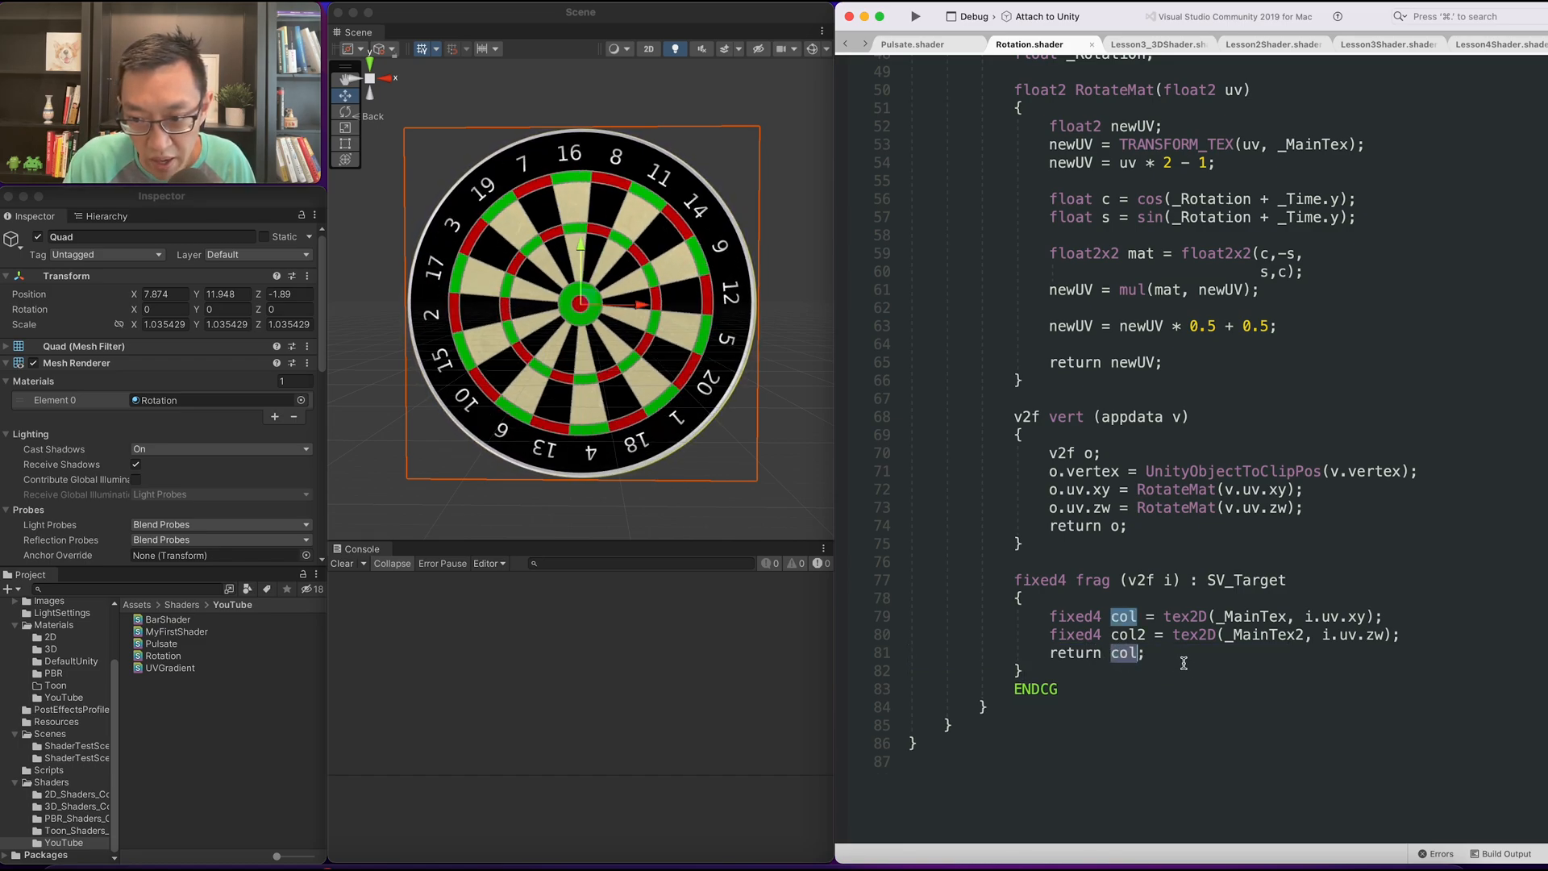
type("*")
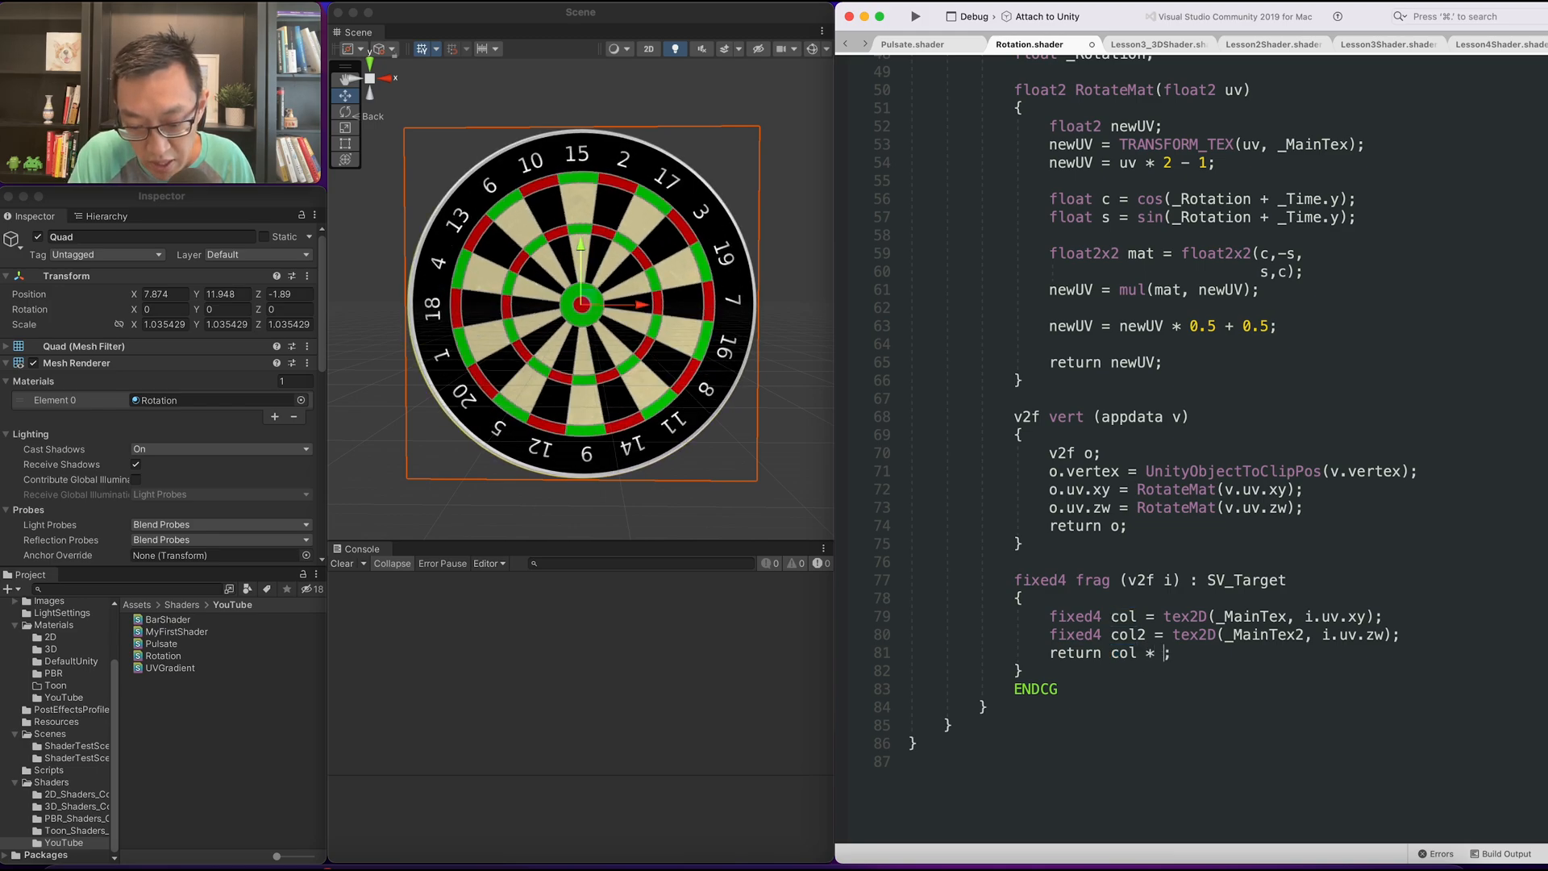
type("0.5 +")
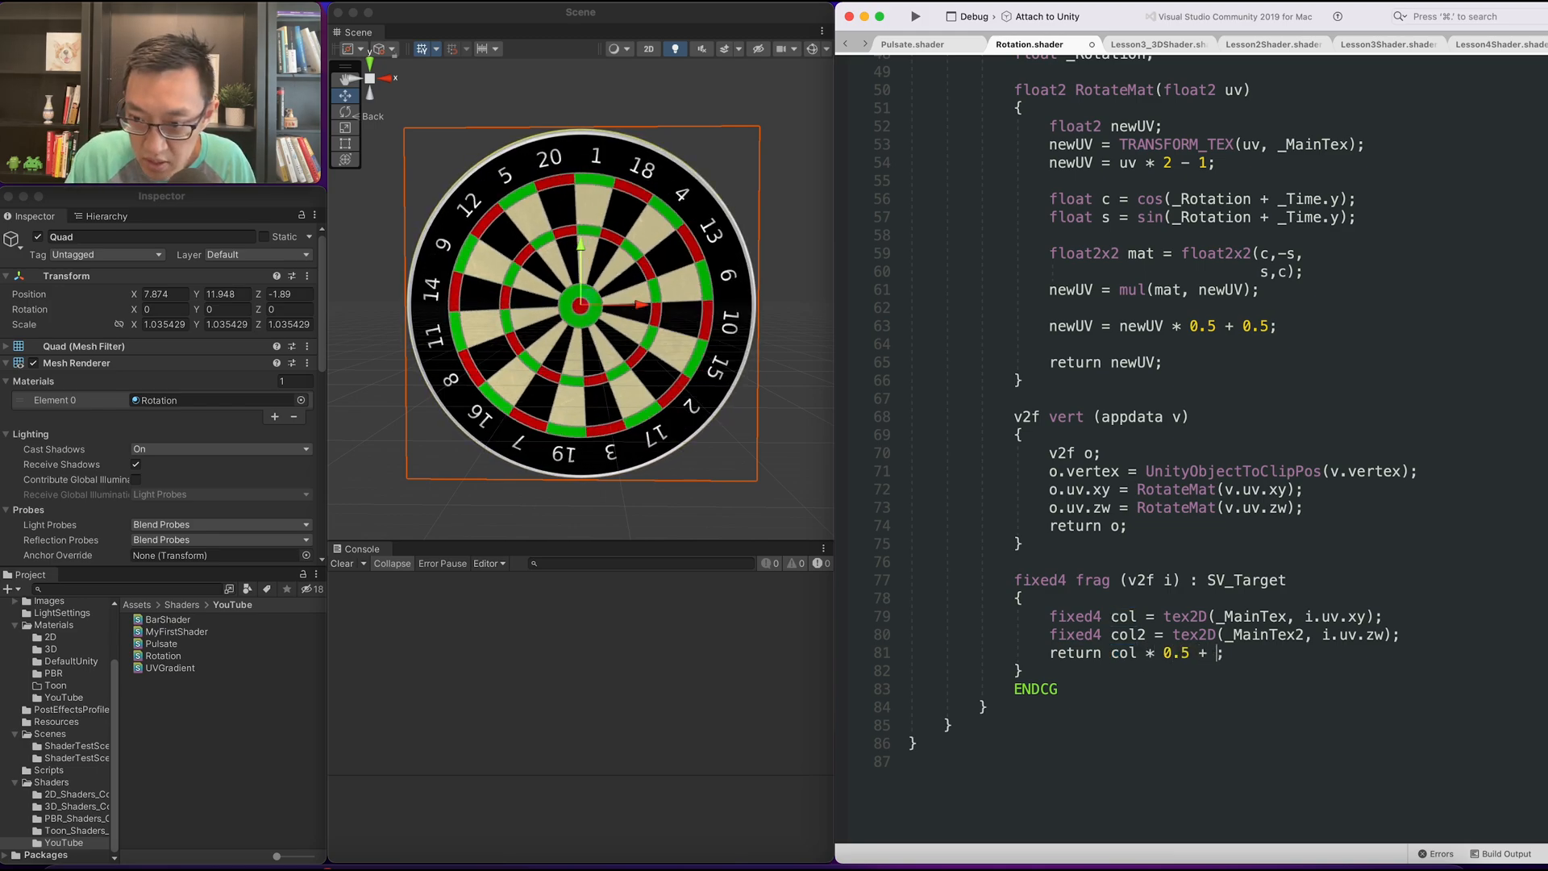
type("col2")
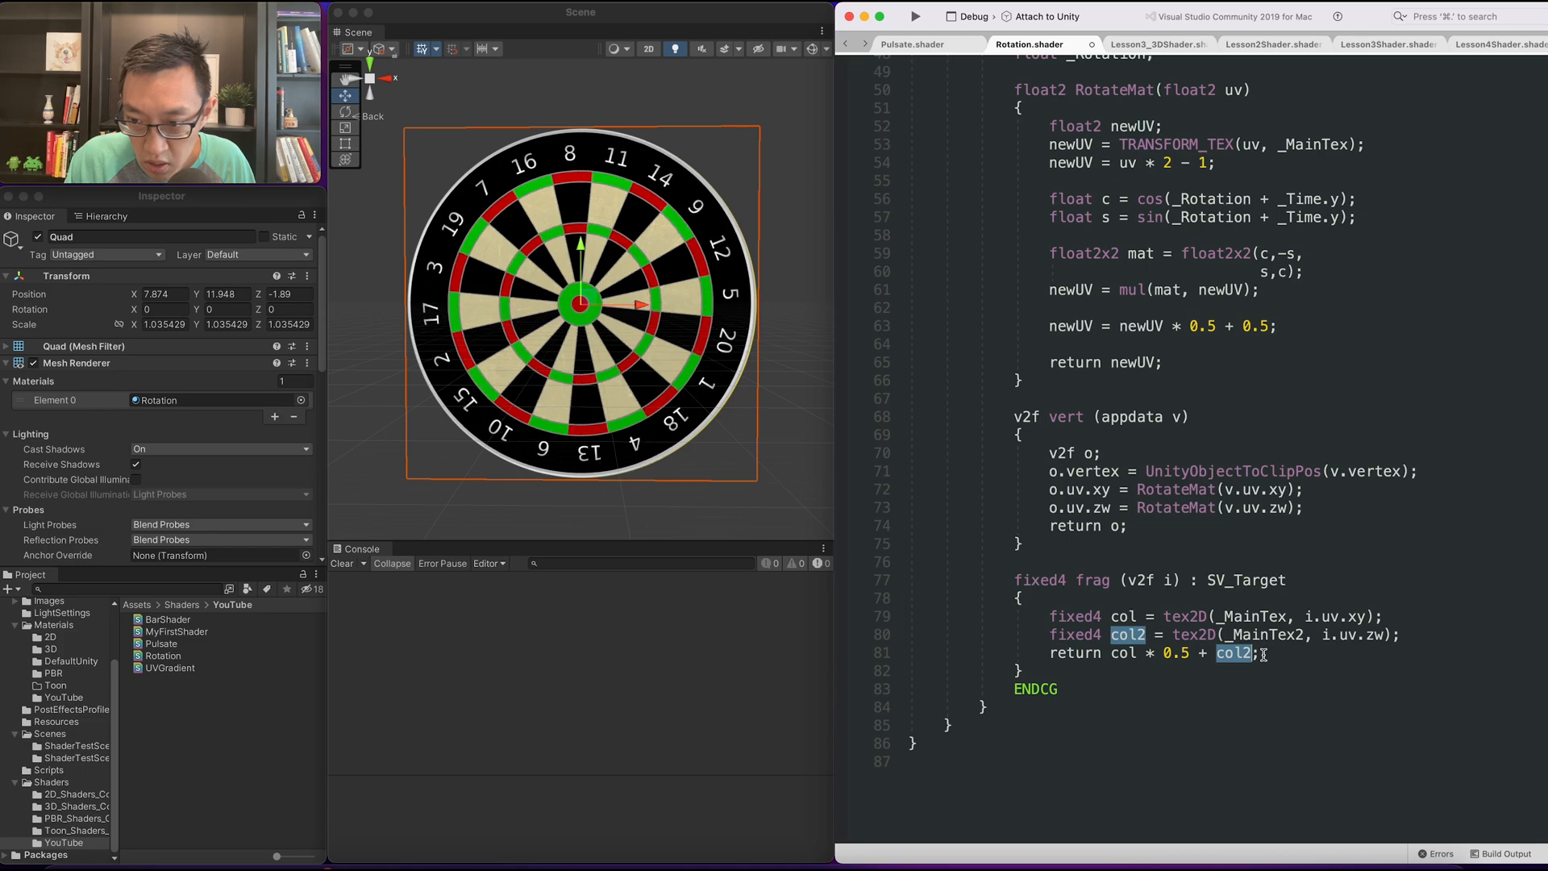
type("* 0.5")
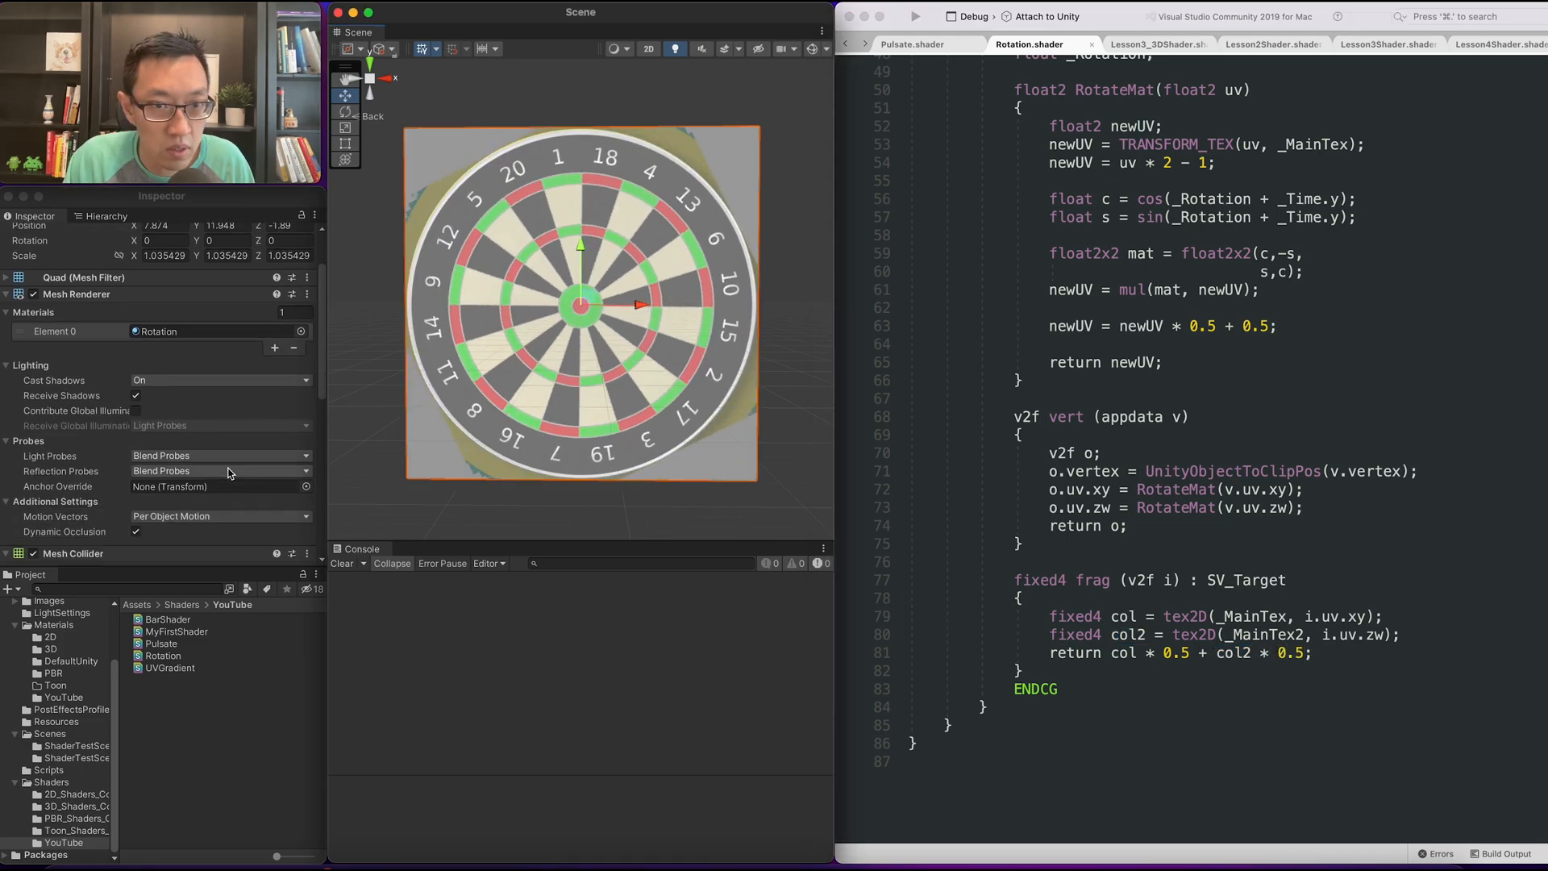
Pick DartBoard as the material's Texture 2 in the Select Texture window.
left_click(289, 445)
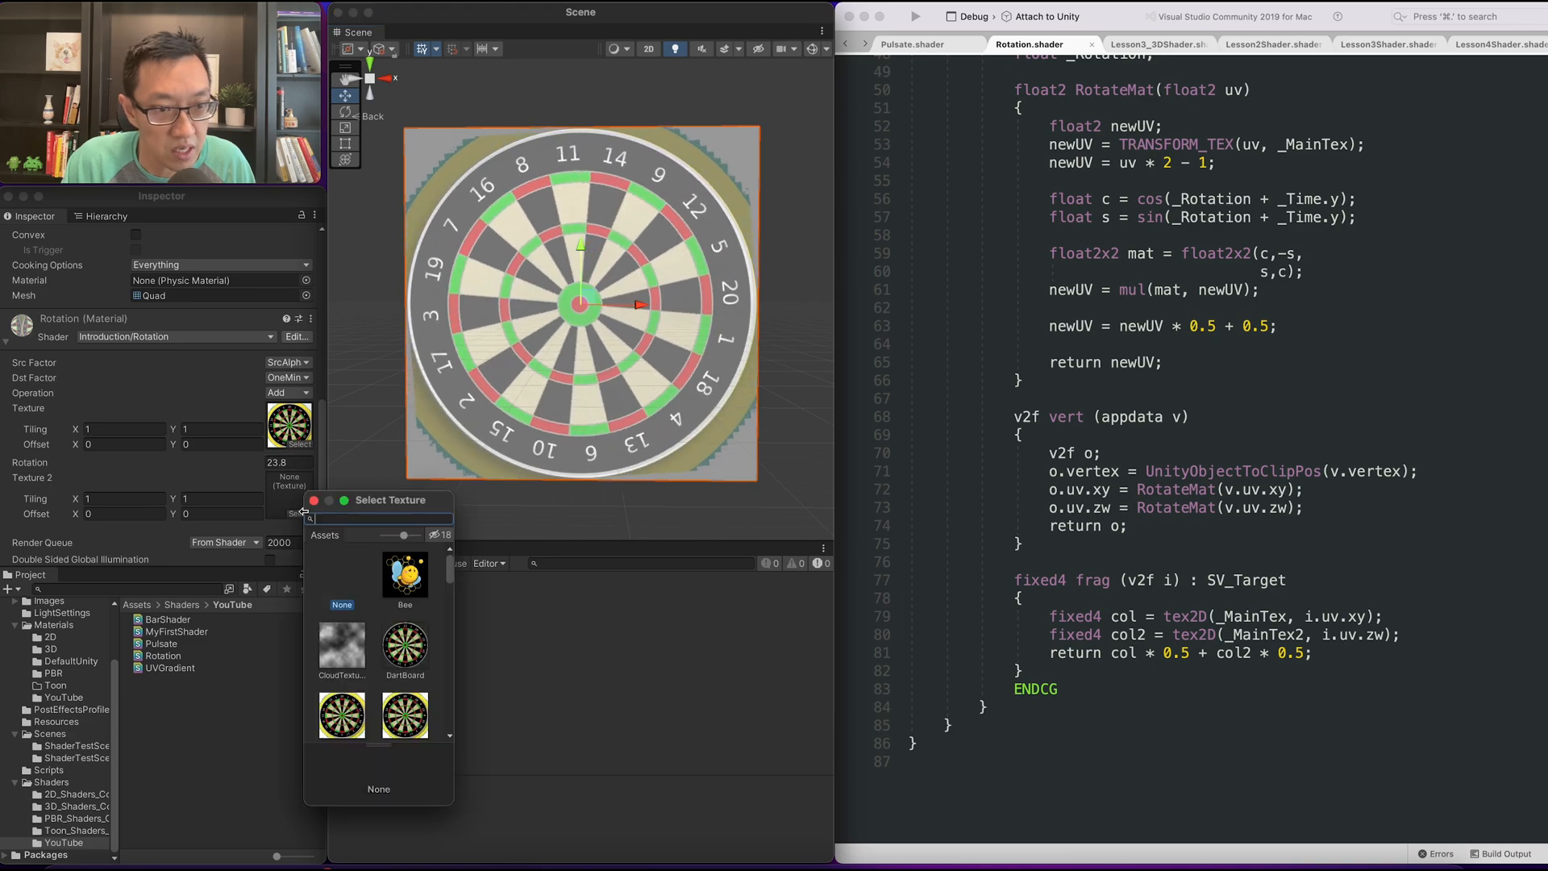
left_click(403, 649)
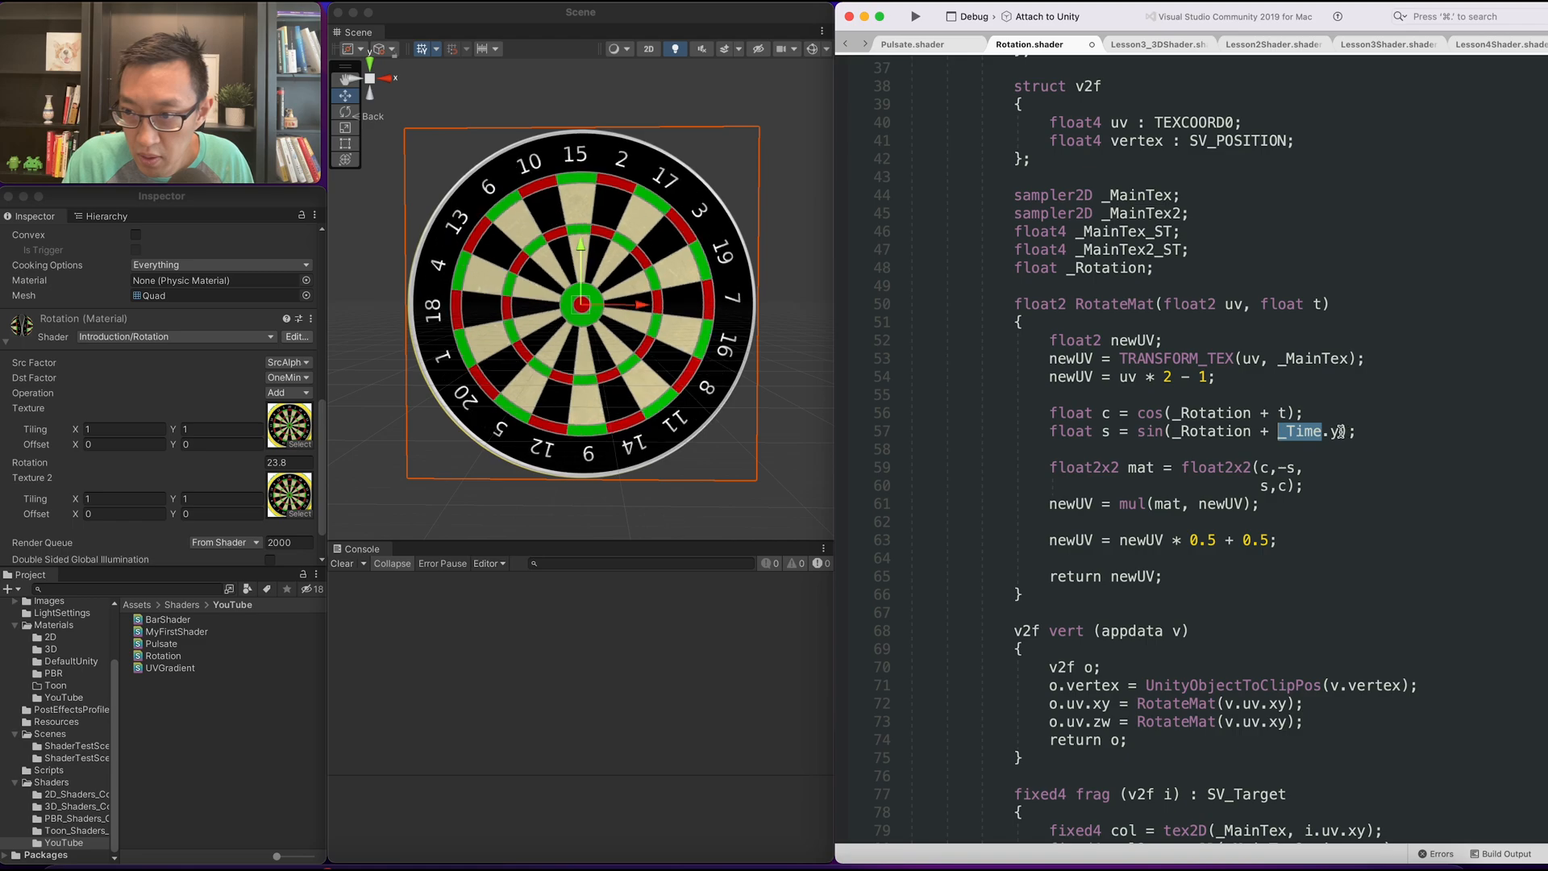
Add a float t parameter to RotateMat and pass _Time.y into it from vert.
scroll("down", 3)
type(", _Time.y")
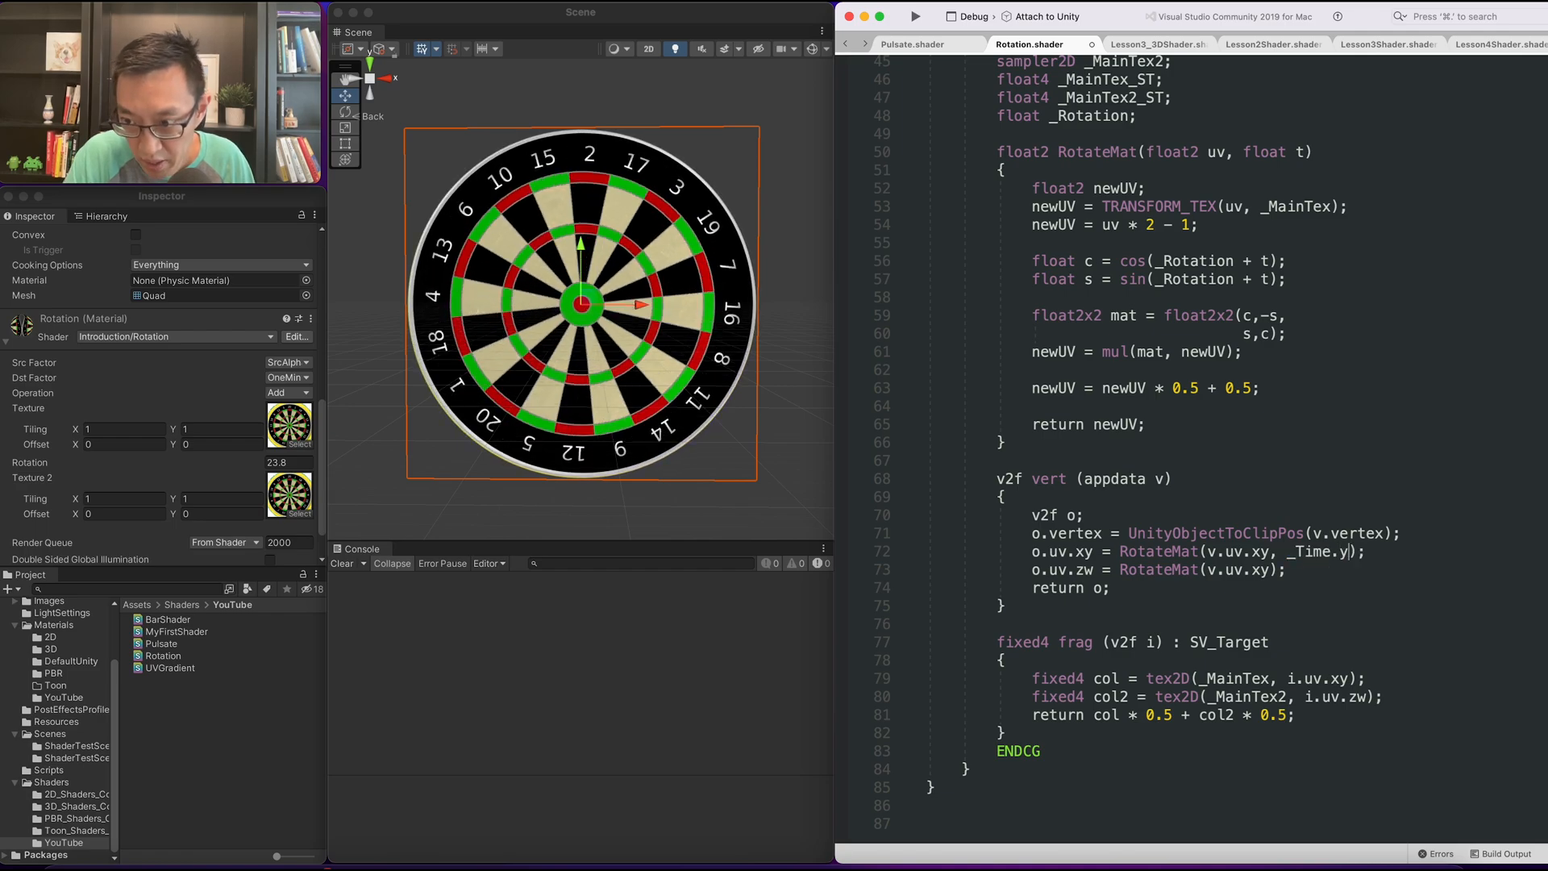
double_click(1316, 552)
type(", -_Time.y")
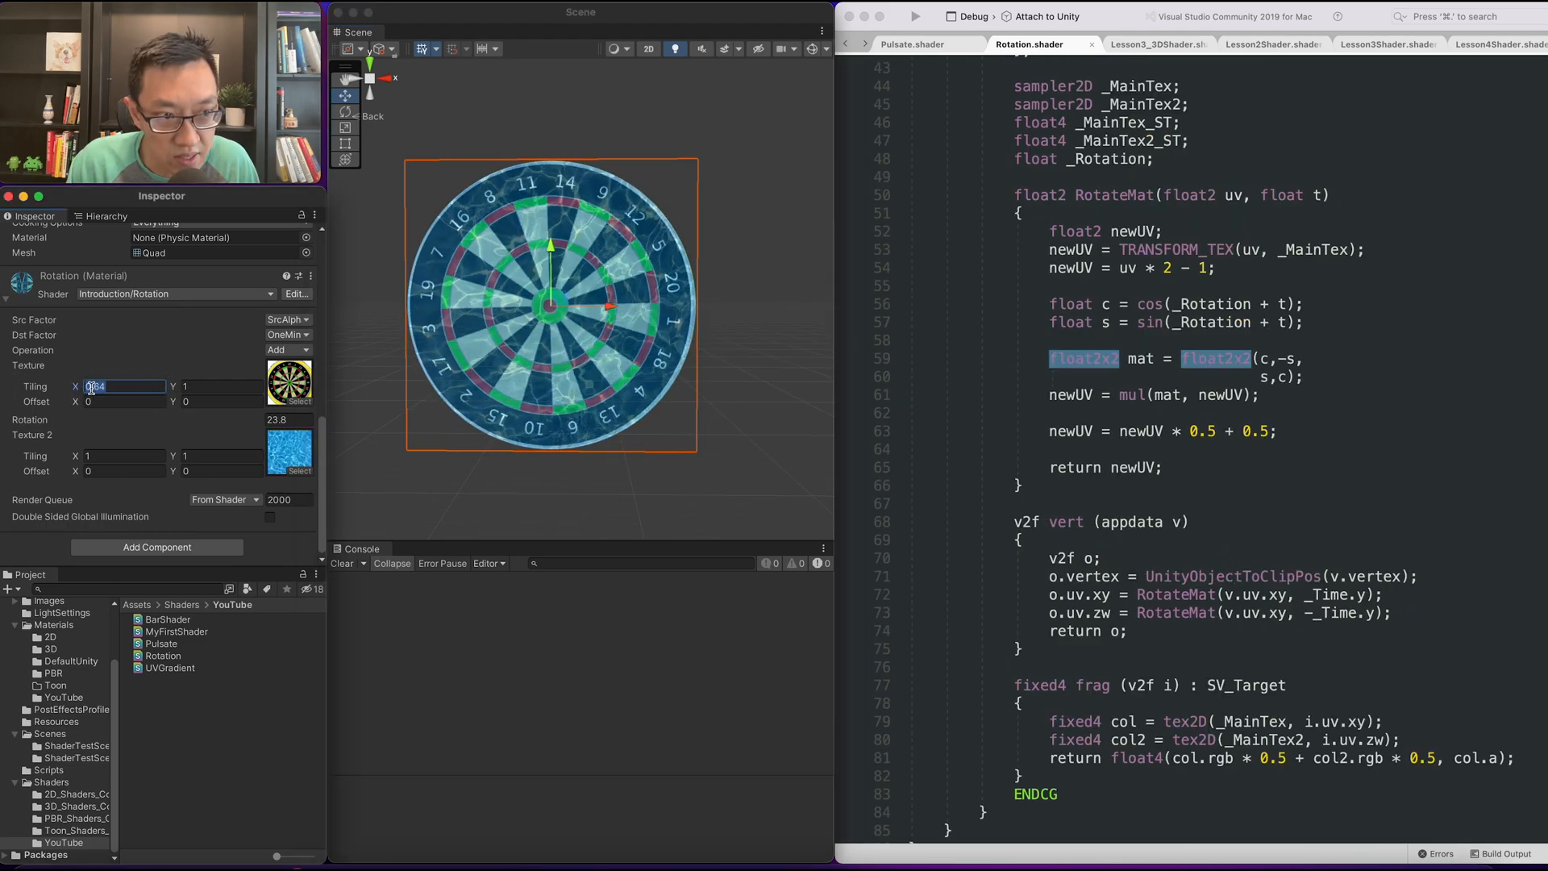
Apply TRANSFORM_TEX to o.uv.xy in vert and rotate o.uv.xy instead of v.uv.xy.
type("1")
left_click(1216, 594)
type("o")
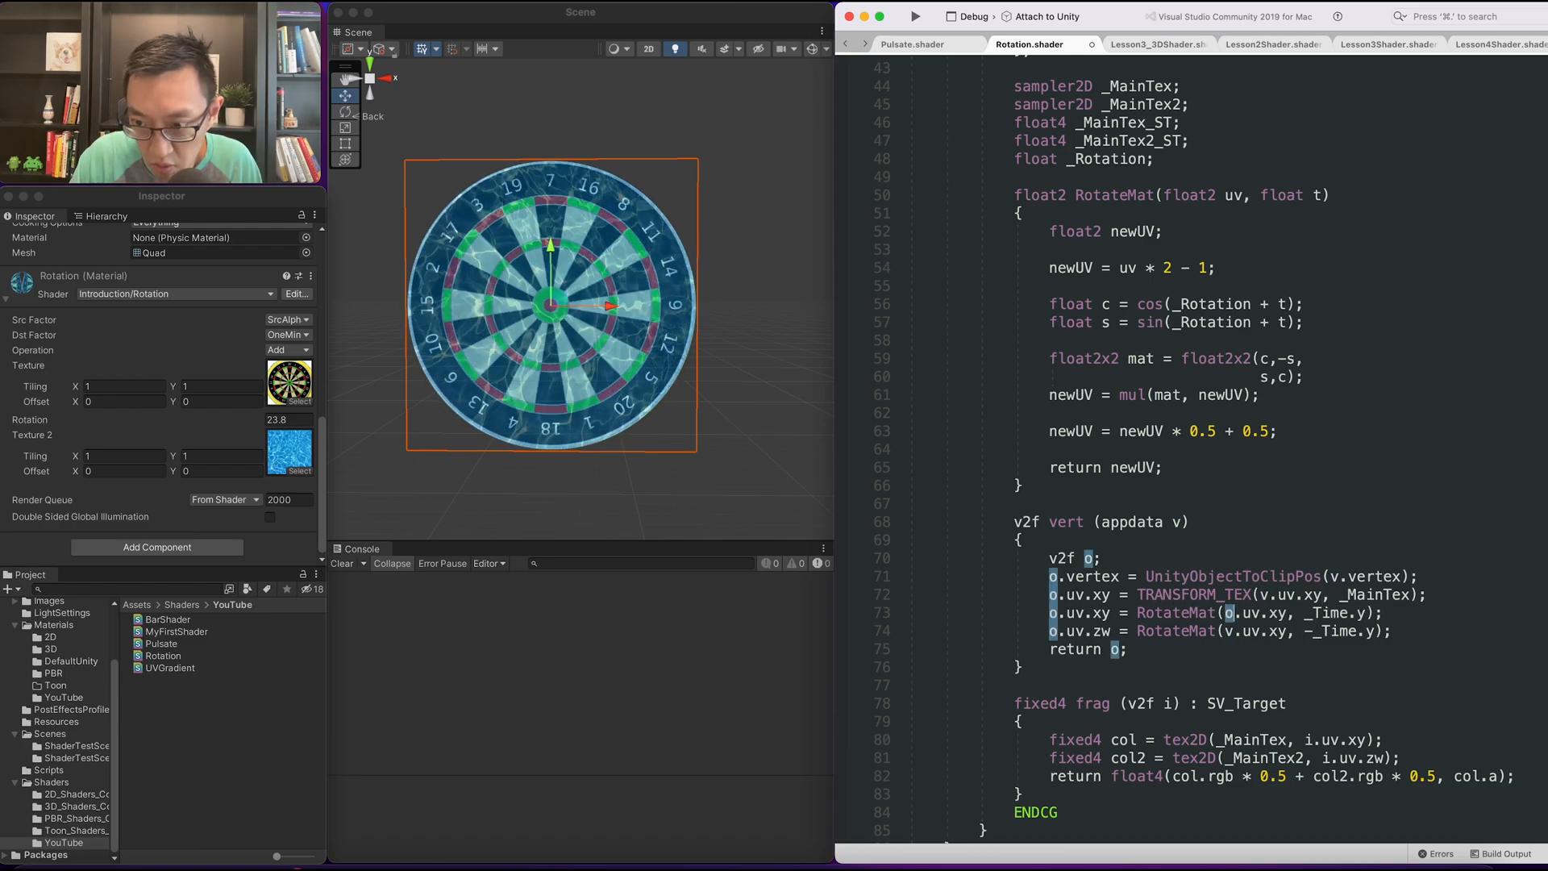
double_click(1115, 195)
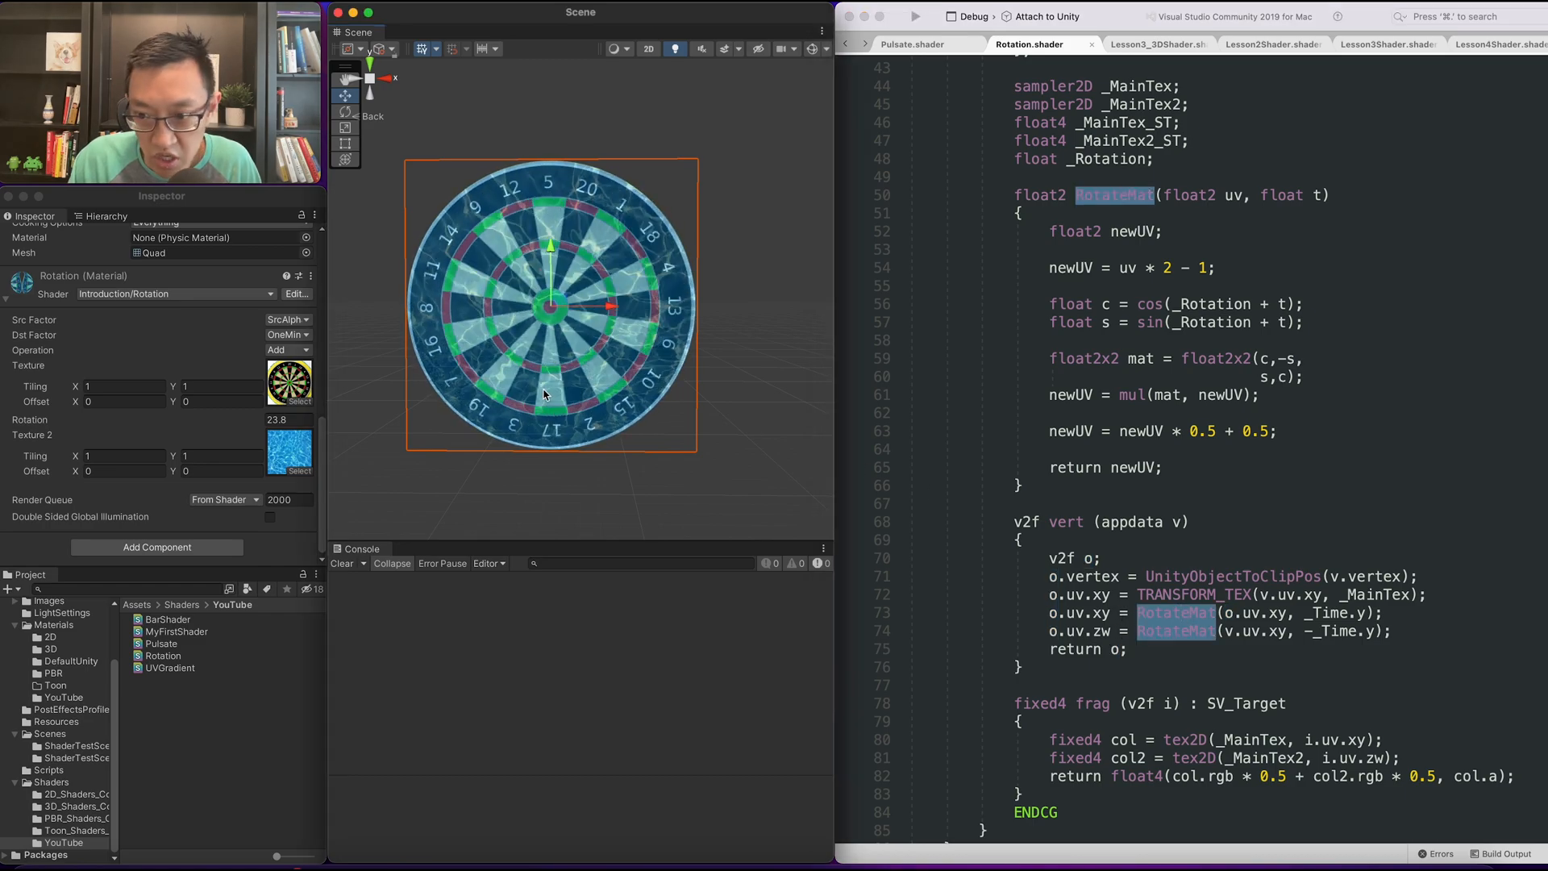
Set the dartboard texture's Tiling X value to 5 in the material Inspector.
triple_click(125, 385)
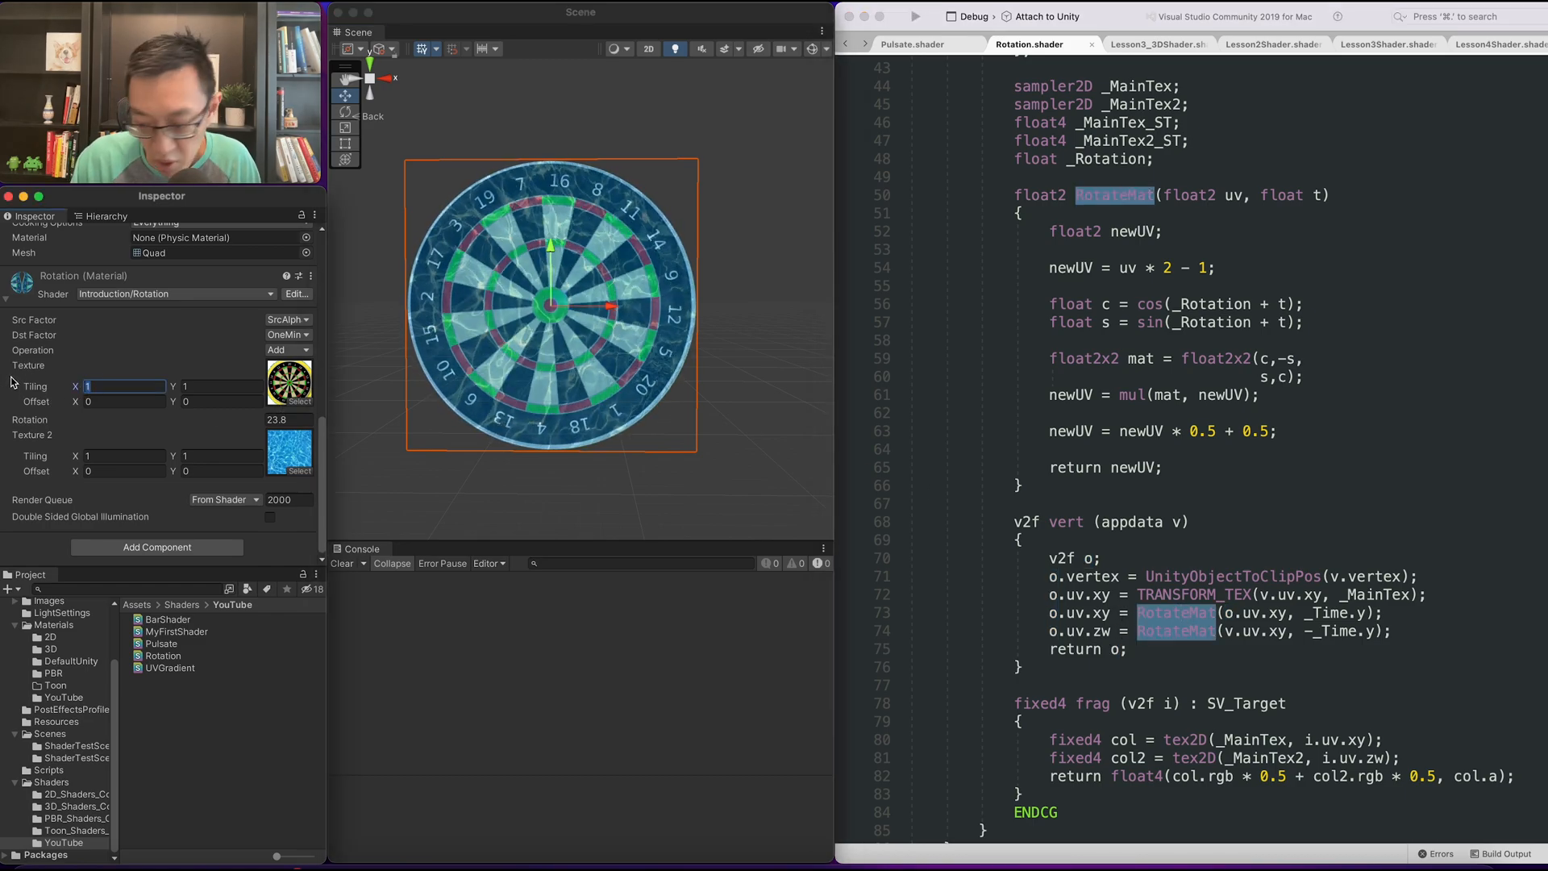
type("5")
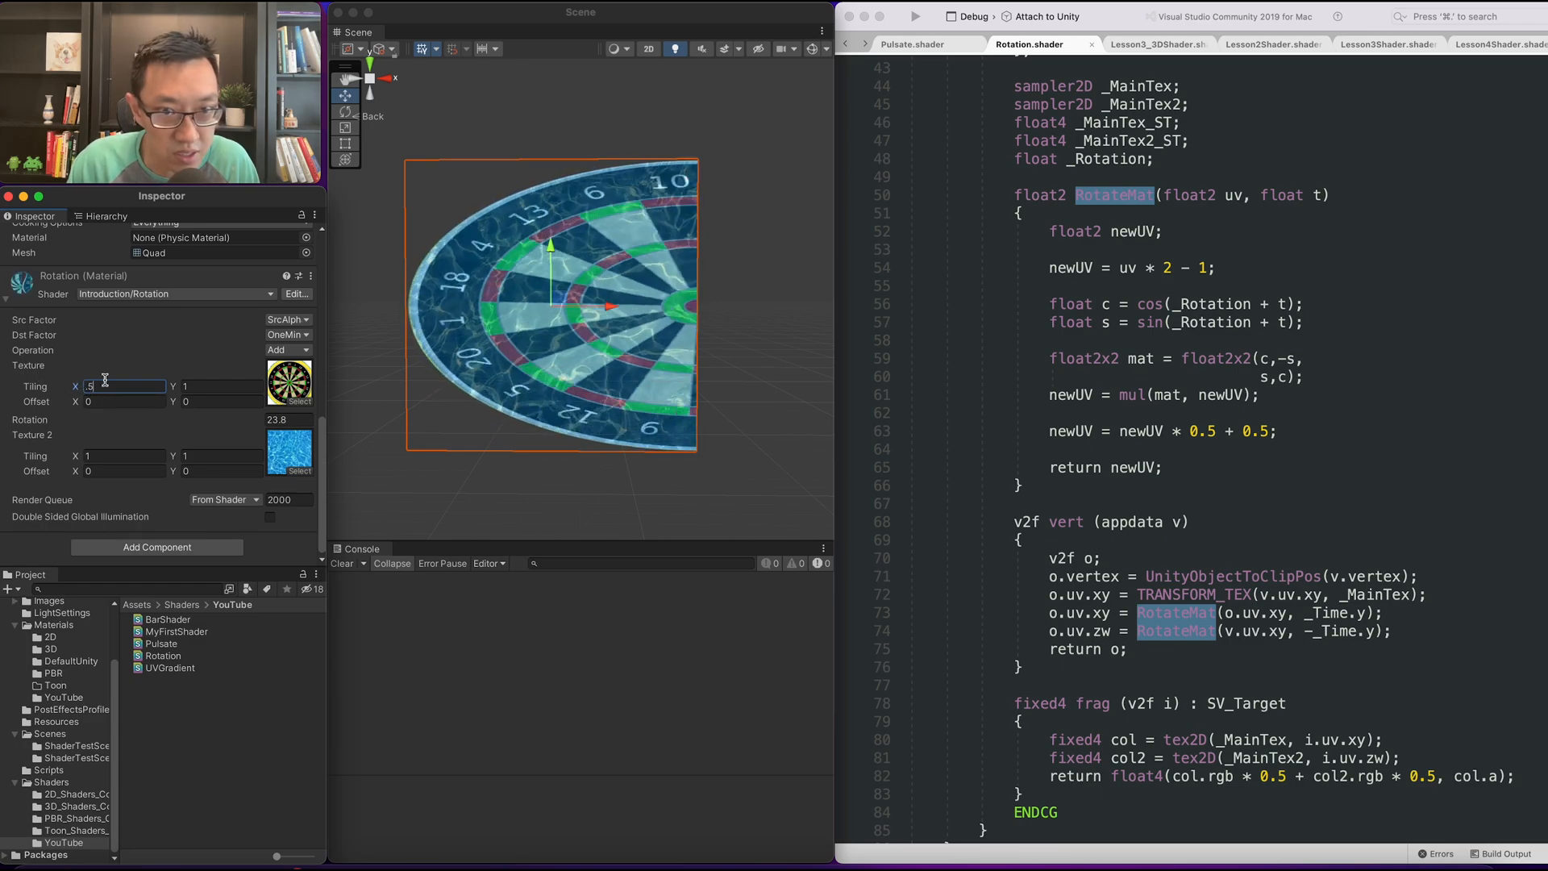